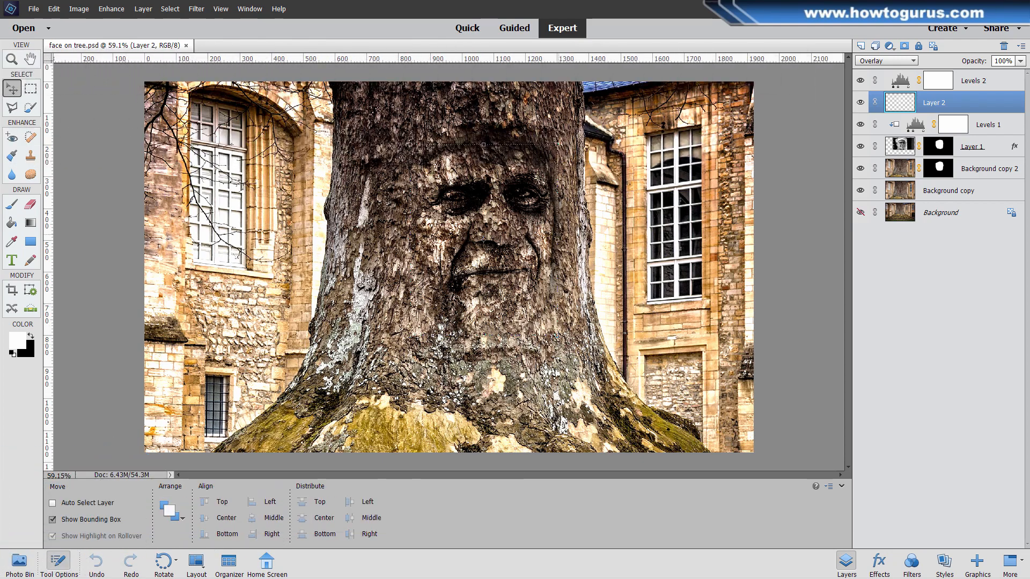
pyautogui.moveTo(584, 289)
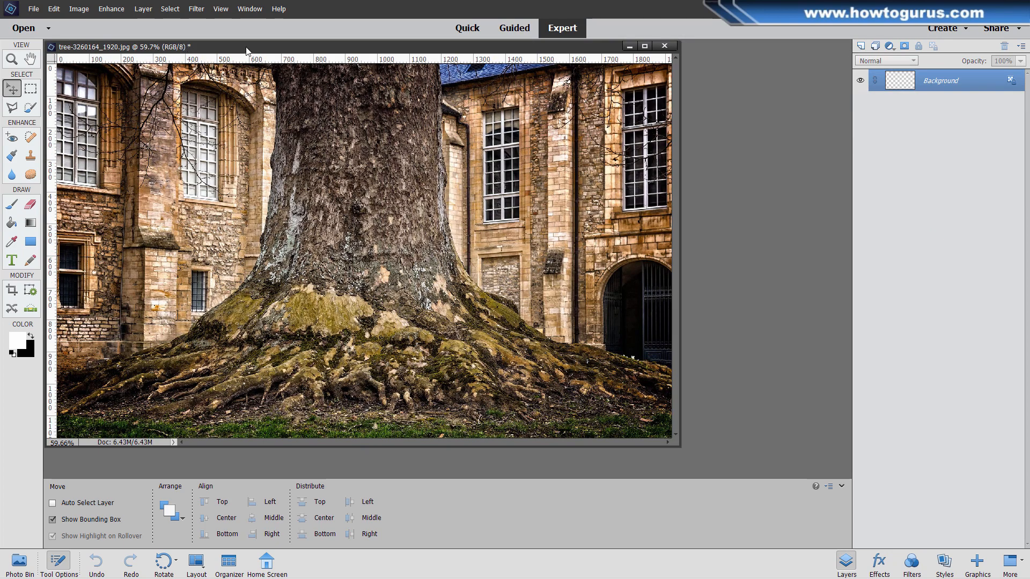
# Step: Dock the tree photo and open the old man's portrait from the Photo Bin
pyautogui.click(644, 46)
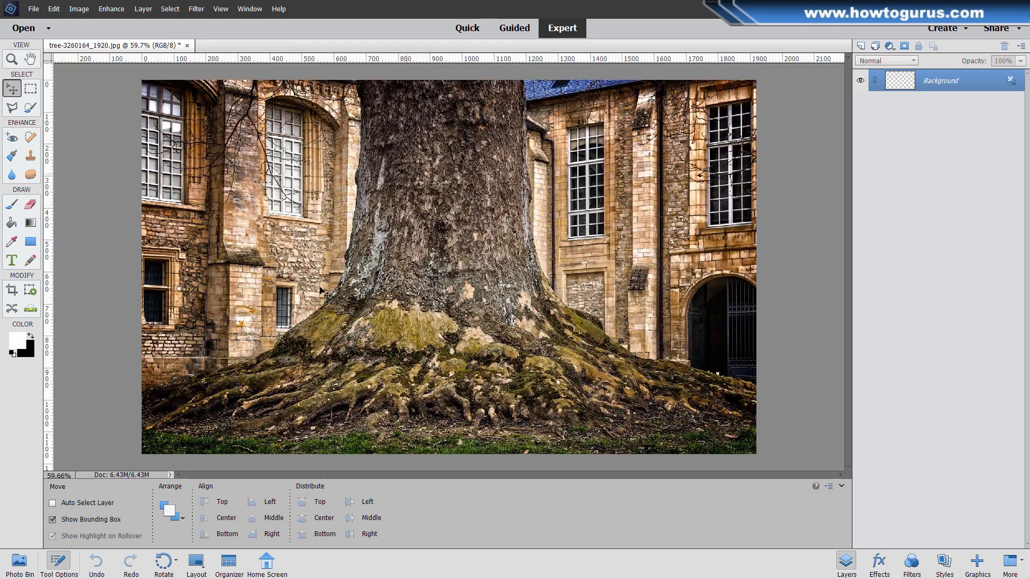
pyautogui.click(18, 561)
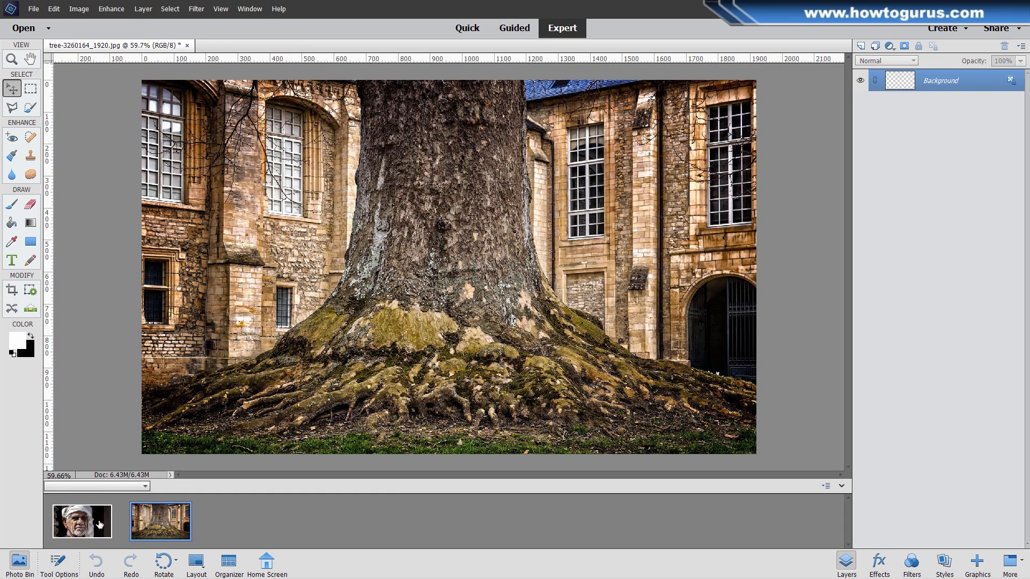
pyautogui.doubleClick(81, 522)
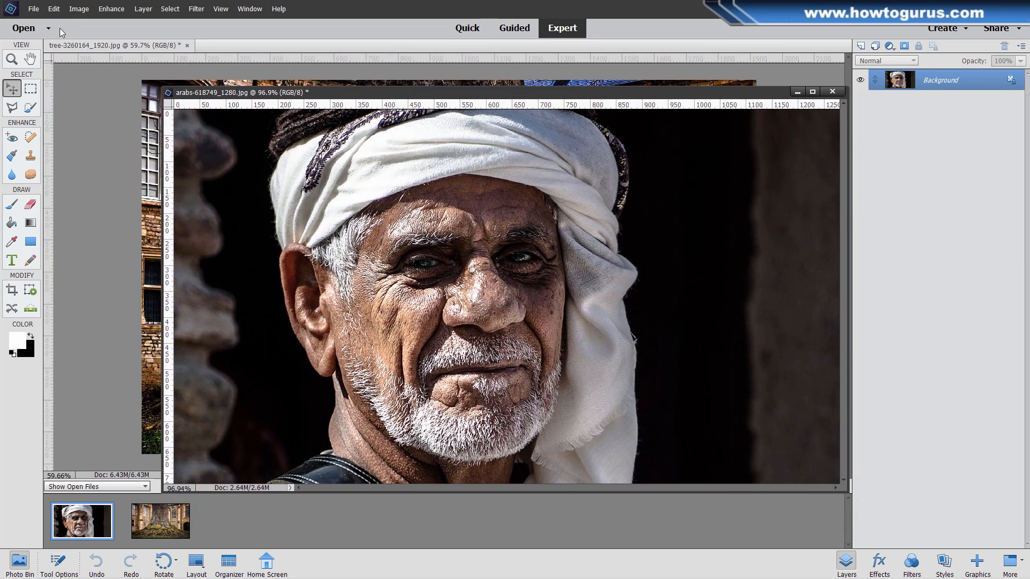
# Step: Create a blank document with the Default Photoshop Elements Size preset (6×4 in, 300 ppi)
pyautogui.click(34, 9)
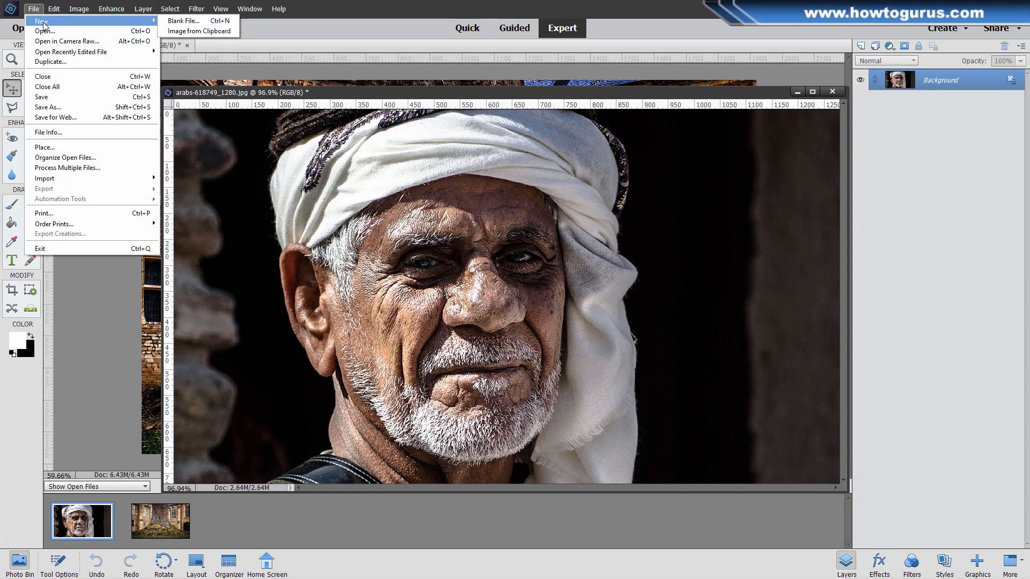
pyautogui.click(182, 20)
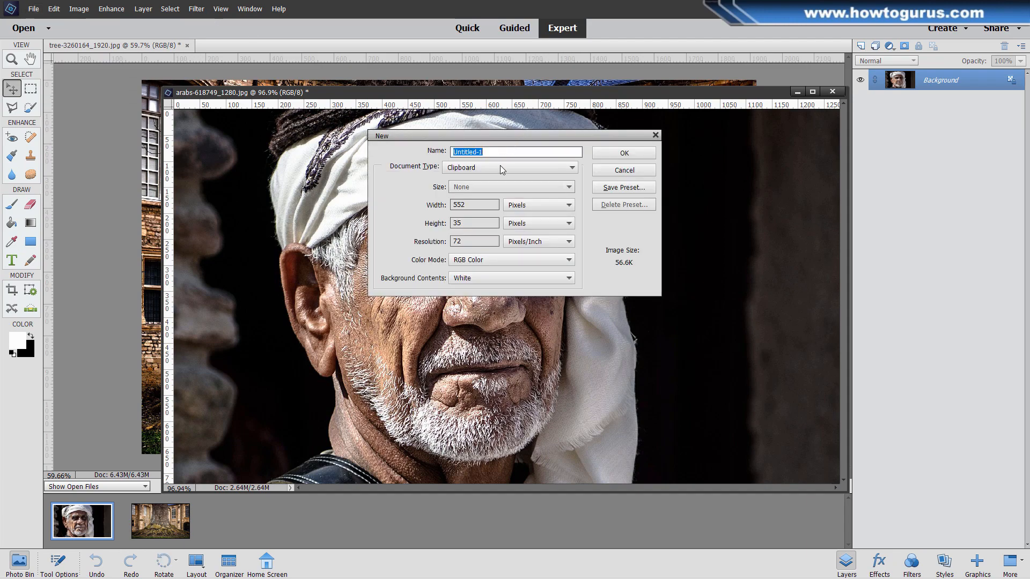
pyautogui.click(509, 168)
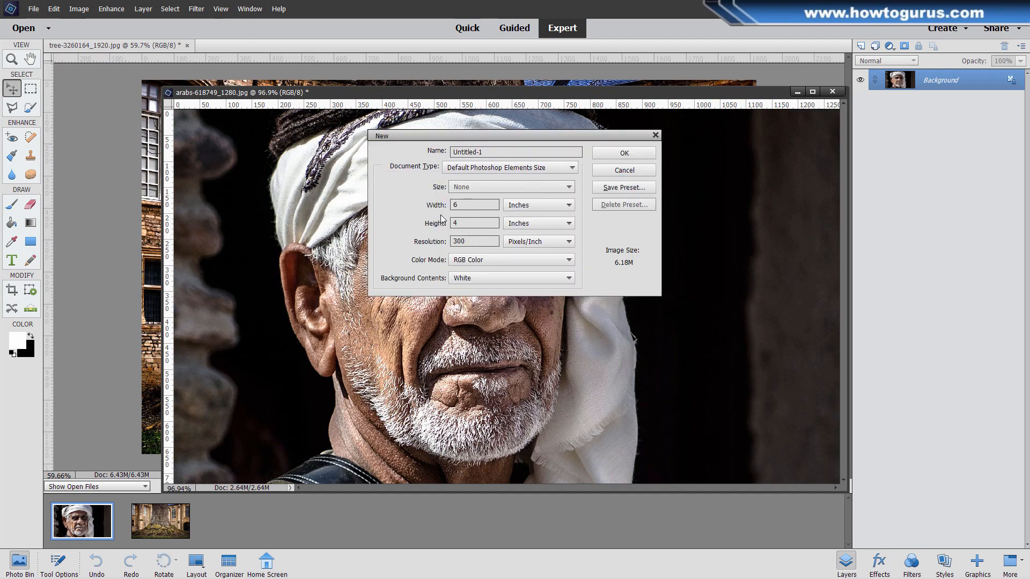
pyautogui.click(622, 153)
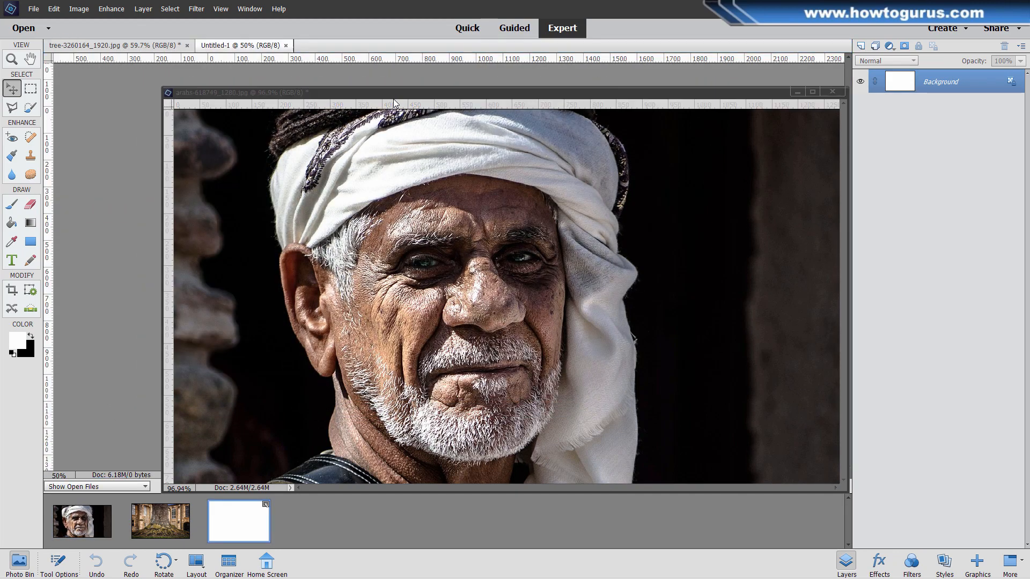
pyautogui.click(159, 521)
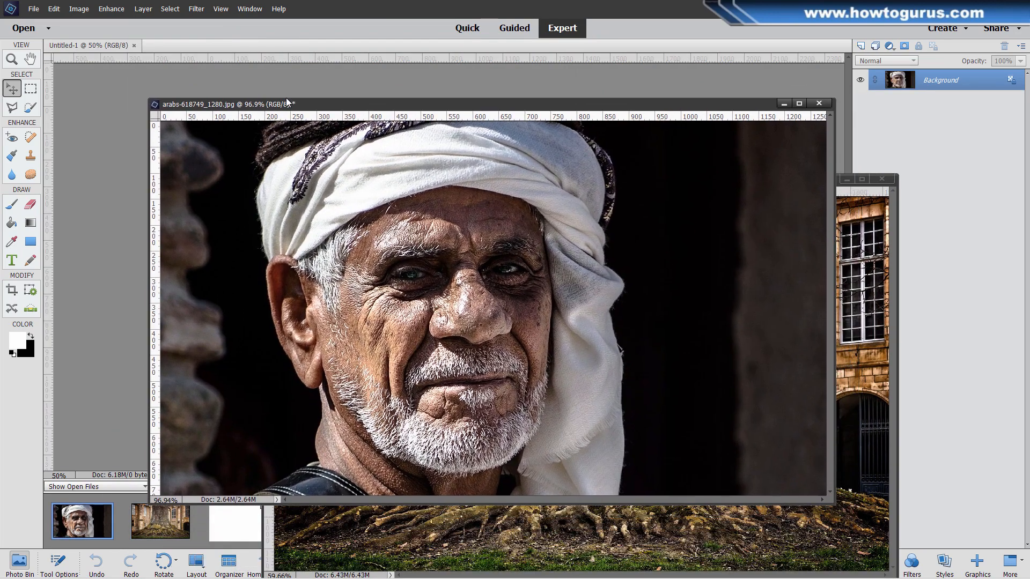
# Step: Move the portrait window down and keep Allow Floating Documents in Expert Mode enabled
pyautogui.moveTo(285, 104); pyautogui.dragTo(613, 104)
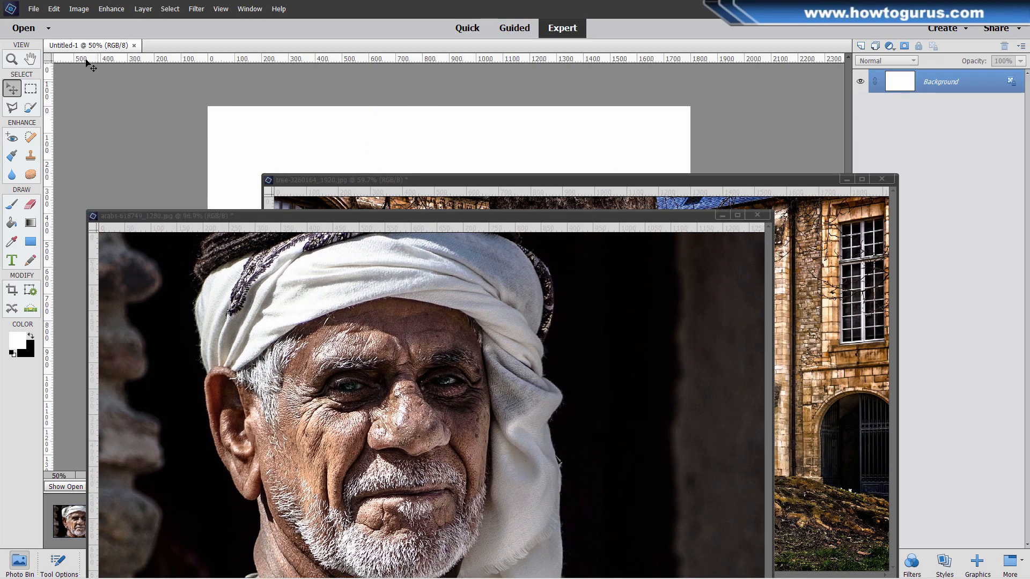
pyautogui.click(54, 9)
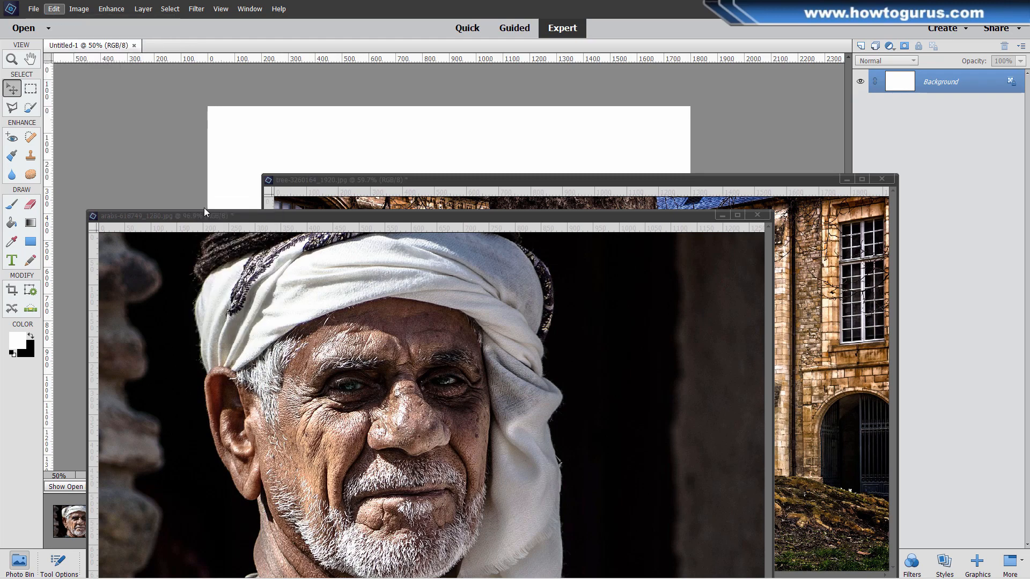
pyautogui.click(54, 9)
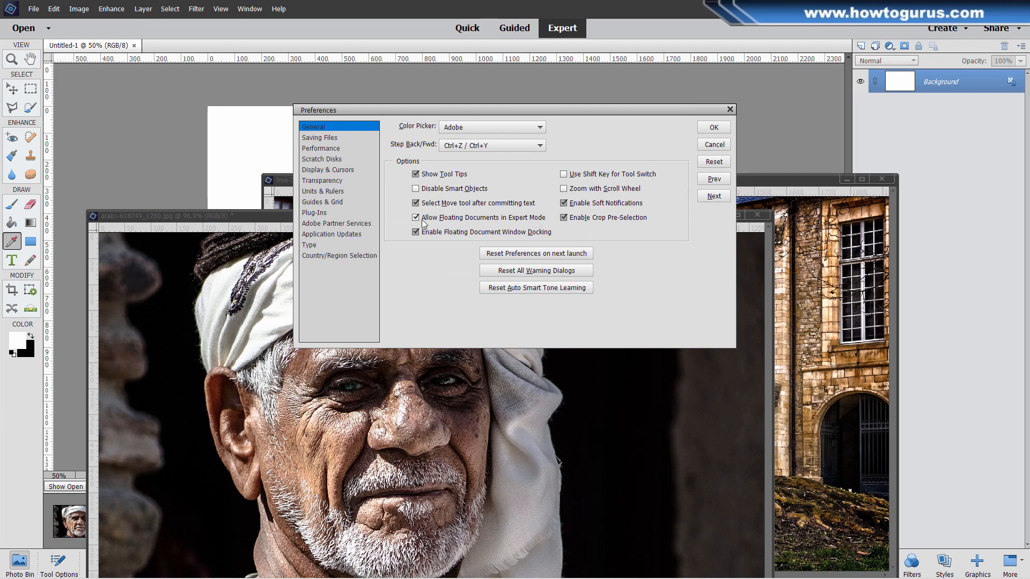
pyautogui.click(712, 127)
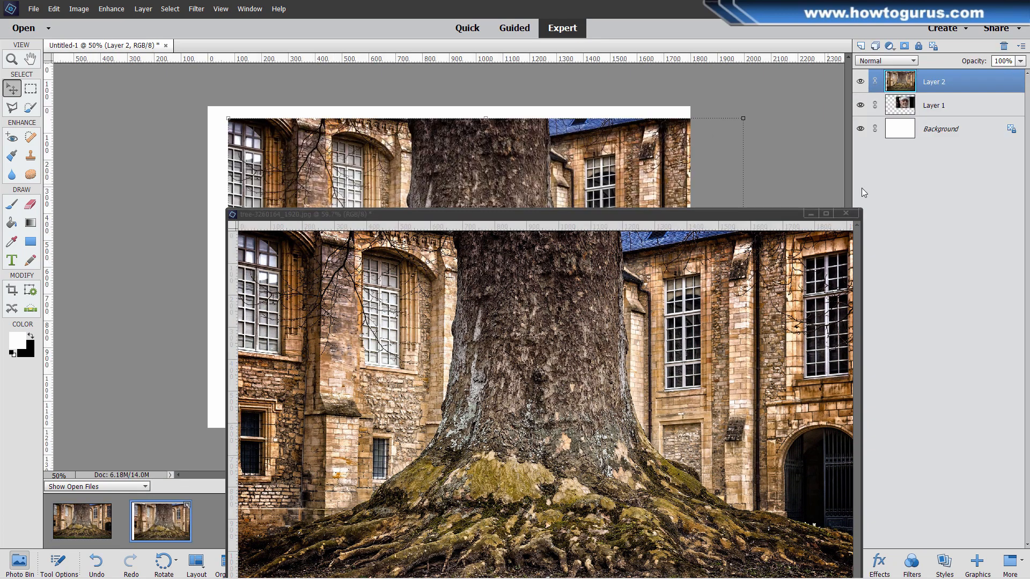
# Step: Place the portrait layer above the tree layer and hide it
pyautogui.click(845, 214)
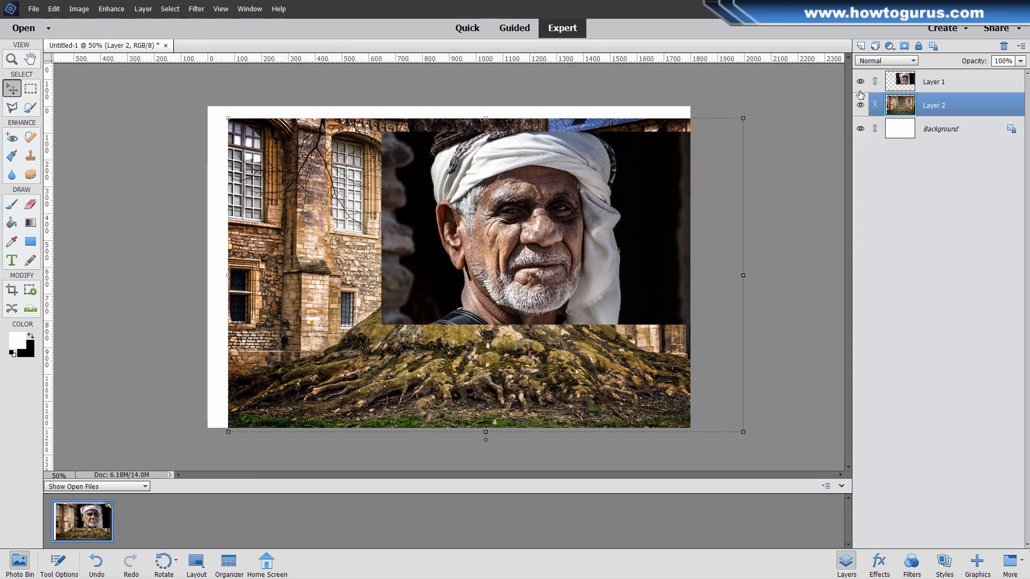
pyautogui.click(859, 80)
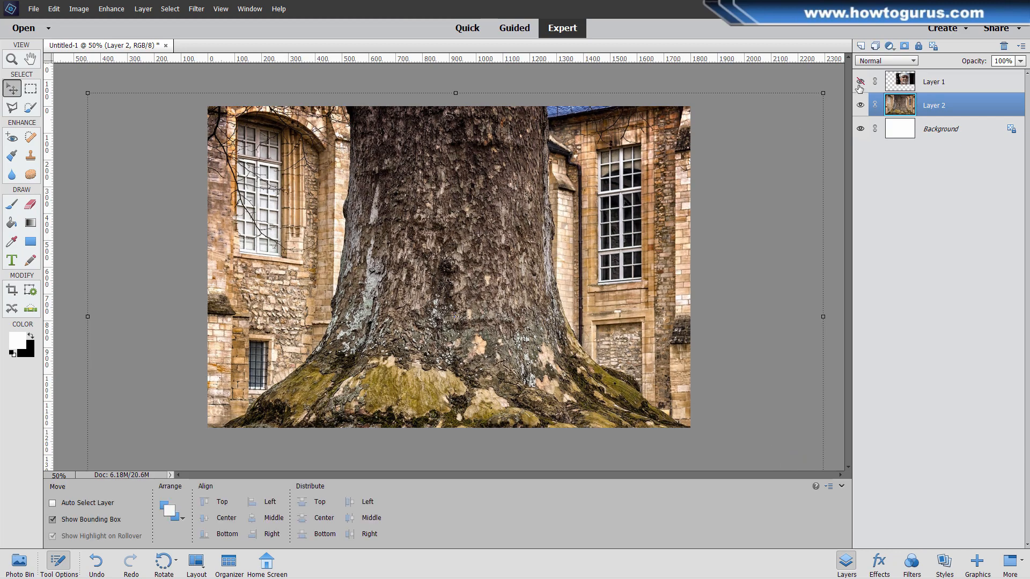
# Step: Show the portrait layer, move the face over the trunk and commit the enlargement
pyautogui.click(859, 80)
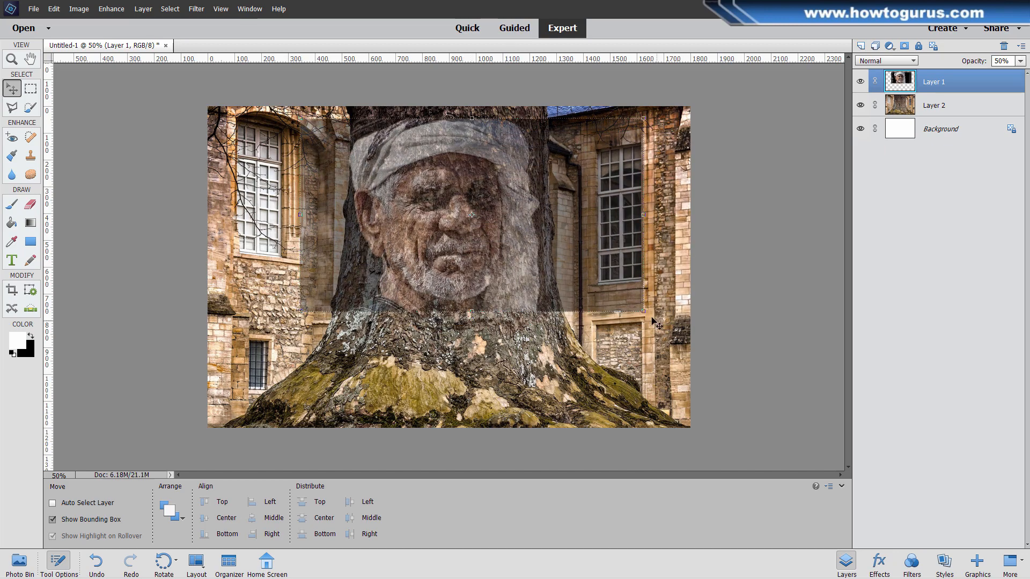
pyautogui.moveTo(642, 310); pyautogui.dragTo(721, 355)
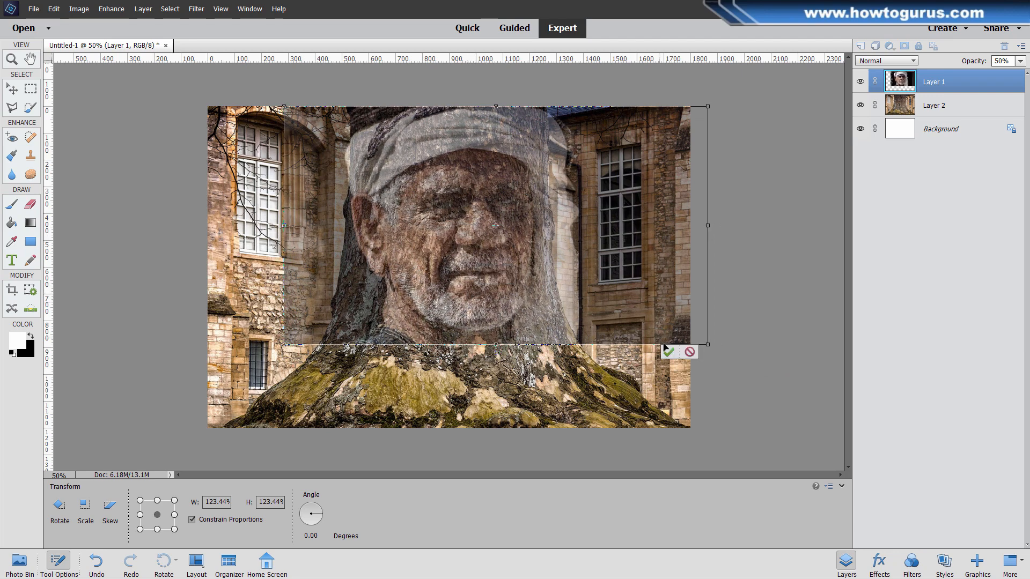
pyautogui.click(667, 352)
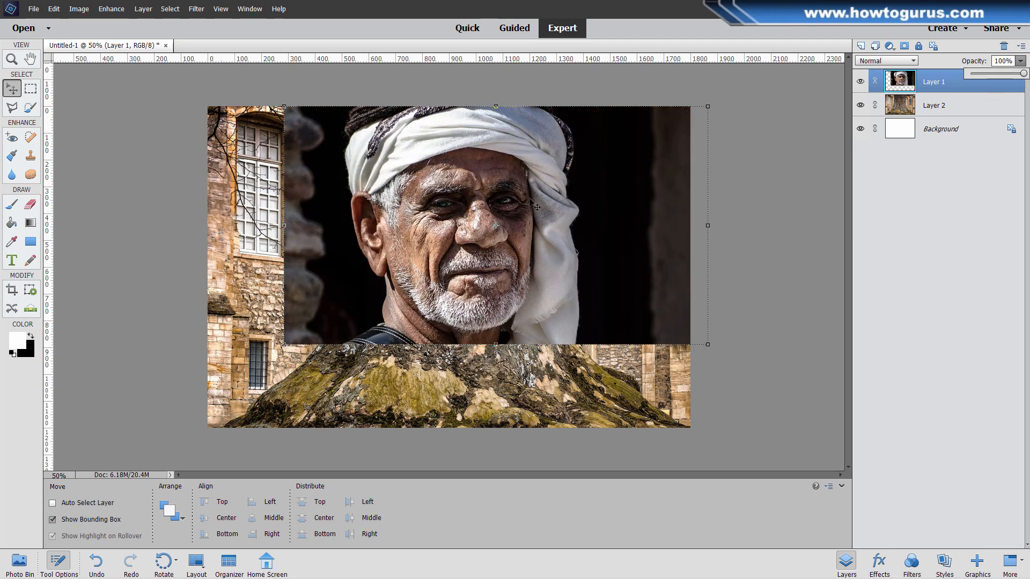
pyautogui.moveTo(528, 195)
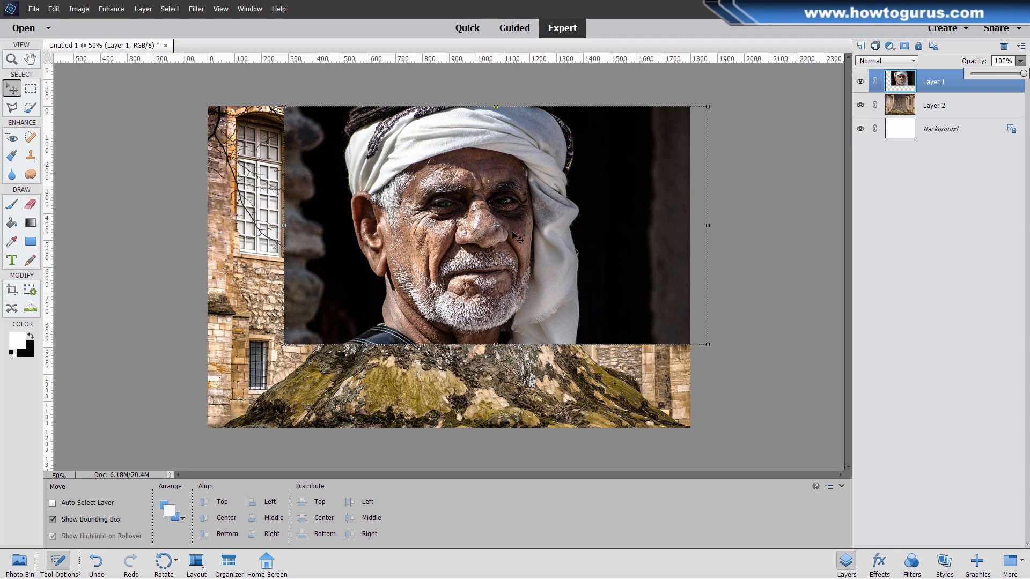
pyautogui.moveTo(468, 189)
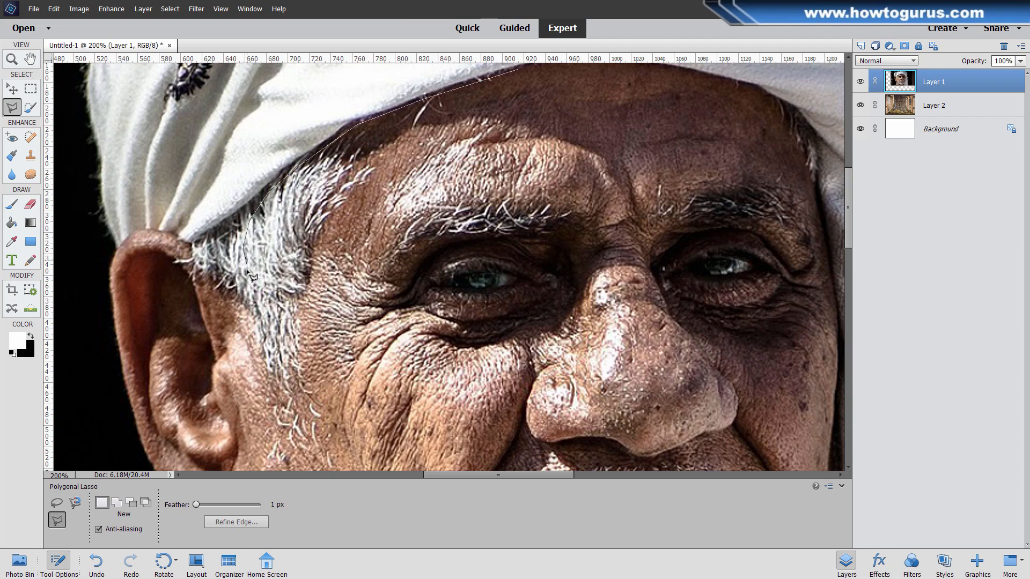
# Step: Trace a Polygonal Lasso selection along the cheek, jaw, beard, forehead and turban edge
pyautogui.press('space')
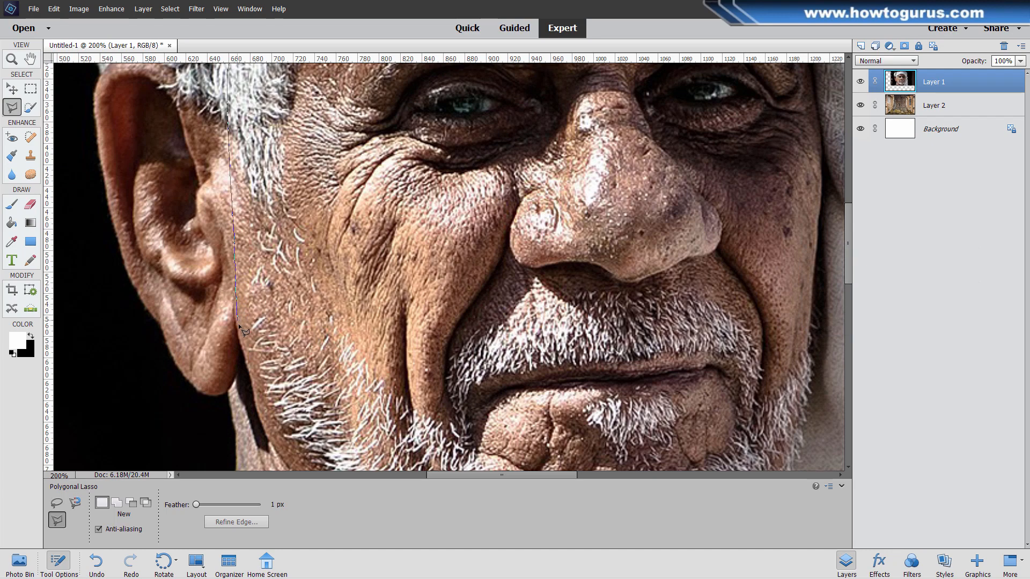
pyautogui.click(256, 371)
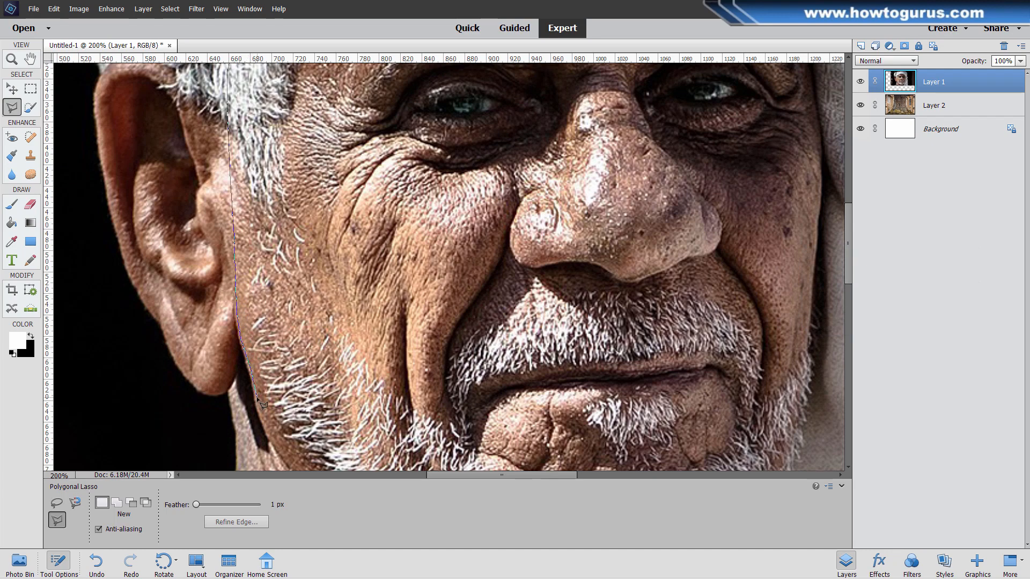
pyautogui.scroll(-3)
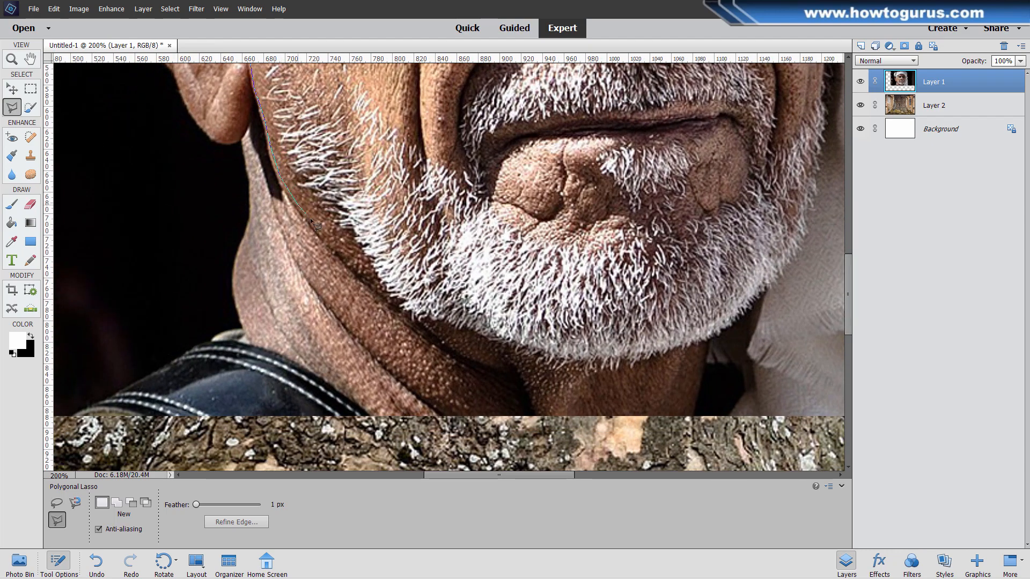
pyautogui.click(390, 300)
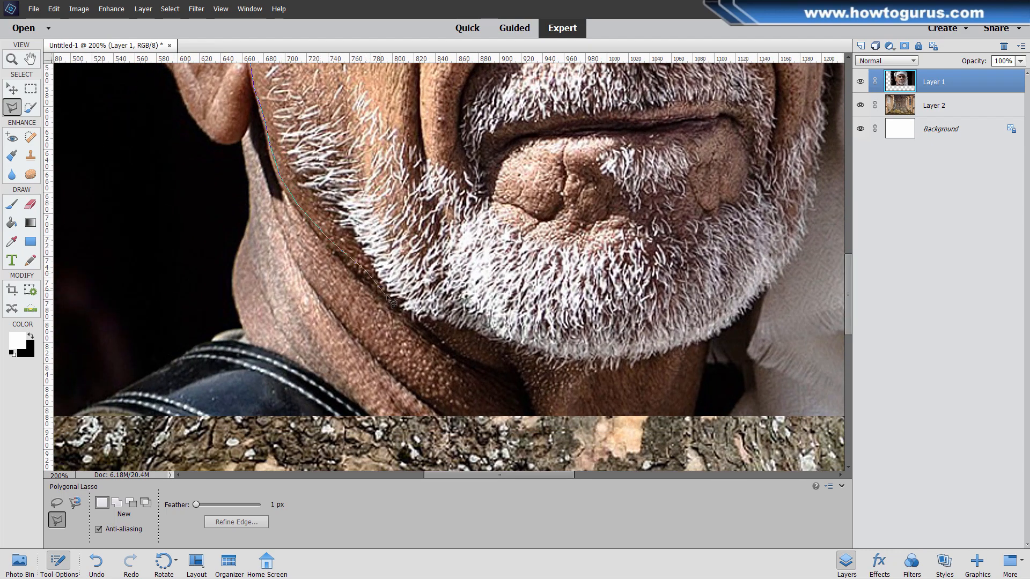
pyautogui.click(516, 353)
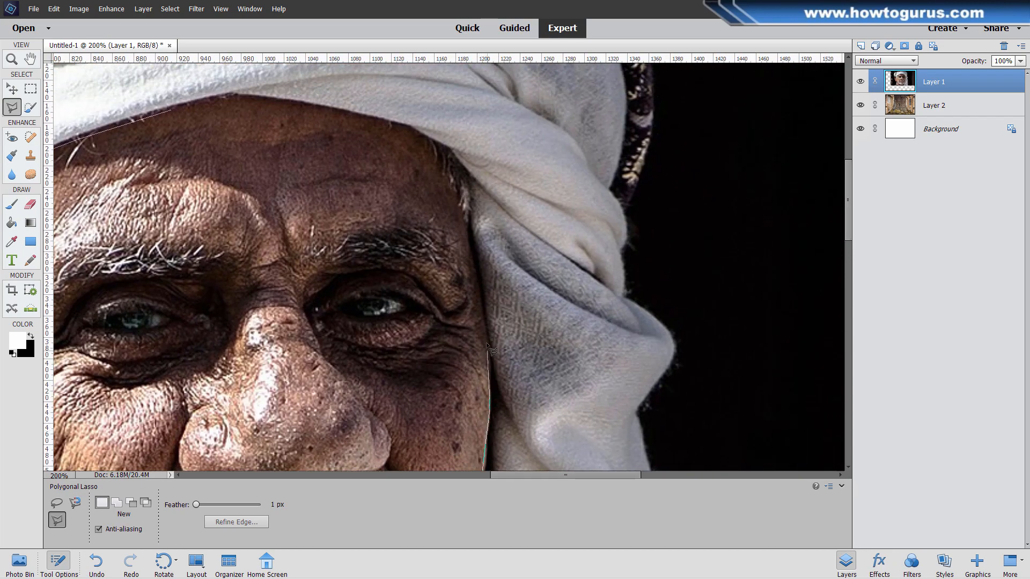
pyautogui.click(479, 269)
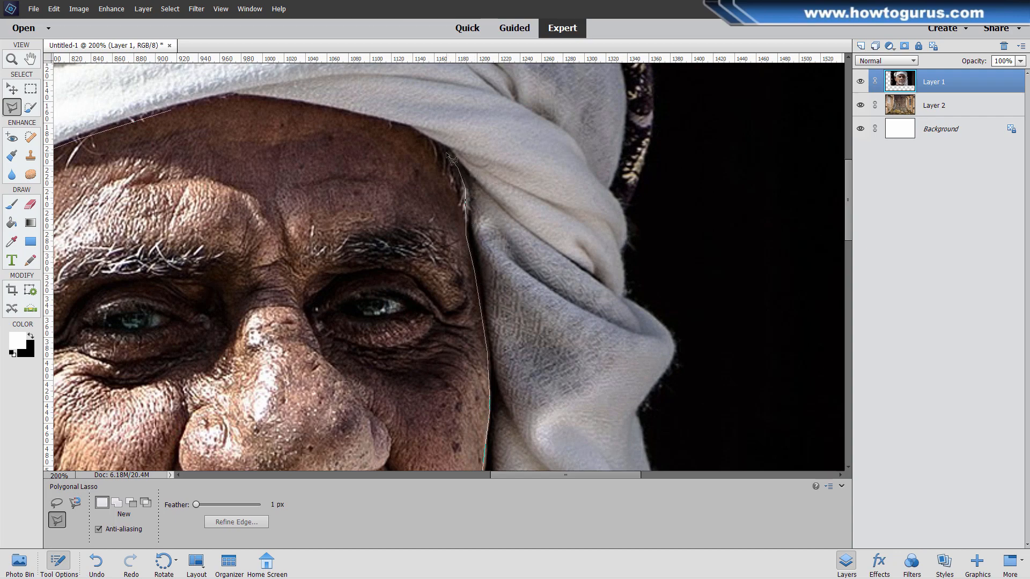
pyautogui.click(373, 126)
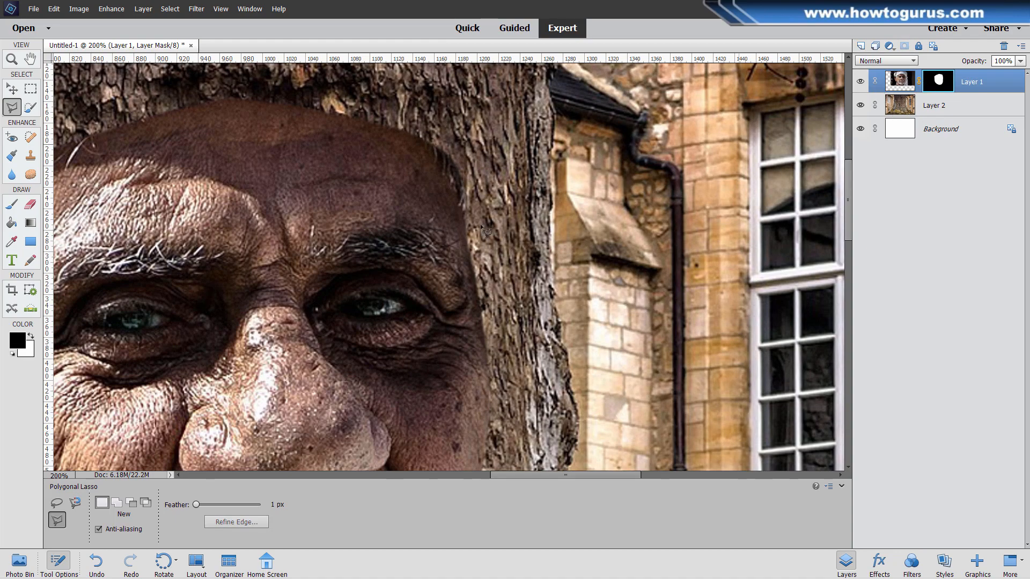
# Step: Fit the whole composite on screen with the Zoom tool
pyautogui.click(11, 59)
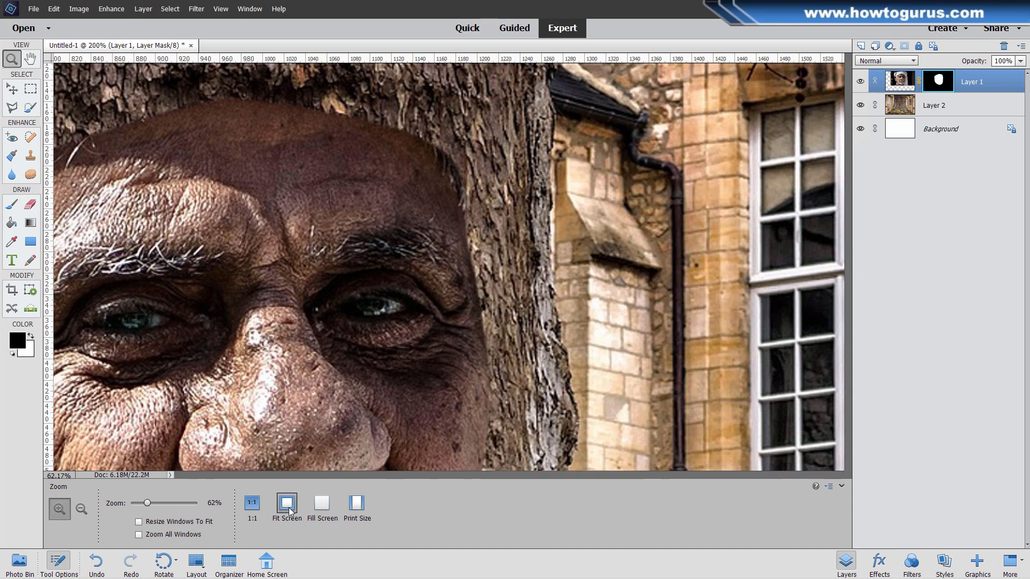
pyautogui.click(285, 503)
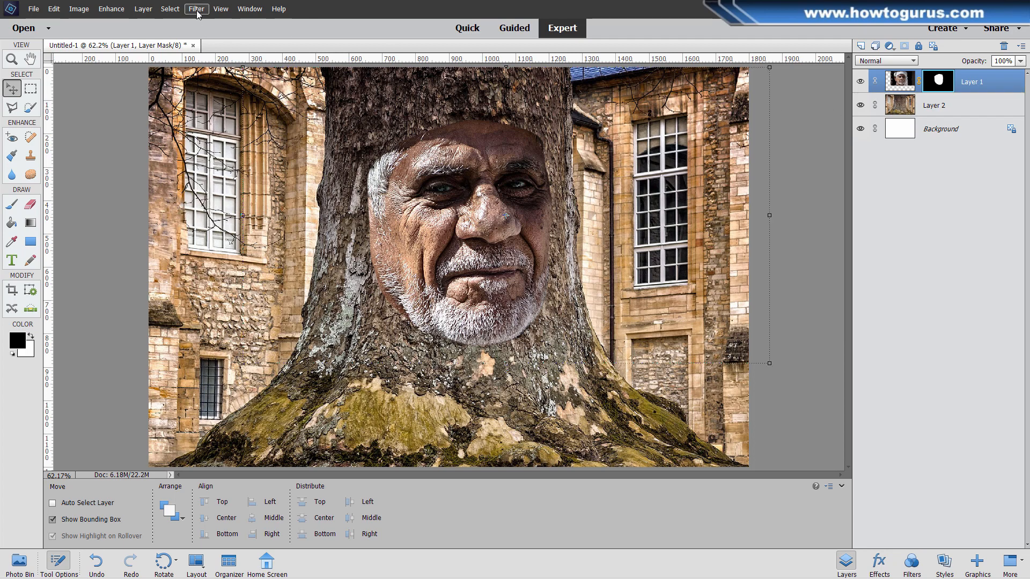
# Step: Apply a Gaussian Blur to the layer mask, adjusting the radius slider
pyautogui.click(195, 8)
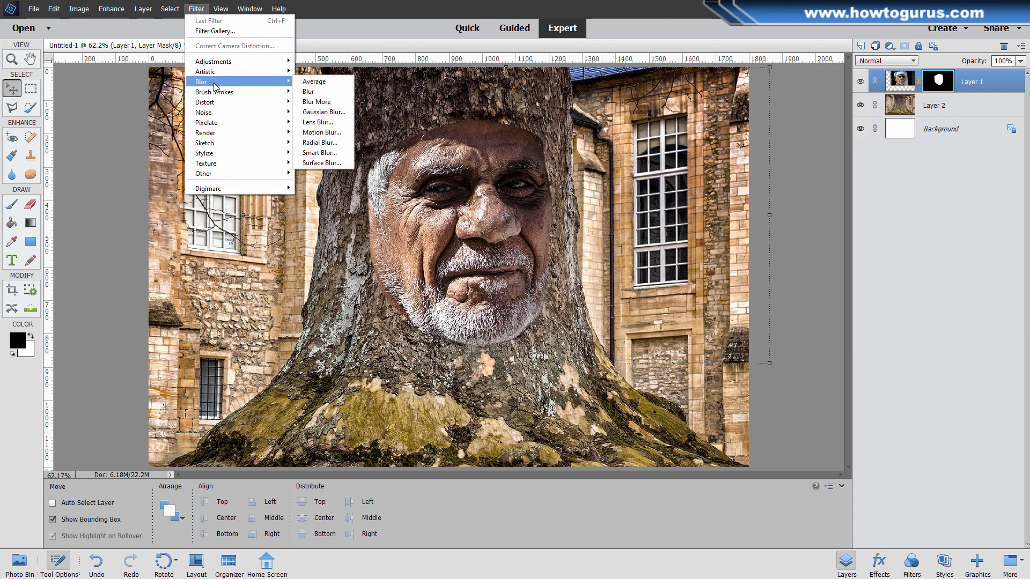
pyautogui.click(324, 112)
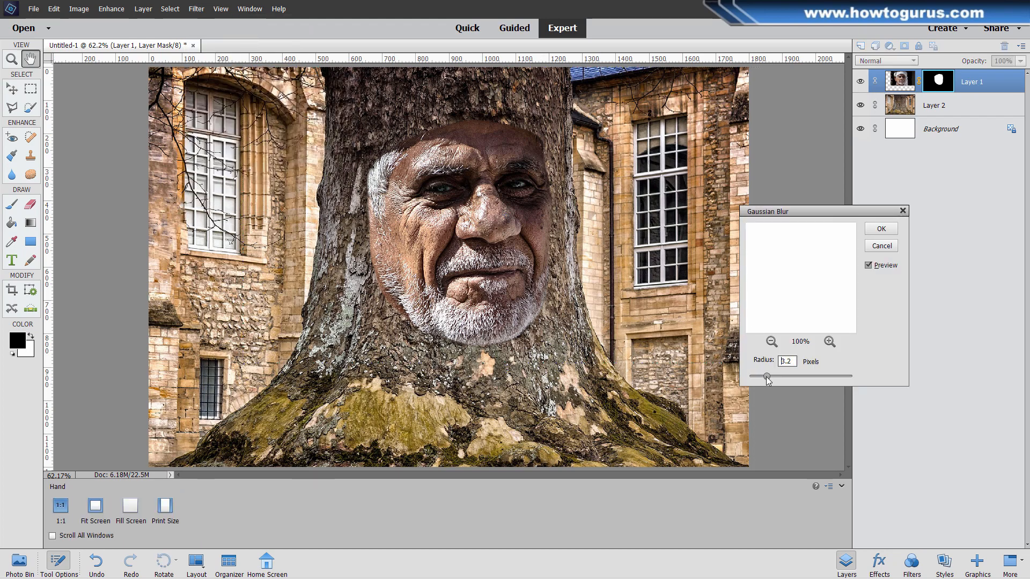
pyautogui.moveTo(765, 376); pyautogui.dragTo(776, 377)
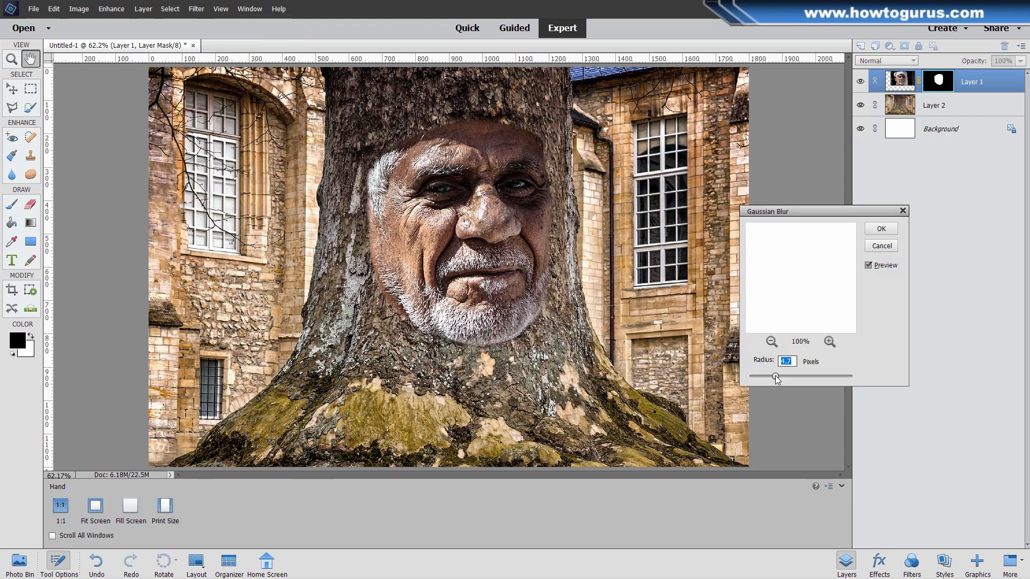
pyautogui.moveTo(776, 376); pyautogui.dragTo(779, 376)
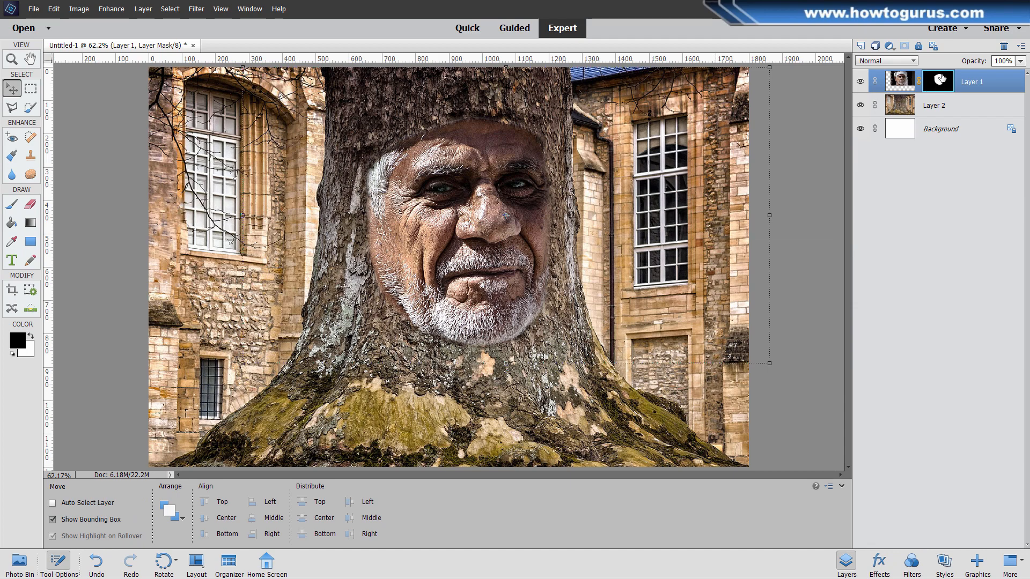
pyautogui.click(11, 205)
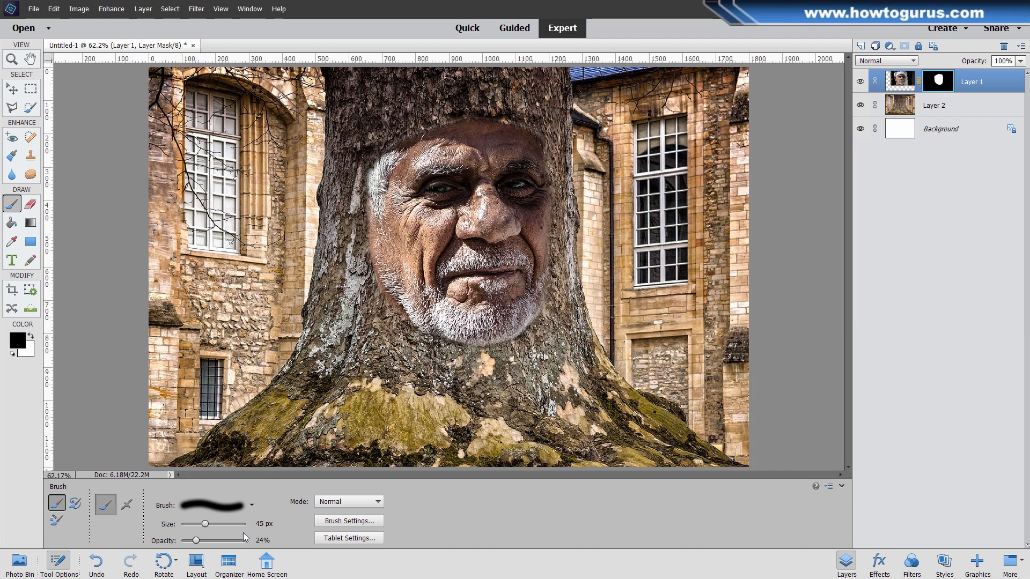
pyautogui.moveTo(402, 226)
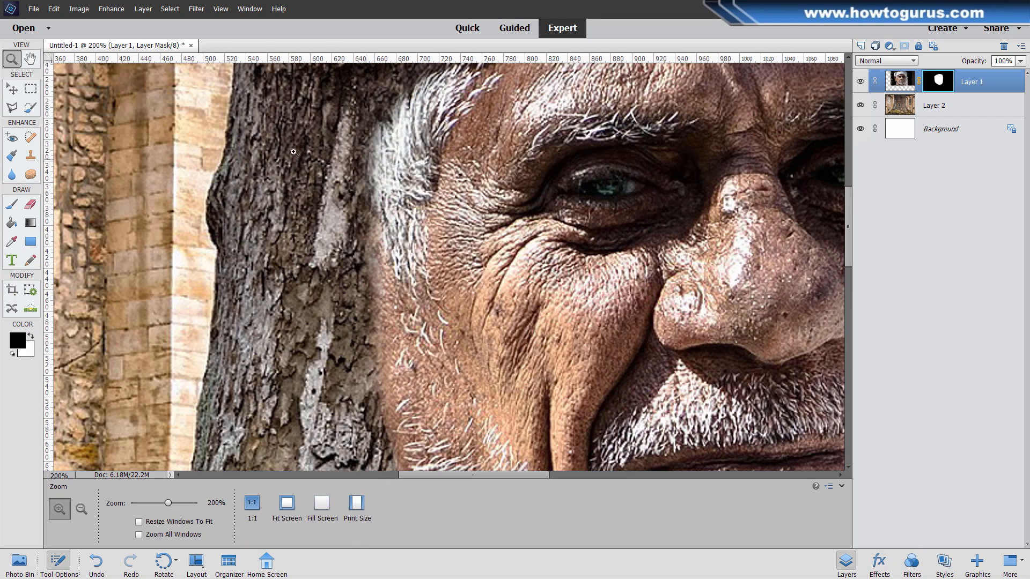
# Step: Paint low-opacity black strokes on the mask along the hairline, cheek and beard edges
pyautogui.click(11, 204)
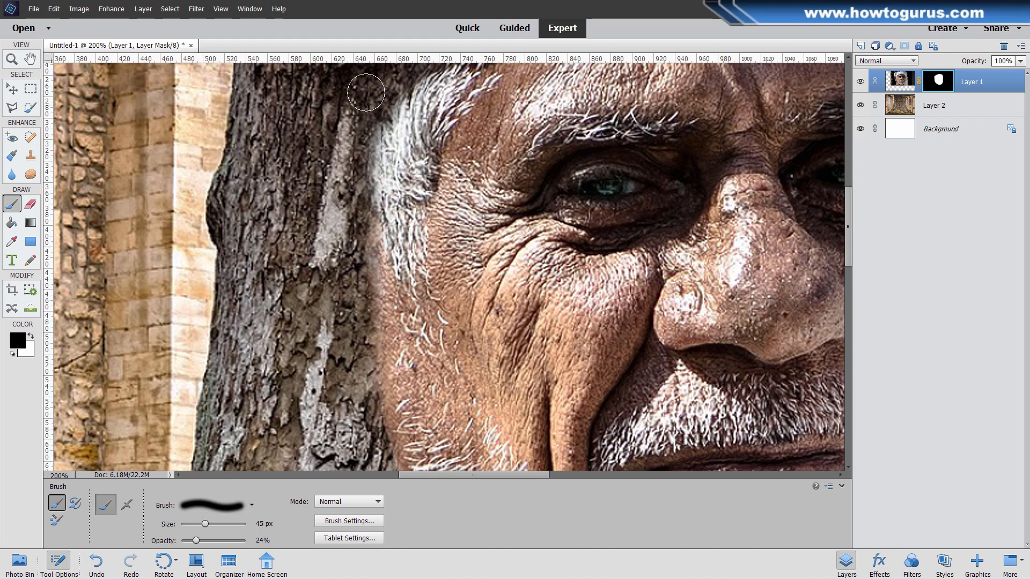
pyautogui.moveTo(366, 92); pyautogui.dragTo(359, 163)
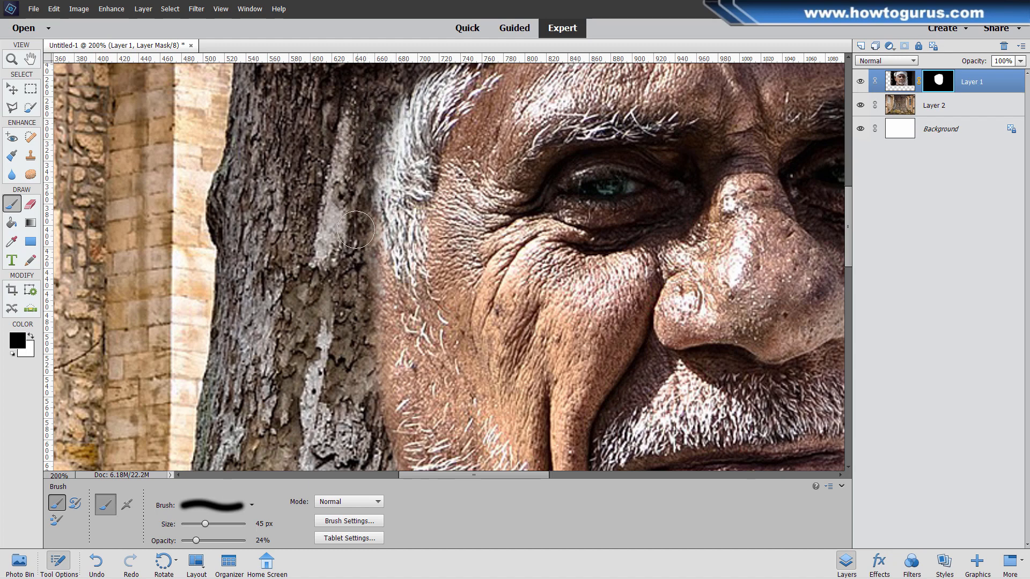
pyautogui.moveTo(356, 229); pyautogui.dragTo(367, 331)
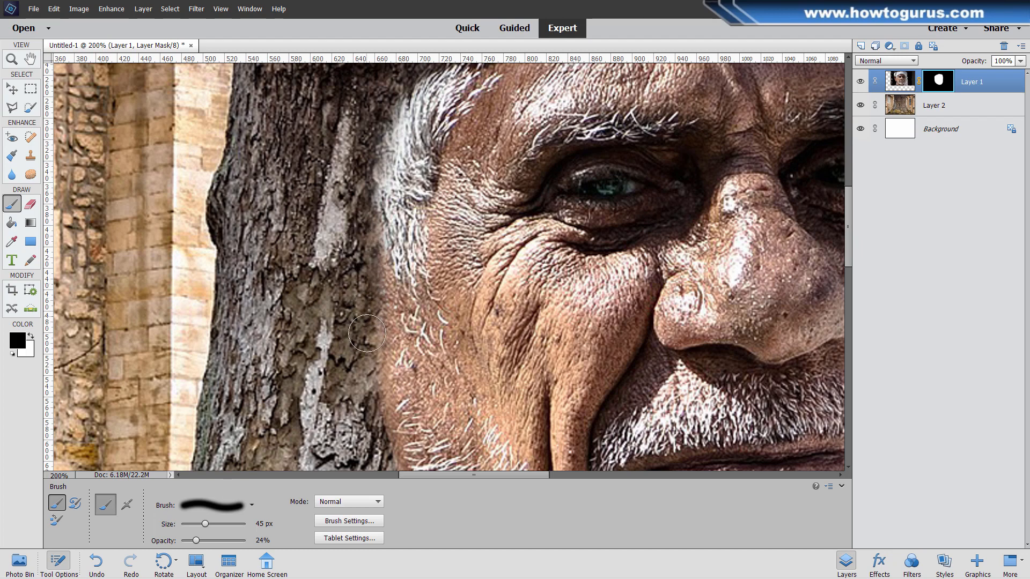
pyautogui.moveTo(367, 333); pyautogui.dragTo(388, 424)
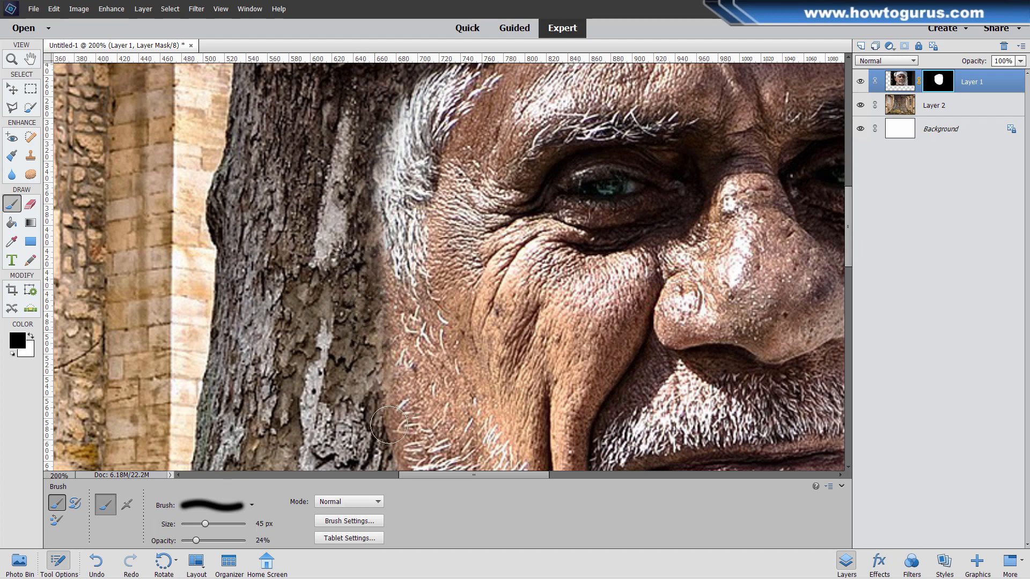
pyautogui.moveTo(391, 426); pyautogui.dragTo(368, 362)
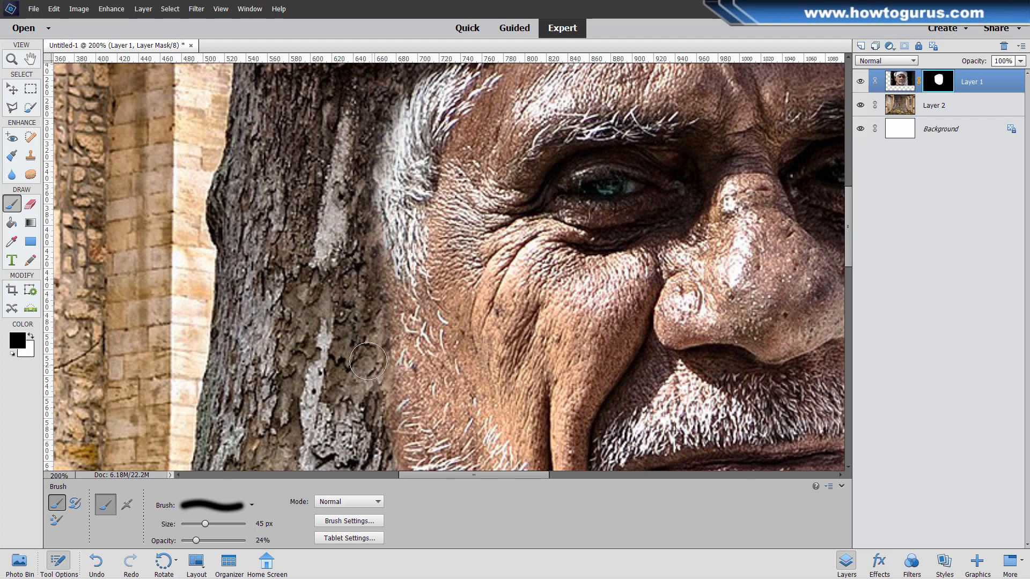
pyautogui.scroll(-3)
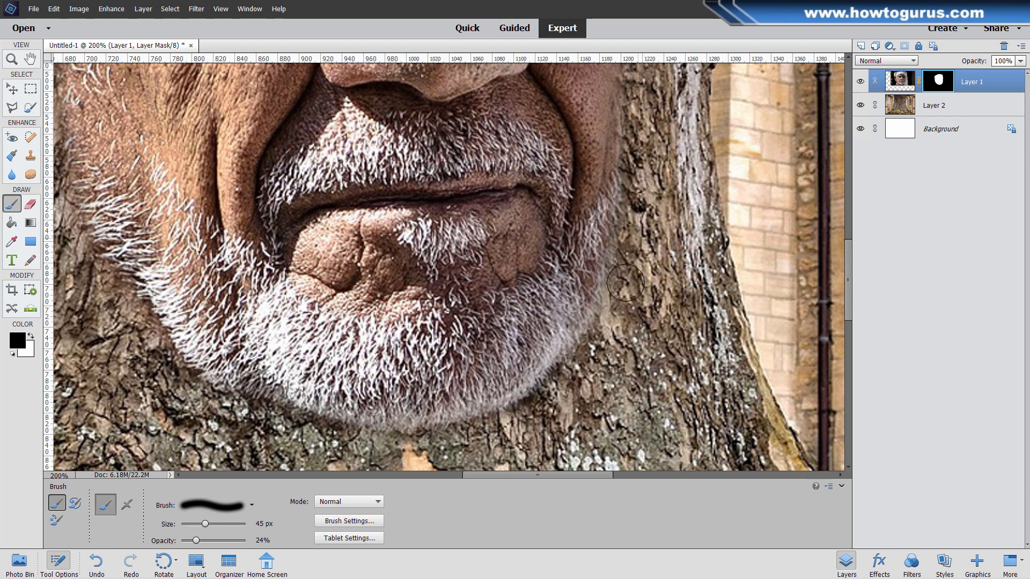
pyautogui.moveTo(624, 282); pyautogui.dragTo(553, 400)
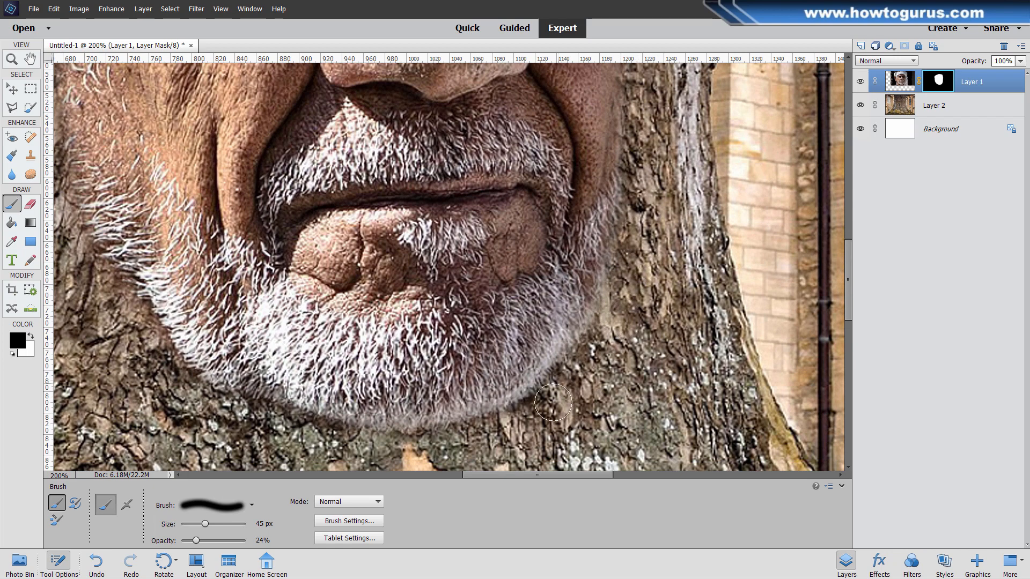
pyautogui.click(10, 59)
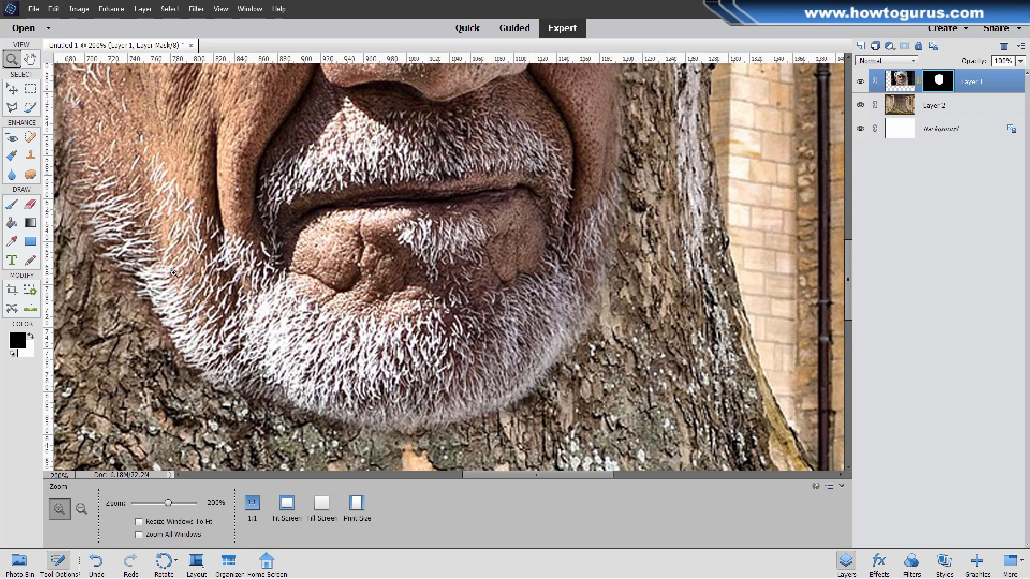
# Step: Zoom out to the whole composition and target the Layer 1 image thumbnail instead of its mask
pyautogui.moveTo(168, 502); pyautogui.dragTo(145, 502)
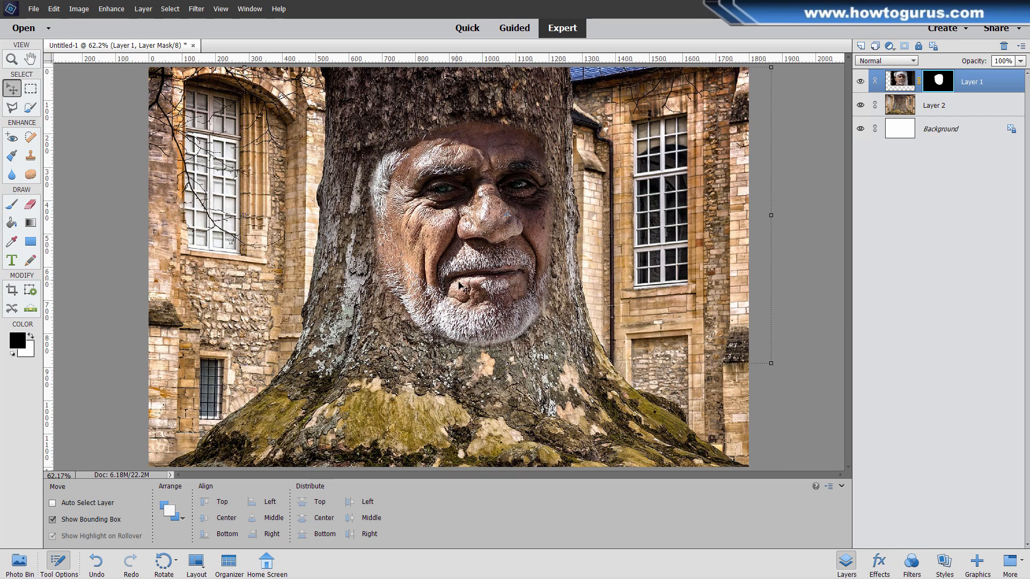
pyautogui.moveTo(457, 307)
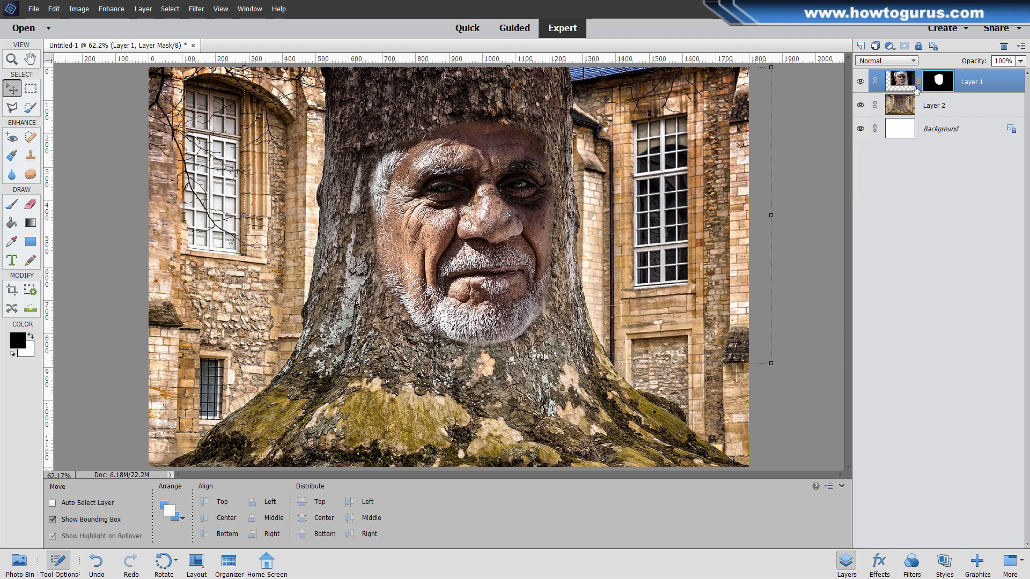
pyautogui.click(898, 81)
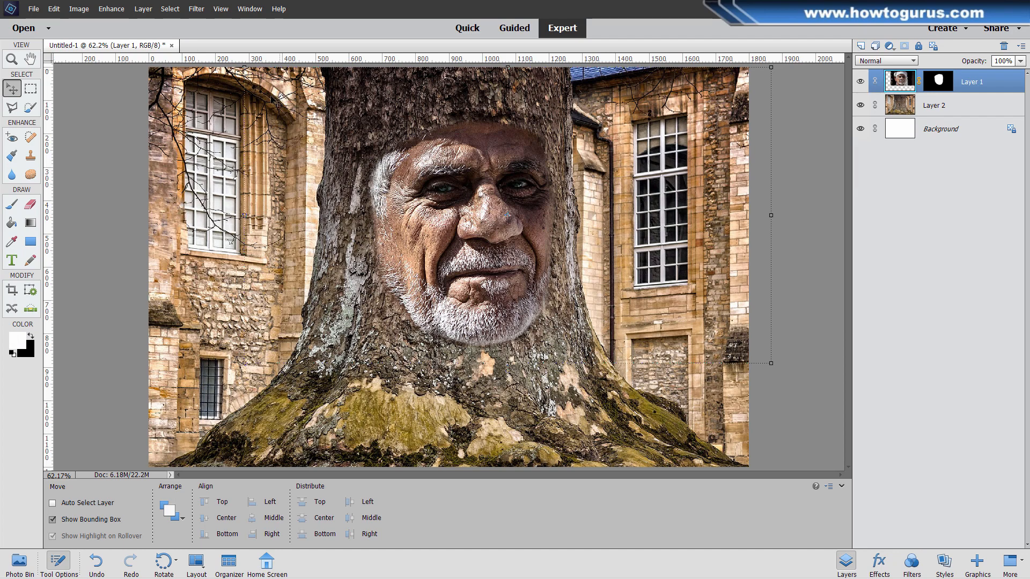
# Step: Convert the face layer to black and white using the Newspaper style
pyautogui.click(111, 8)
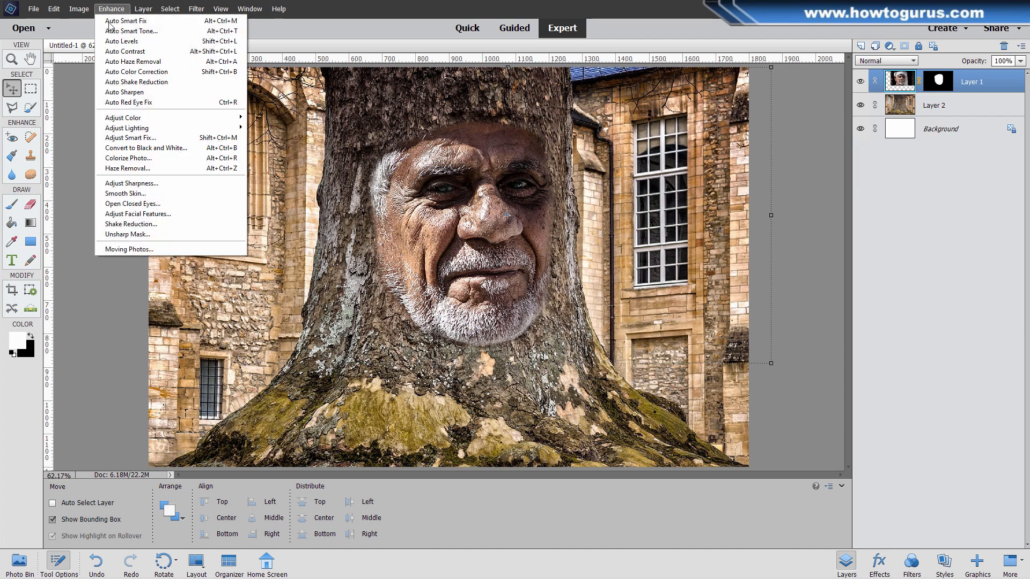
pyautogui.click(144, 148)
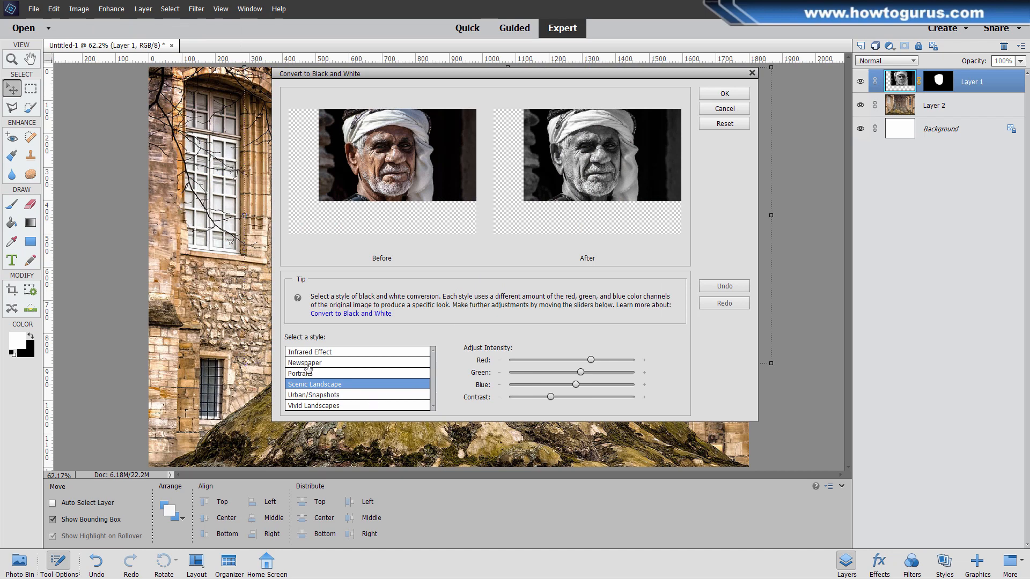
pyautogui.click(303, 363)
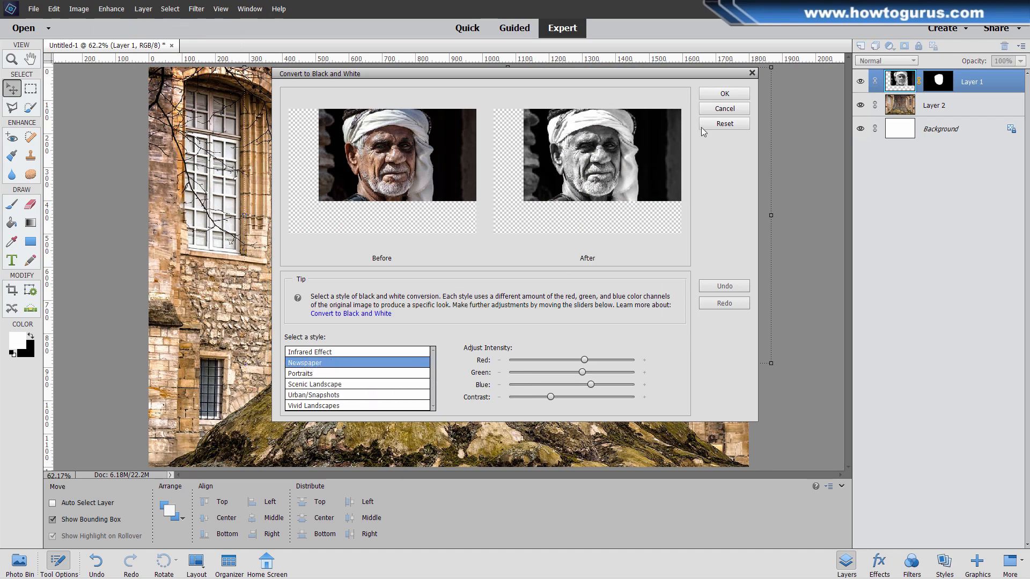
pyautogui.click(723, 92)
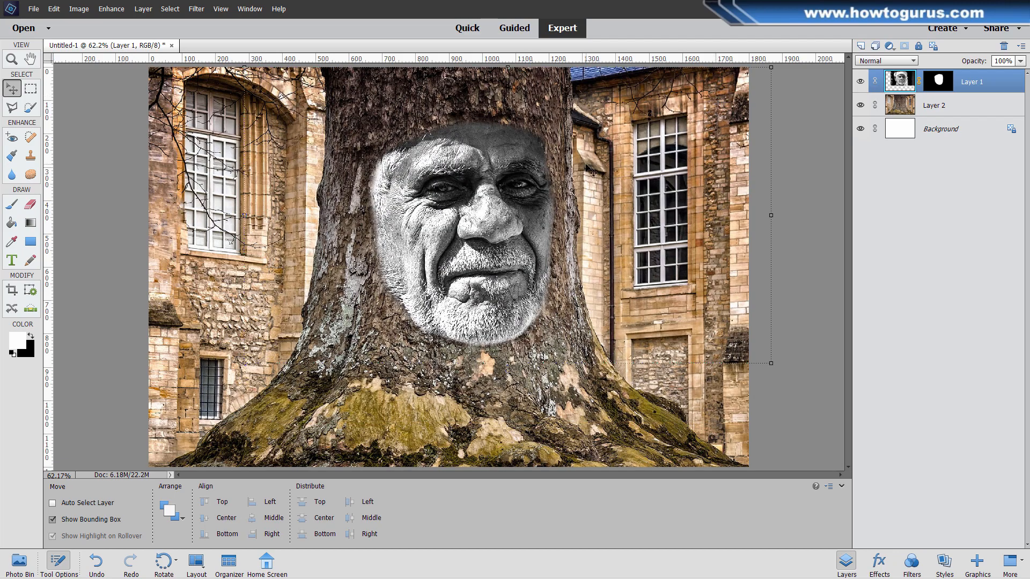
# Step: Load the face mask as a selection, copy it, and start a new clipboard-sized document
pyautogui.click(937, 81)
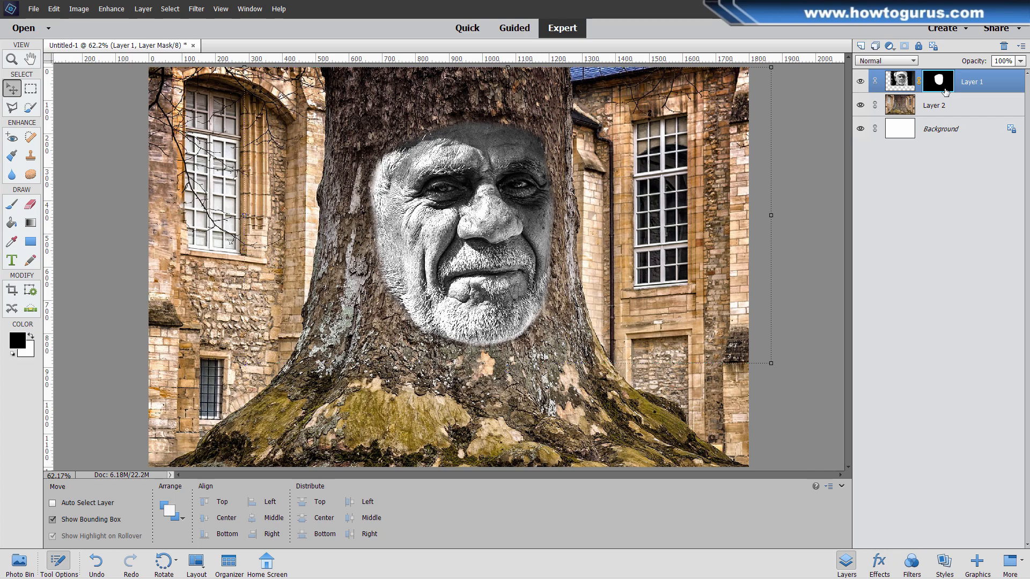
pyautogui.press('ctrl')
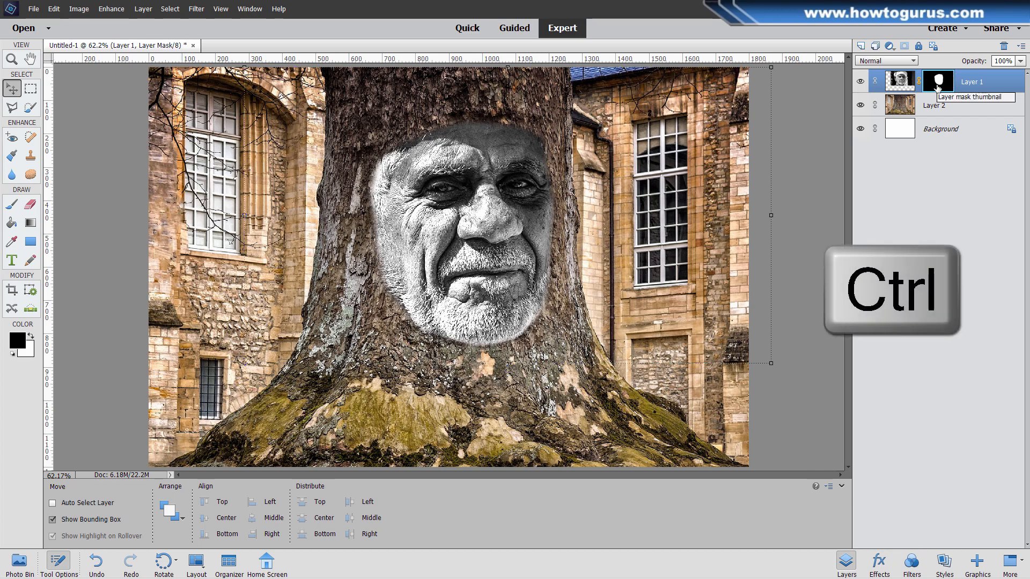
pyautogui.click(937, 80)
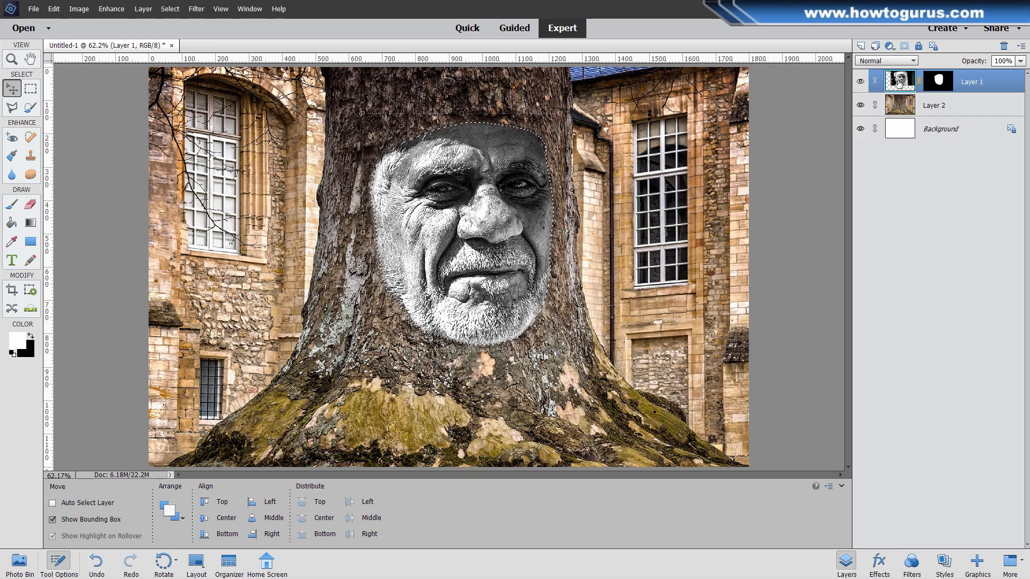
pyautogui.press('ctrl+c')
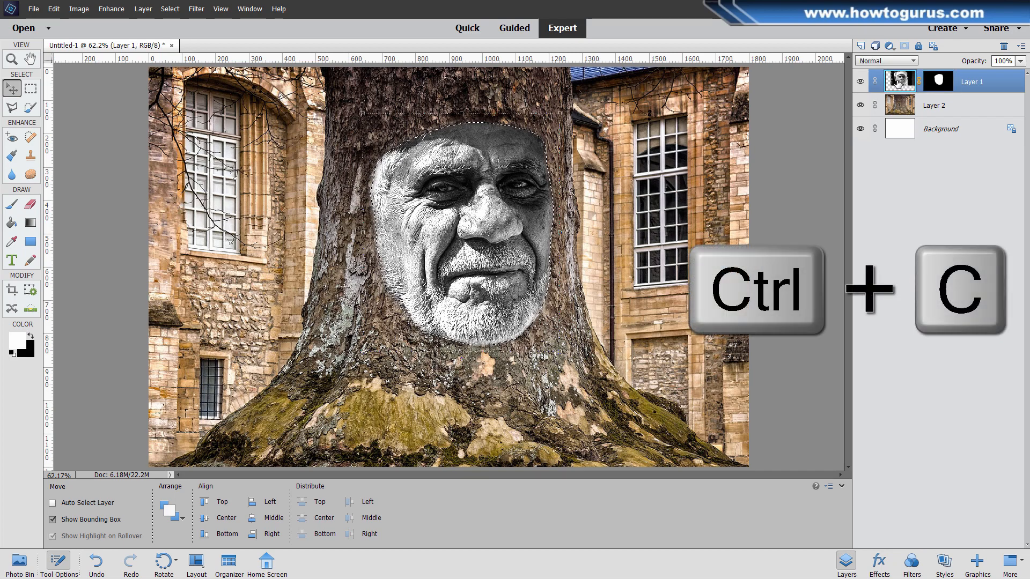
pyautogui.press('ctrl+c')
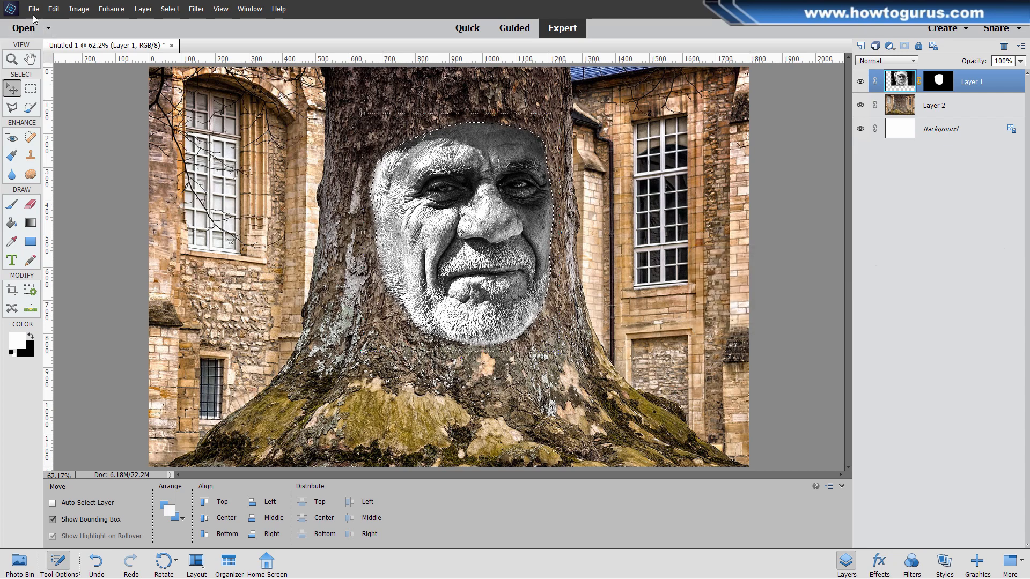
pyautogui.click(32, 9)
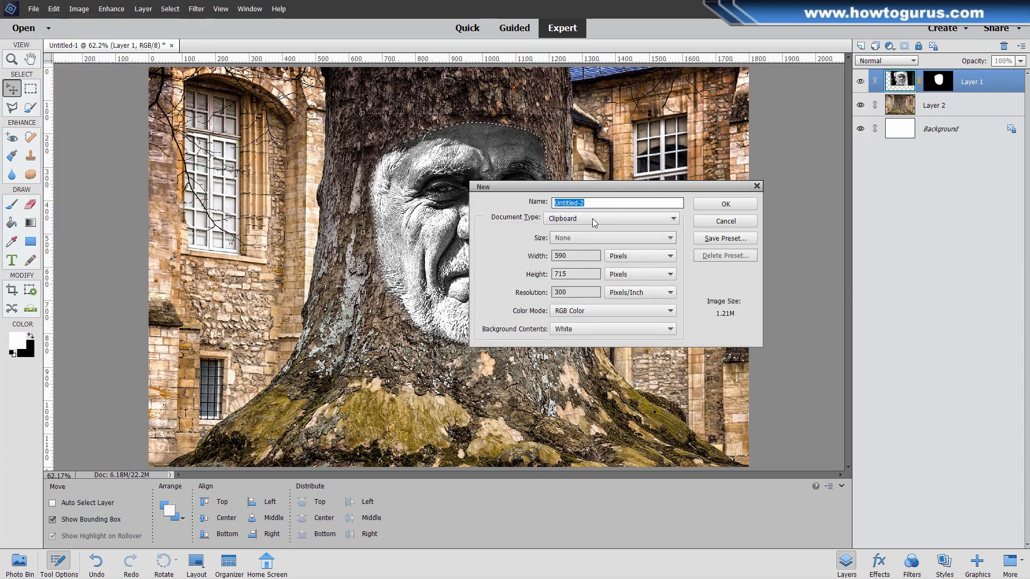
# Step: Create the 590 × 715 px document and paste the face onto its own layer
pyautogui.click(723, 204)
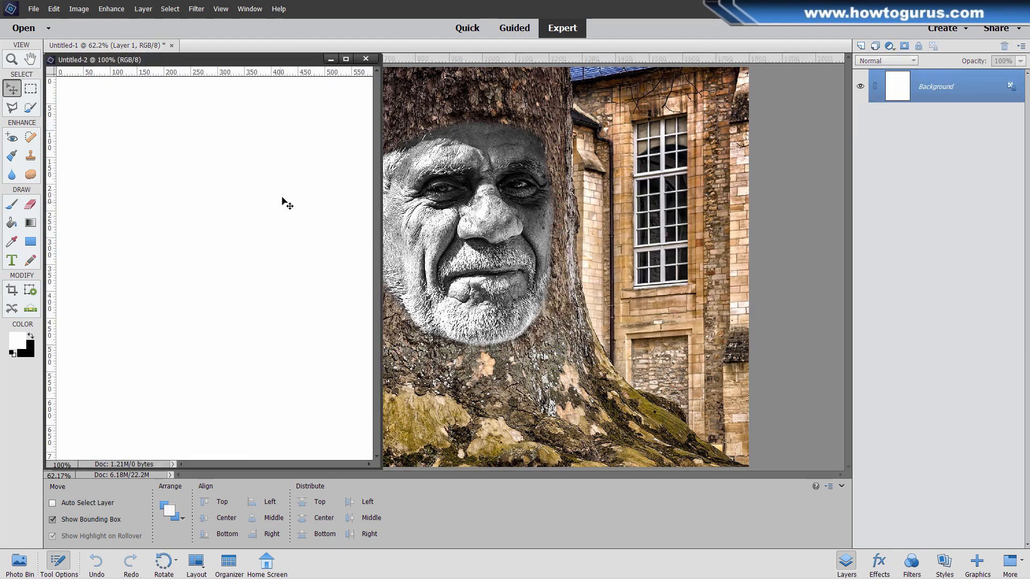
pyautogui.press('ctrl+v')
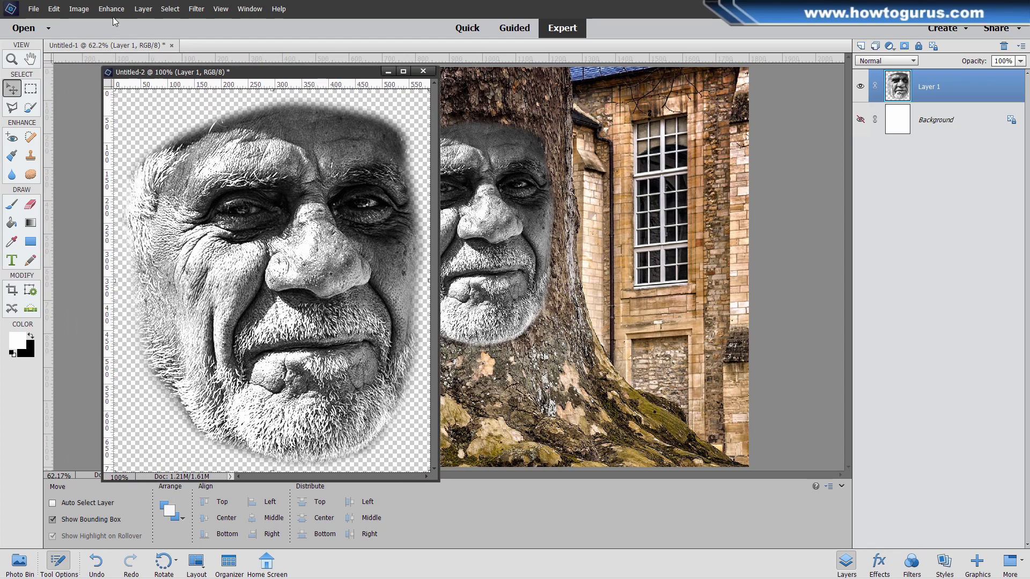
pyautogui.click(110, 8)
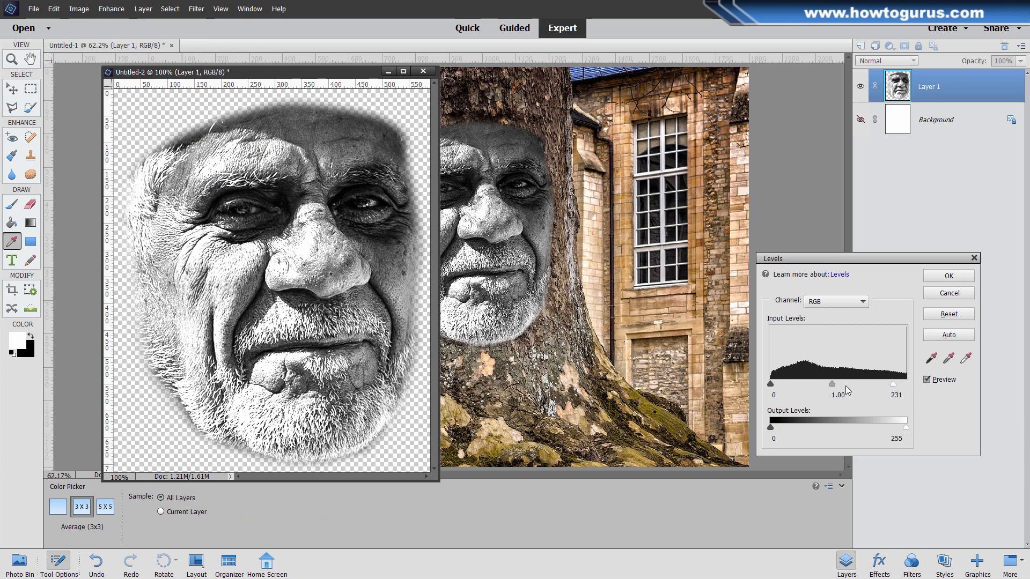
# Step: Apply Levels with black input 9 and white input 212 to boost the face's contrast
pyautogui.moveTo(849, 384); pyautogui.dragTo(840, 384)
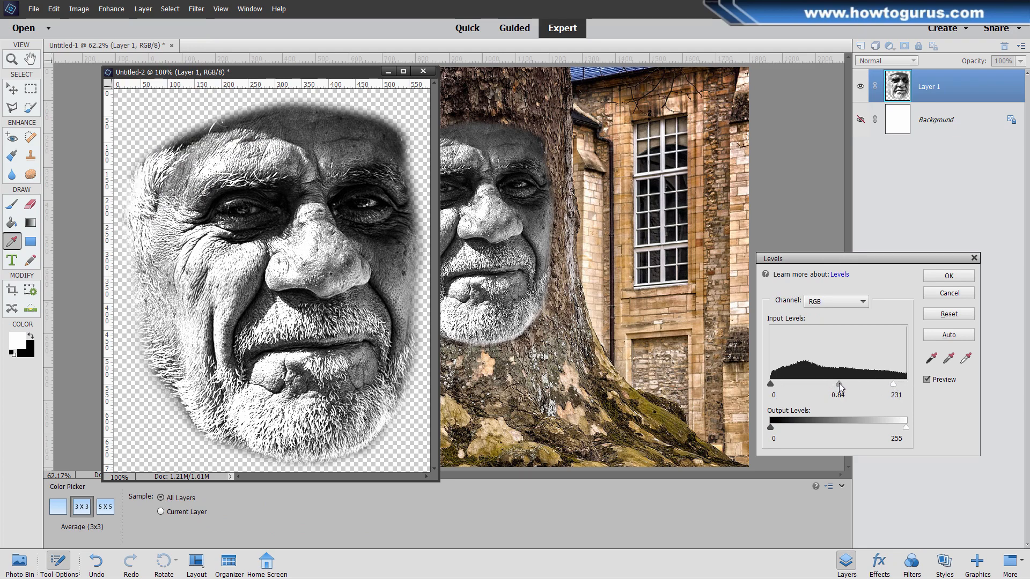
pyautogui.moveTo(892, 384); pyautogui.dragTo(887, 384)
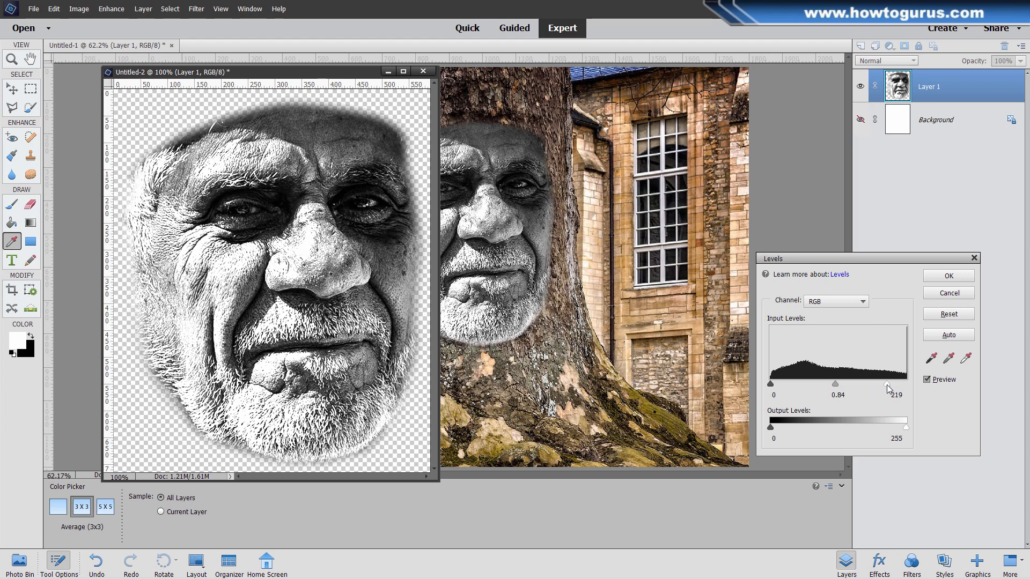
pyautogui.moveTo(887, 384); pyautogui.dragTo(883, 384)
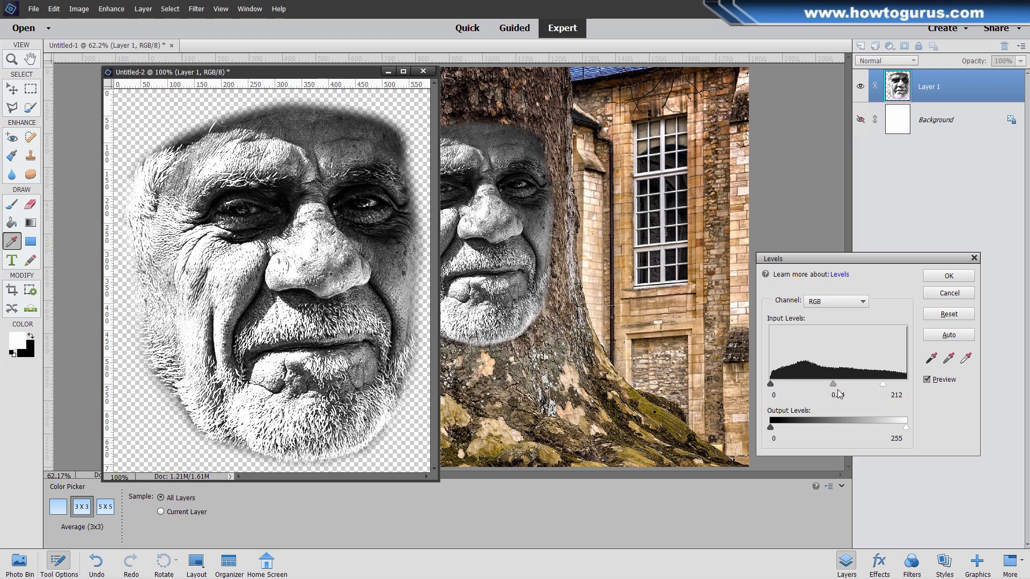
pyautogui.moveTo(832, 384); pyautogui.dragTo(832, 384)
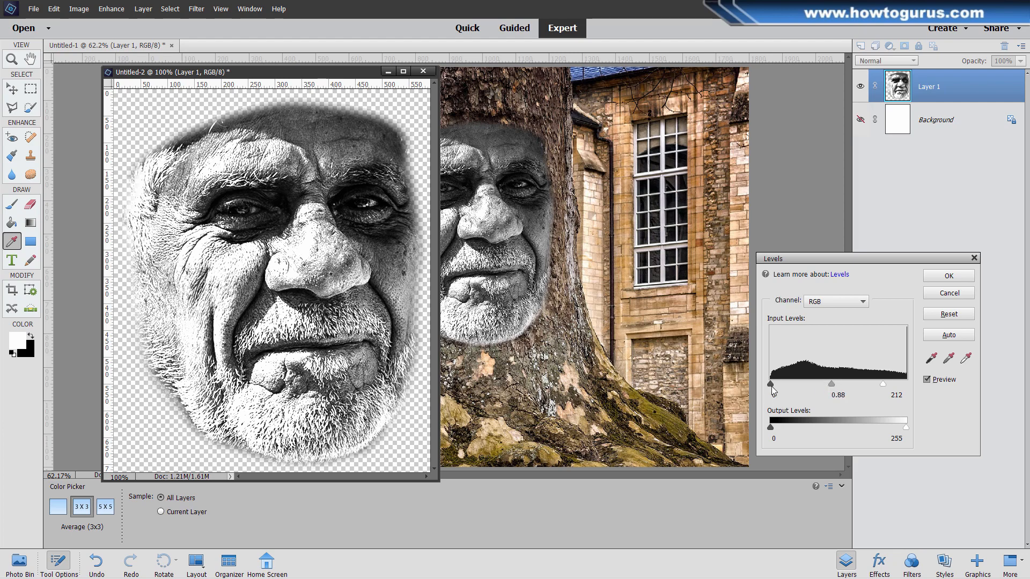
pyautogui.moveTo(770, 384); pyautogui.dragTo(774, 384)
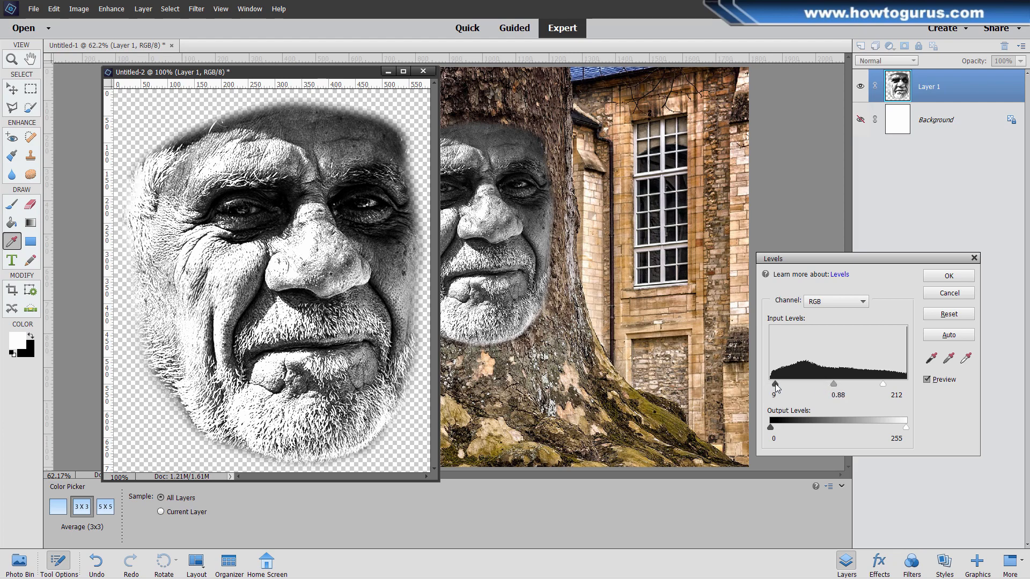
pyautogui.moveTo(775, 383); pyautogui.dragTo(776, 384)
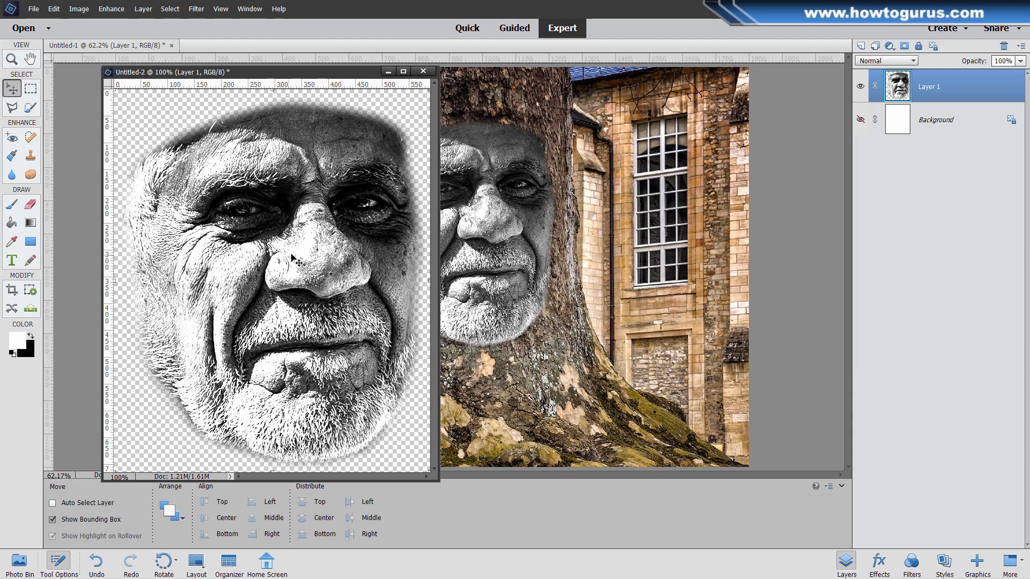
# Step: Soften the face image with a Gaussian Blur of radius 3 pixels
pyautogui.click(195, 9)
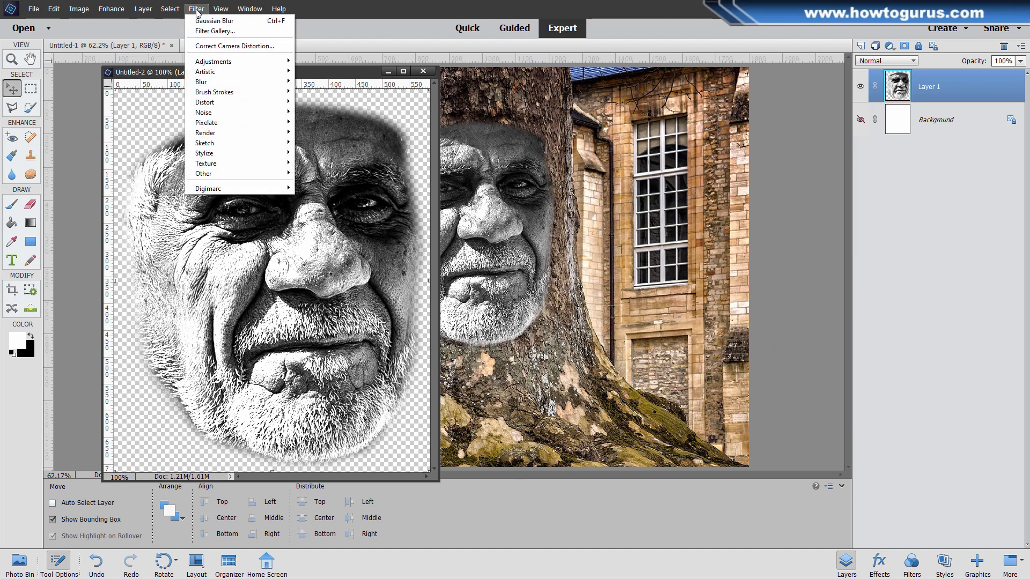
pyautogui.moveTo(201, 82)
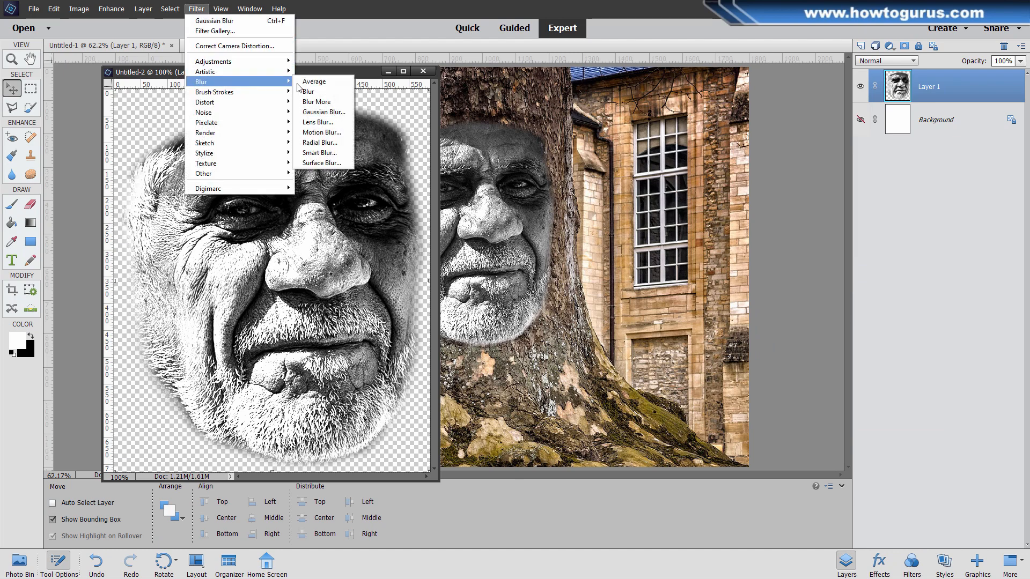
pyautogui.click(323, 112)
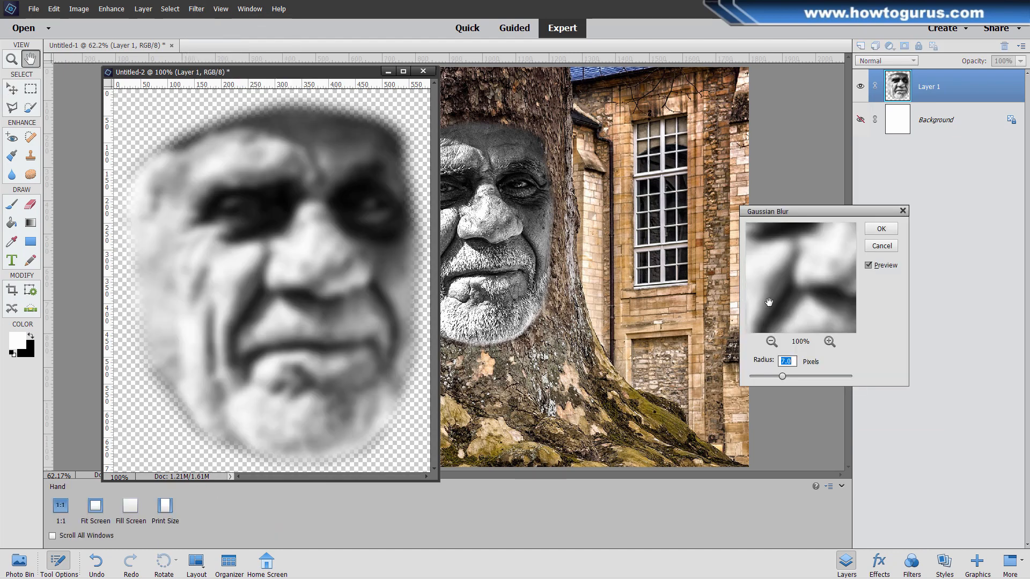
pyautogui.write('3')
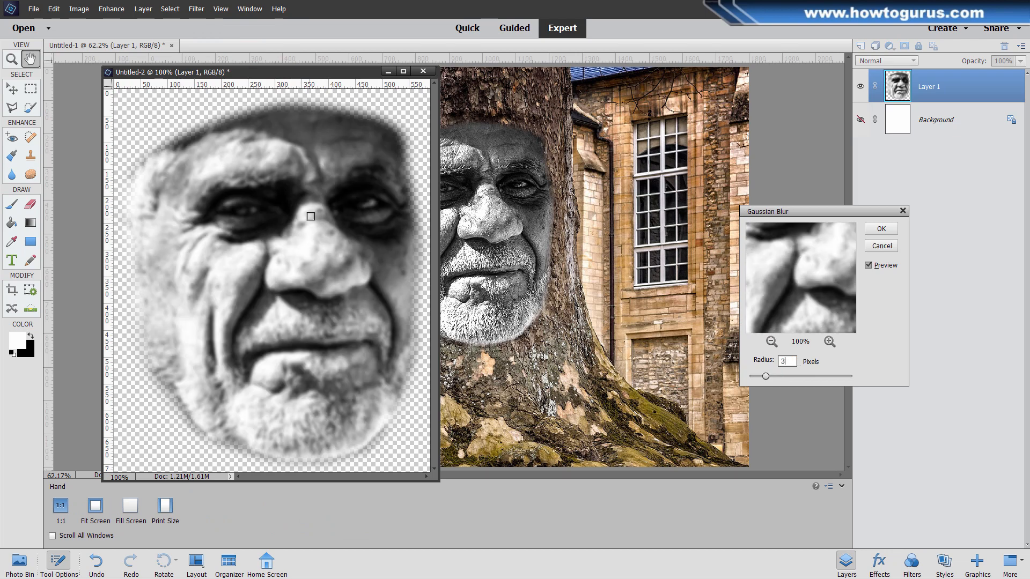
pyautogui.moveTo(899, 298)
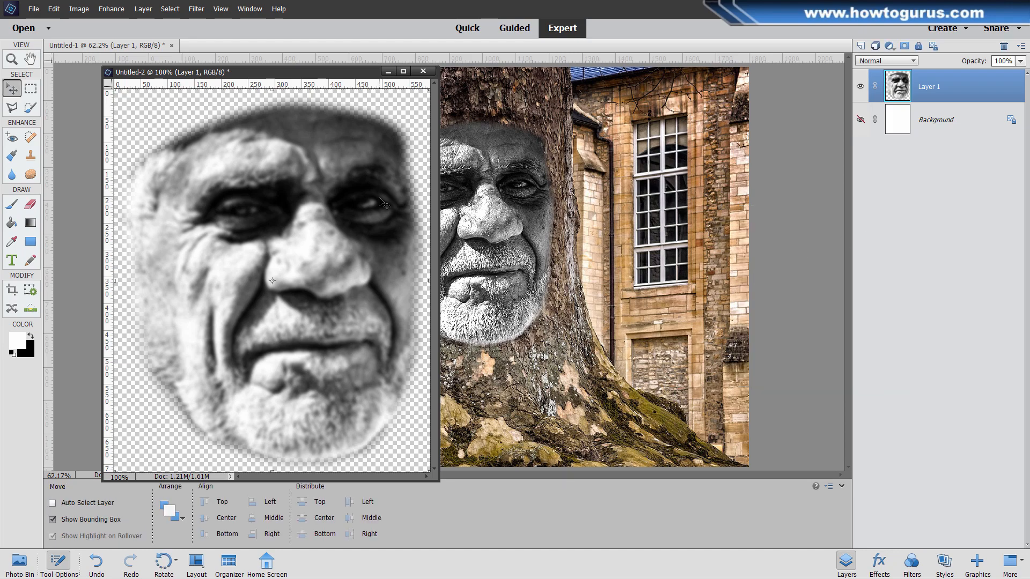
pyautogui.moveTo(293, 266)
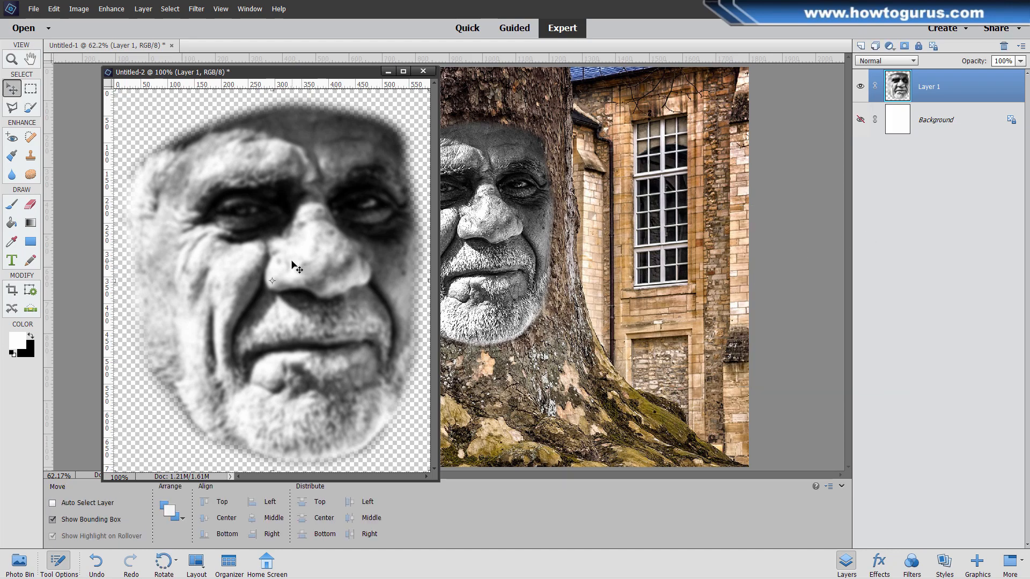
pyautogui.moveTo(105, 138)
pyautogui.write('face di')
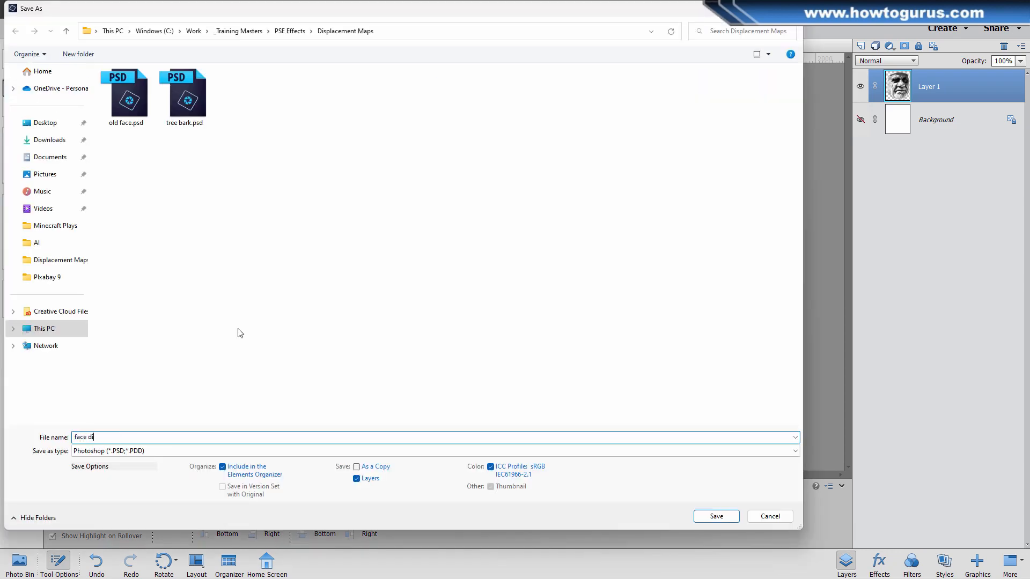
# Step: Save the blurred face as 'face displacement map' in the Displacement Maps folder
pyautogui.write('splacement map')
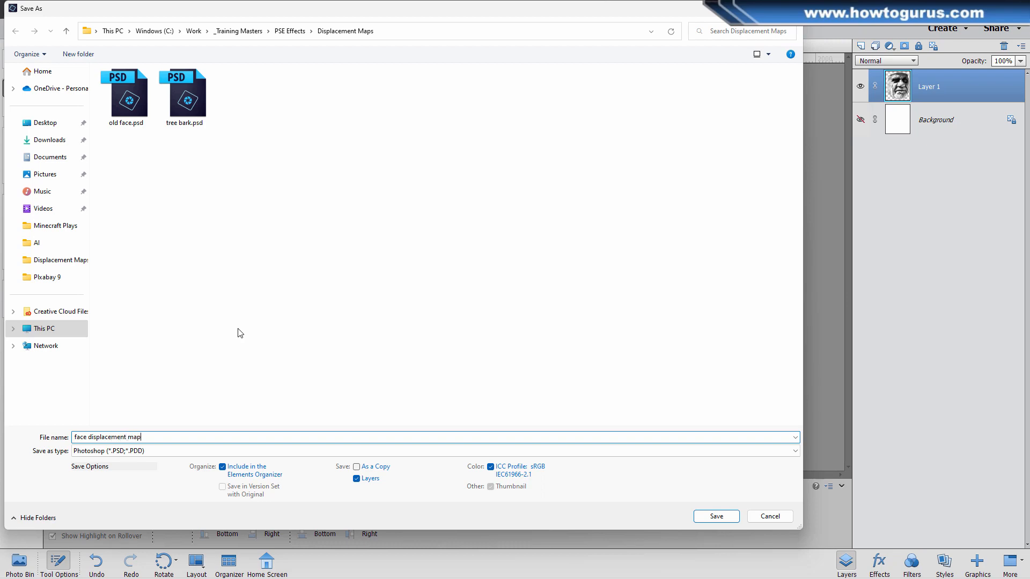
pyautogui.click(715, 516)
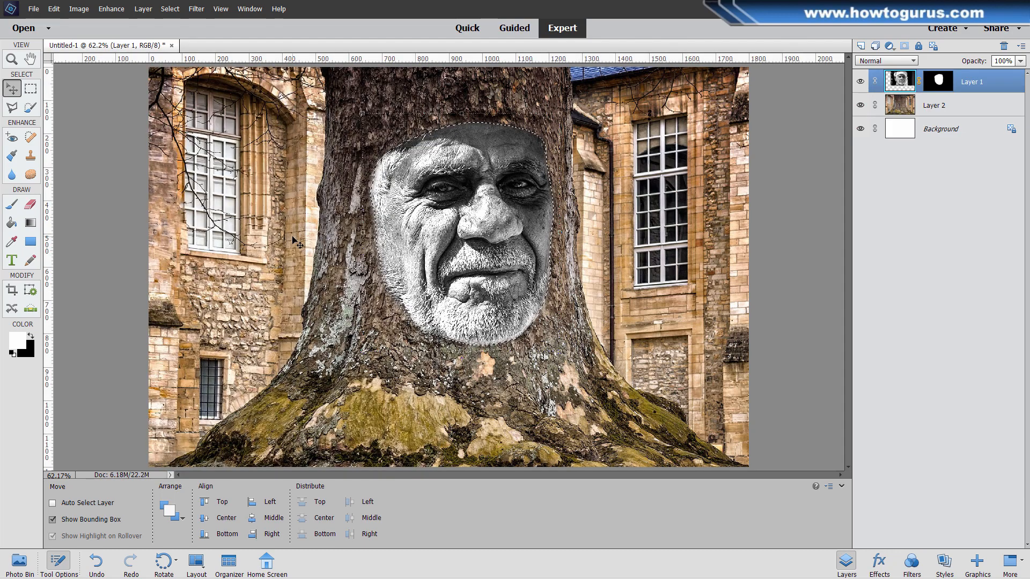
# Step: Deselect, hide the face layer, and duplicate the bark layer
pyautogui.press('ctrl+d')
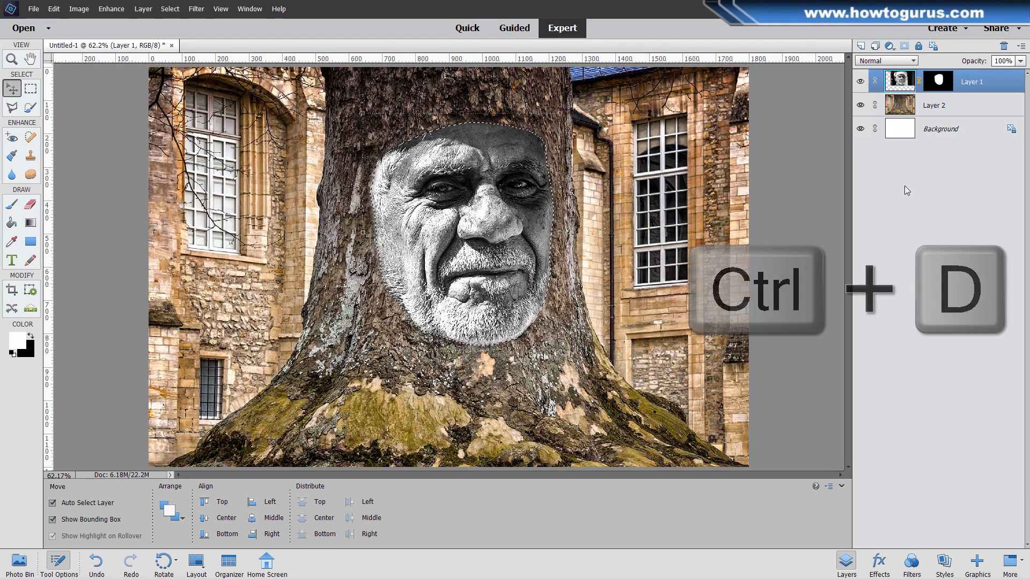
pyautogui.press('ctrl+d')
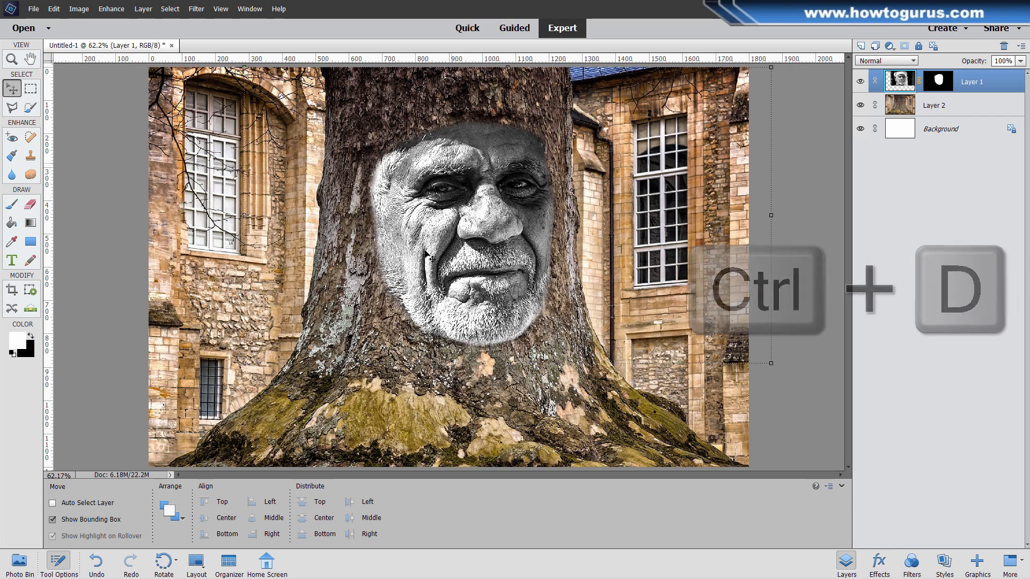
pyautogui.press('ctrl+d')
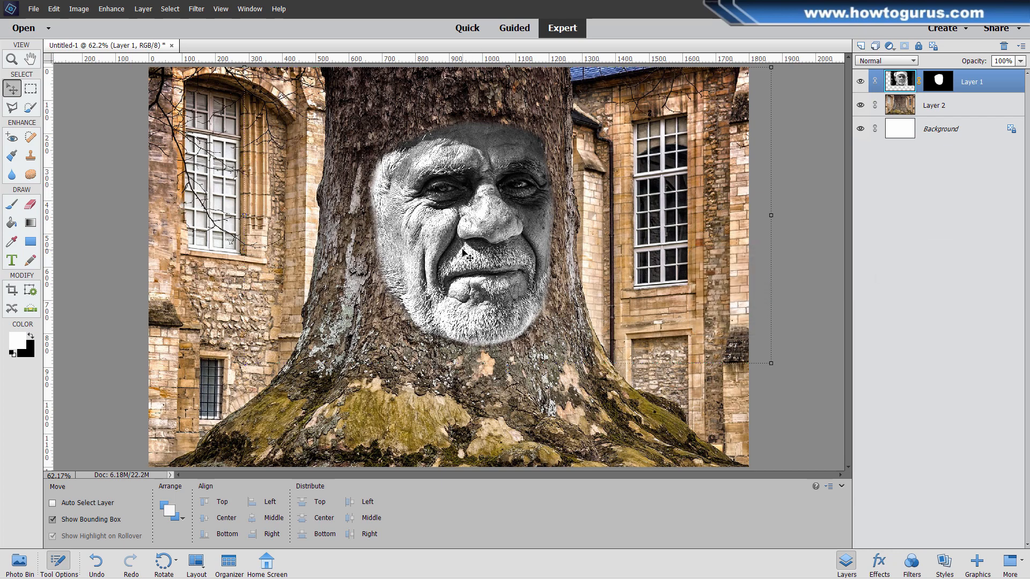
pyautogui.click(860, 80)
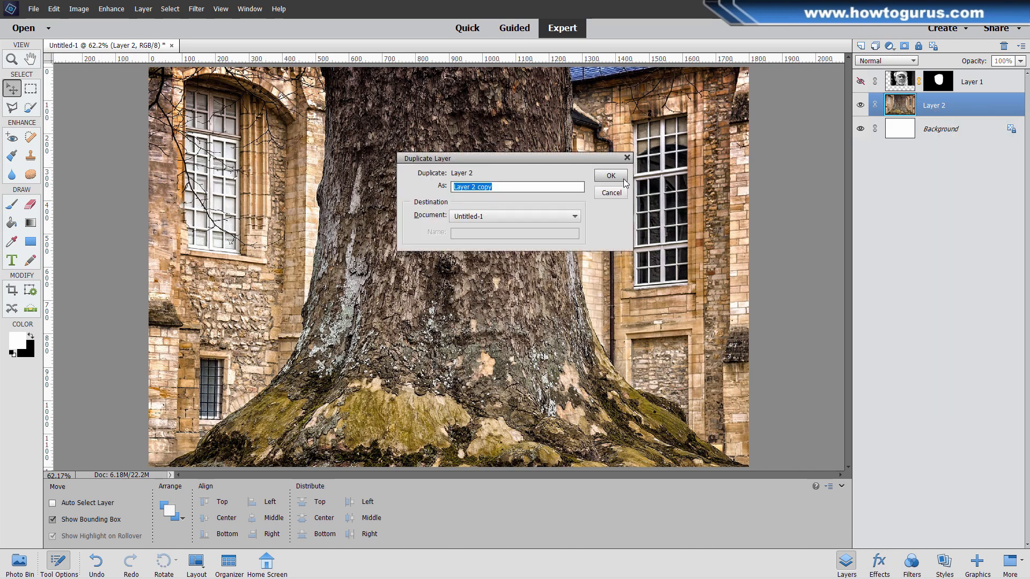
pyautogui.click(609, 175)
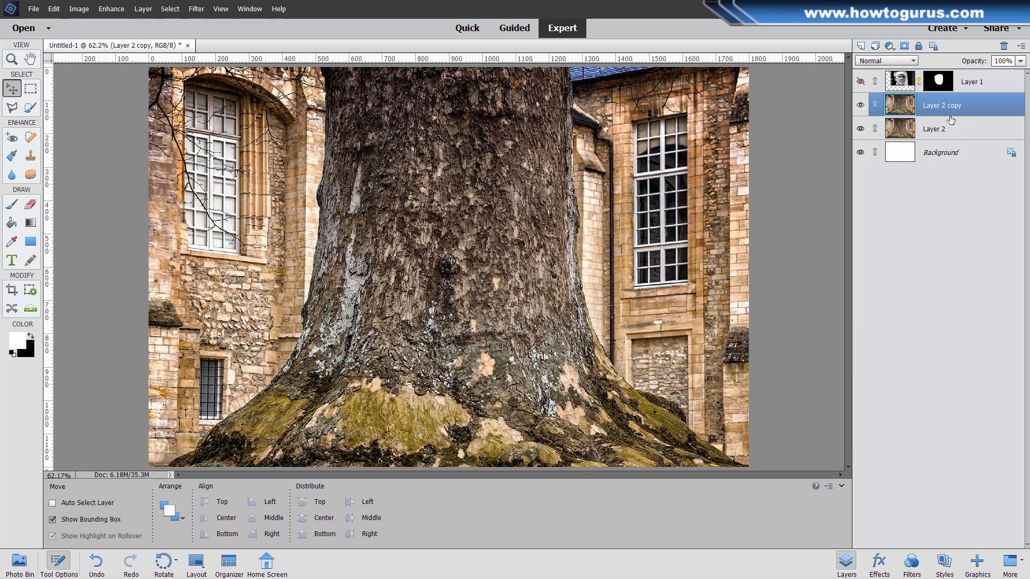
# Step: Alt-copy the face-shaped mask onto the bark copy and toggle the original bark to check it
pyautogui.click(971, 80)
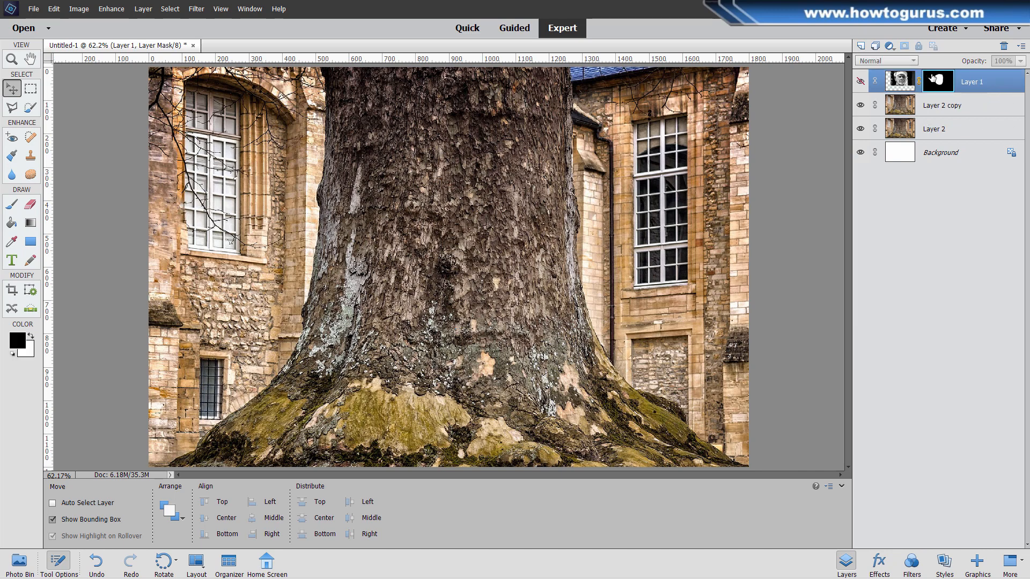
pyautogui.moveTo(938, 81)
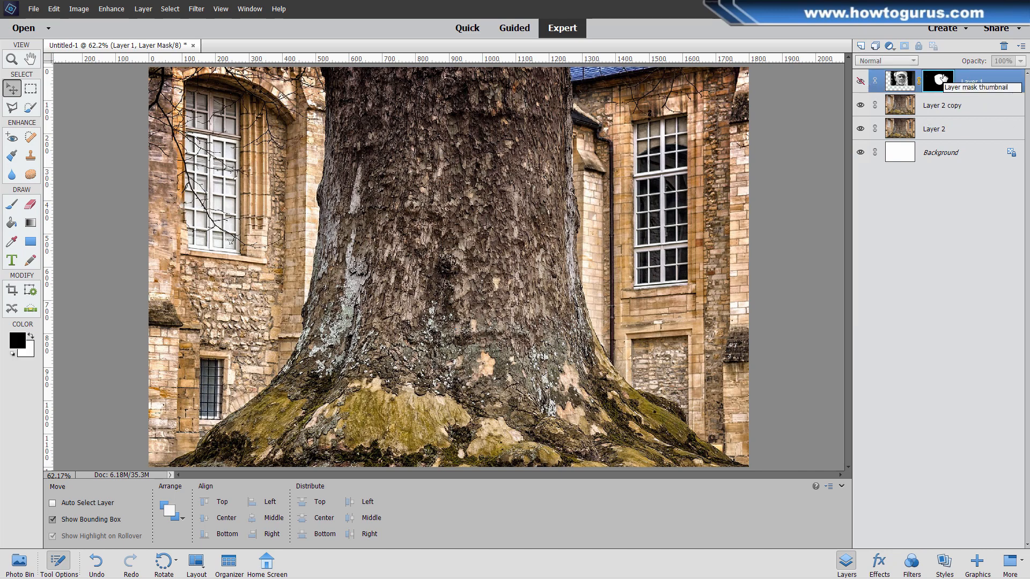
pyautogui.press('alt')
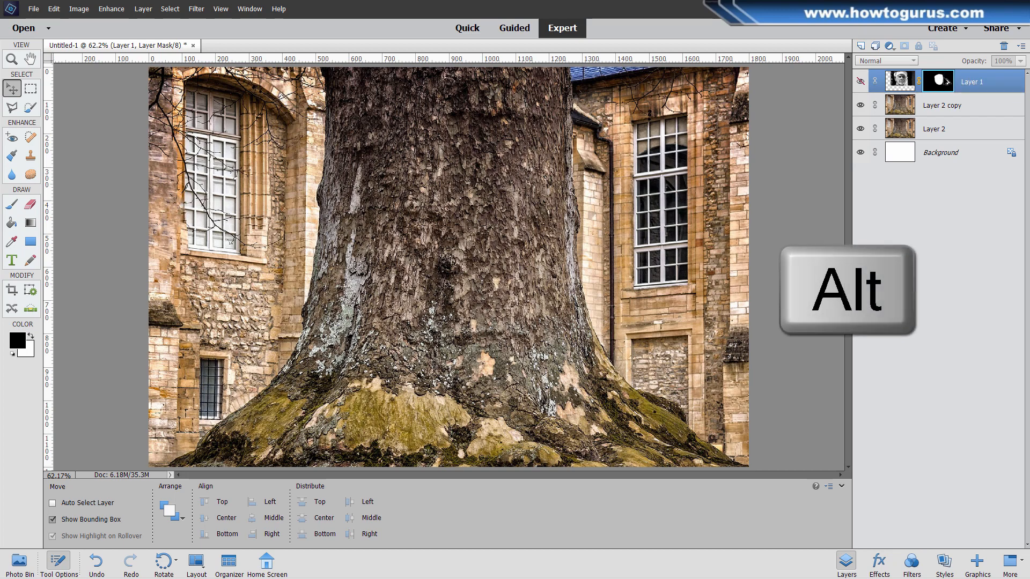
pyautogui.click(938, 105)
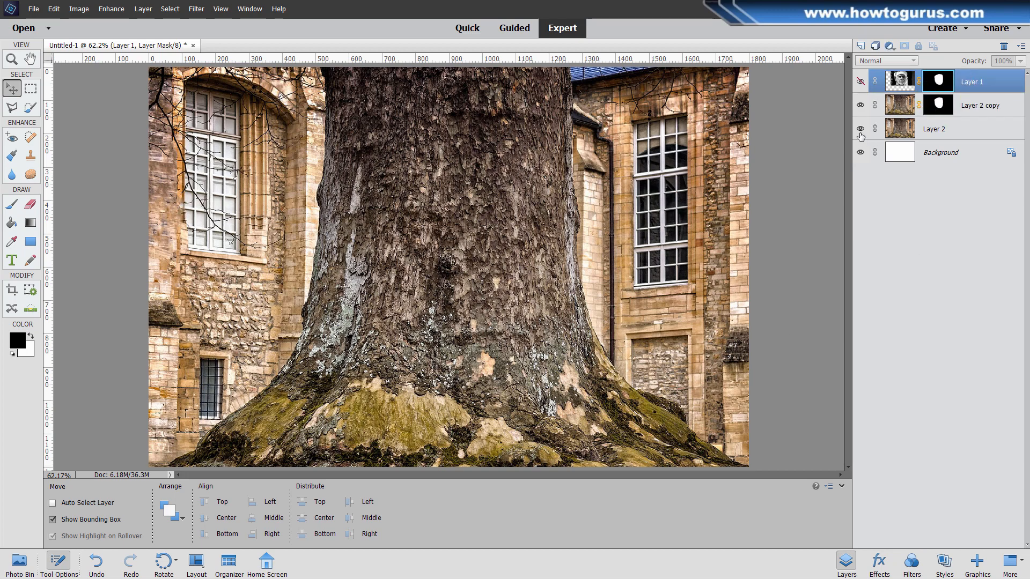
pyautogui.click(859, 128)
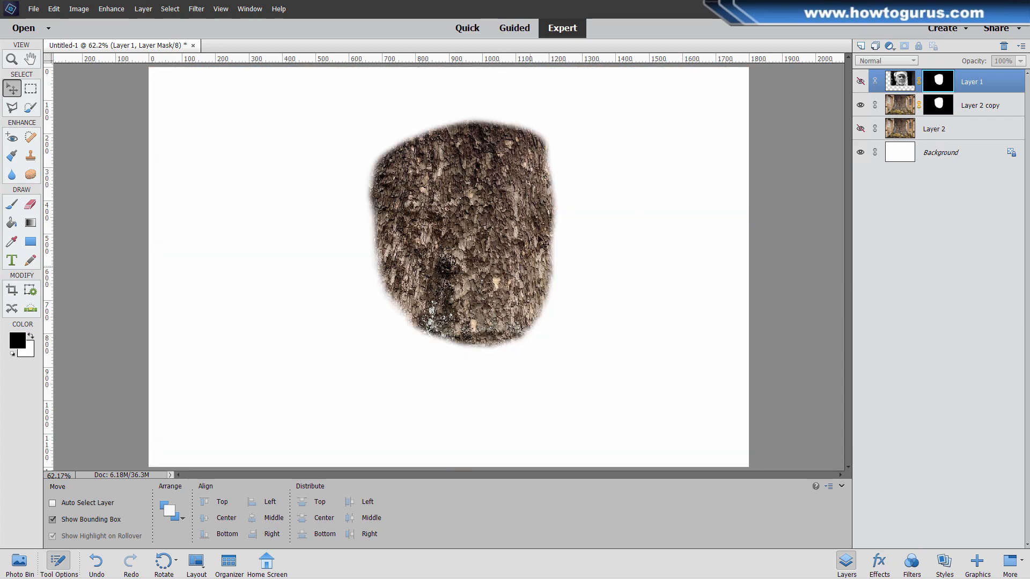
pyautogui.click(859, 127)
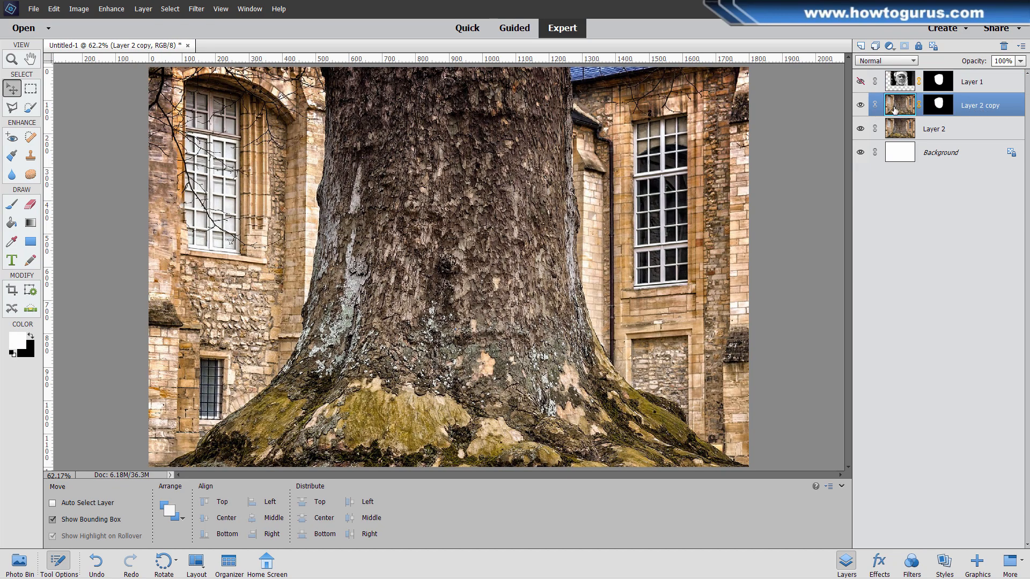
pyautogui.moveTo(969, 106)
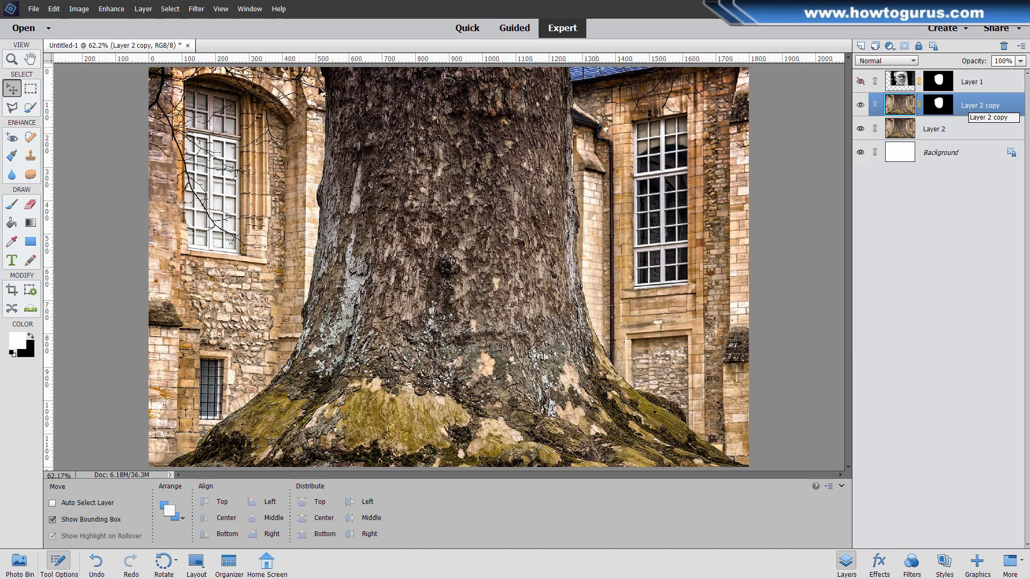
# Step: Displace the masked bark copy with scales 10 and 10 using face displacement map.psd
pyautogui.click(195, 8)
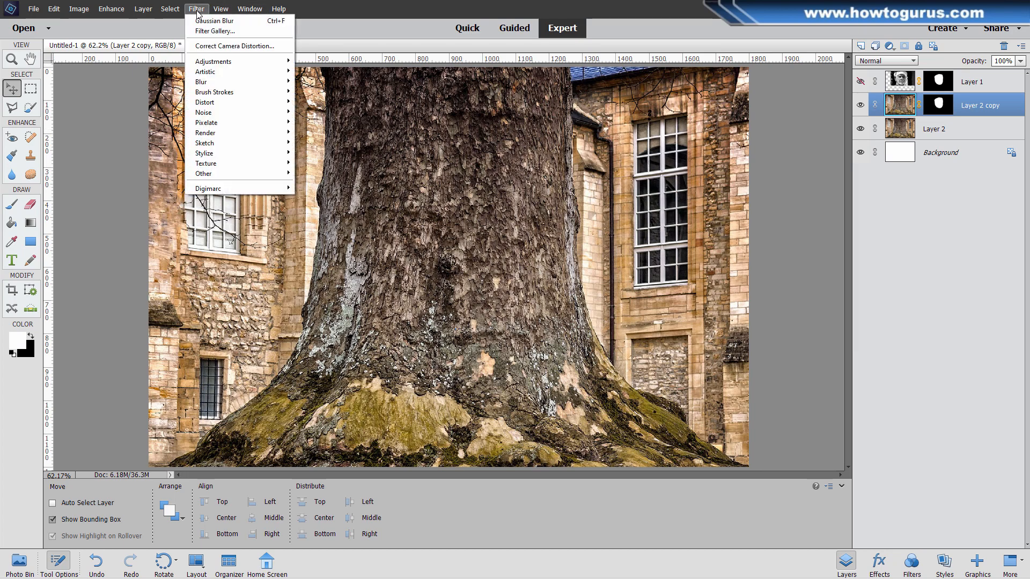
pyautogui.moveTo(204, 81)
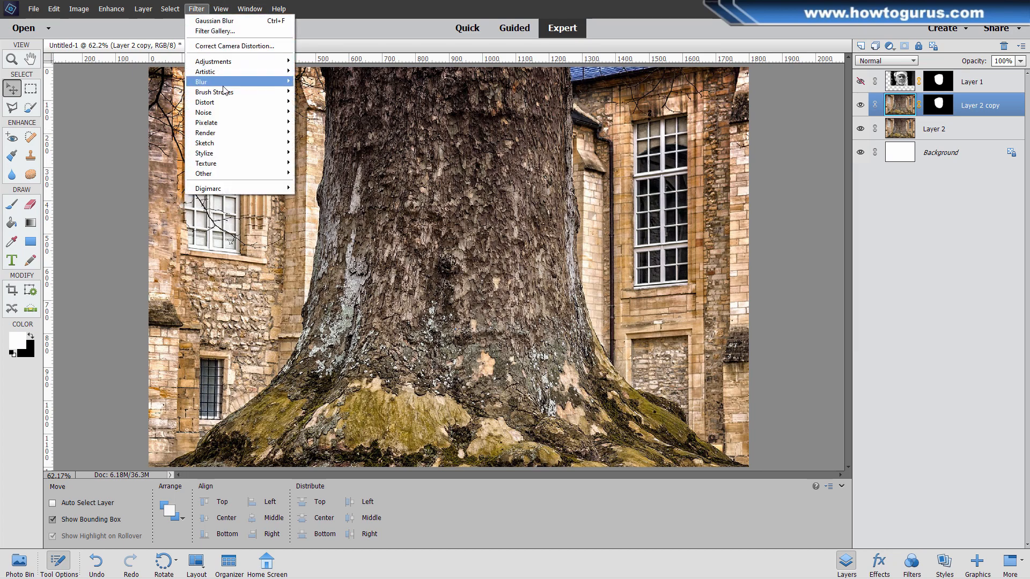
pyautogui.moveTo(203, 102)
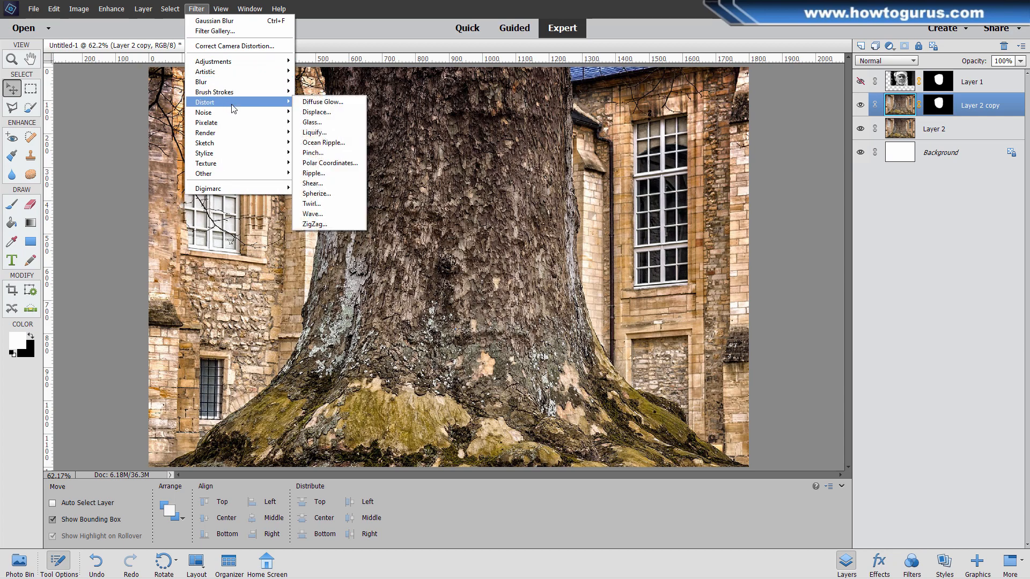
pyautogui.click(316, 111)
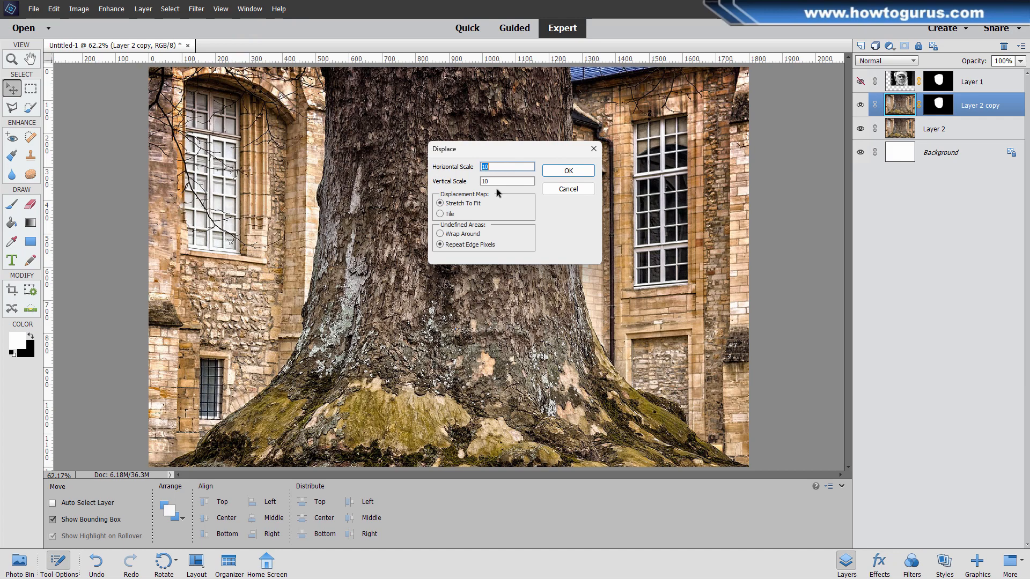
pyautogui.moveTo(486, 210)
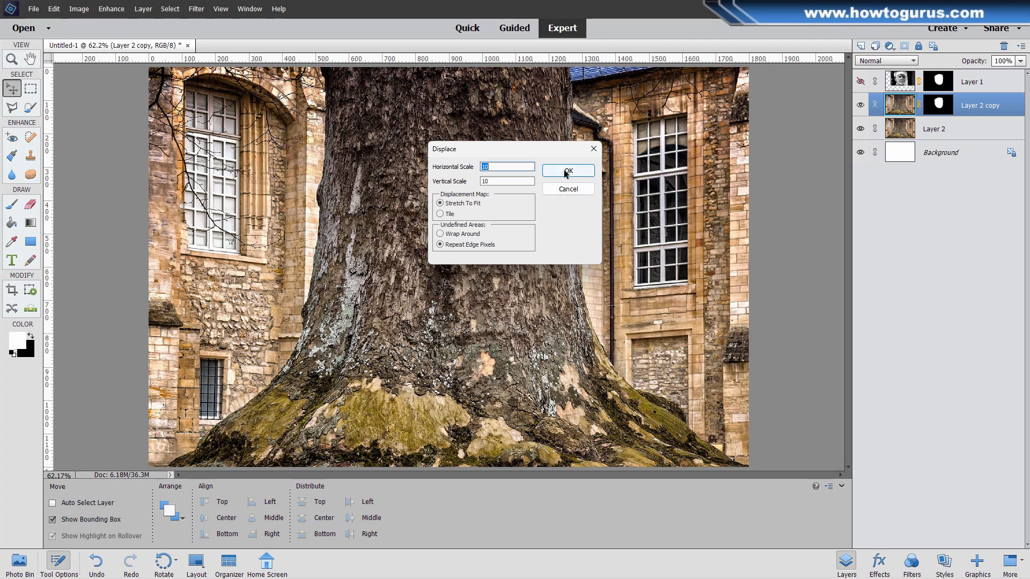
pyautogui.click(566, 170)
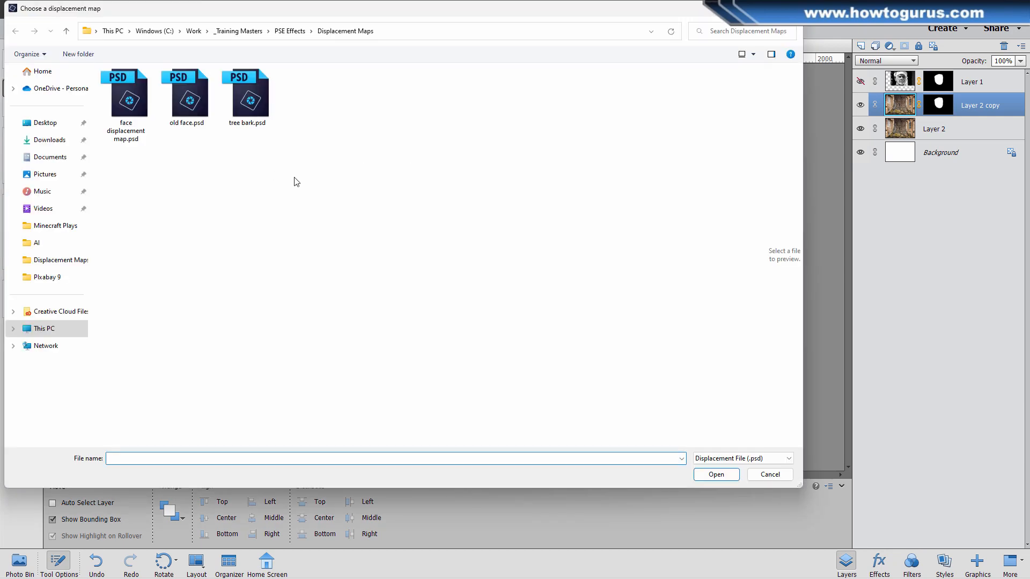
pyautogui.moveTo(303, 18)
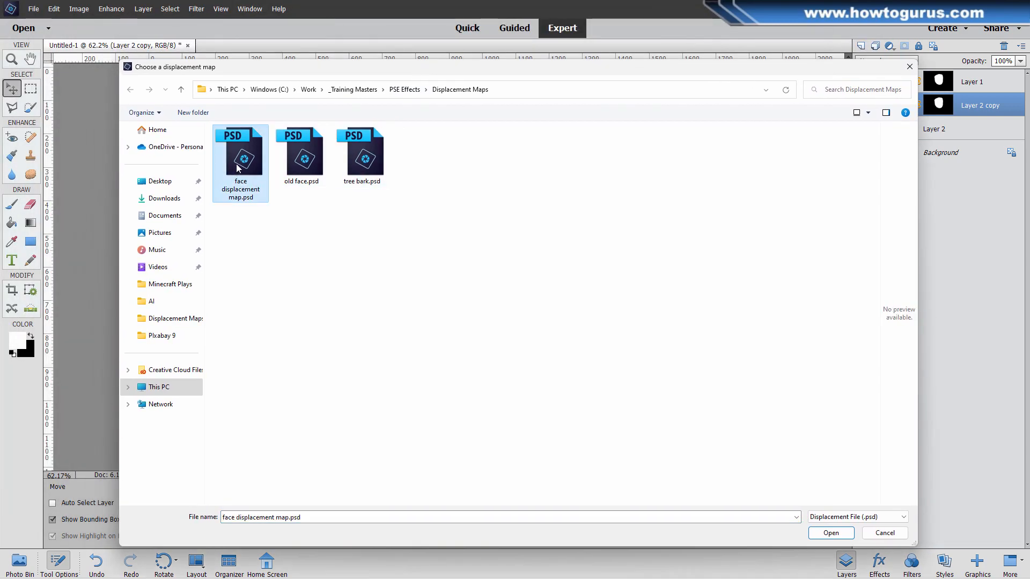
pyautogui.click(829, 533)
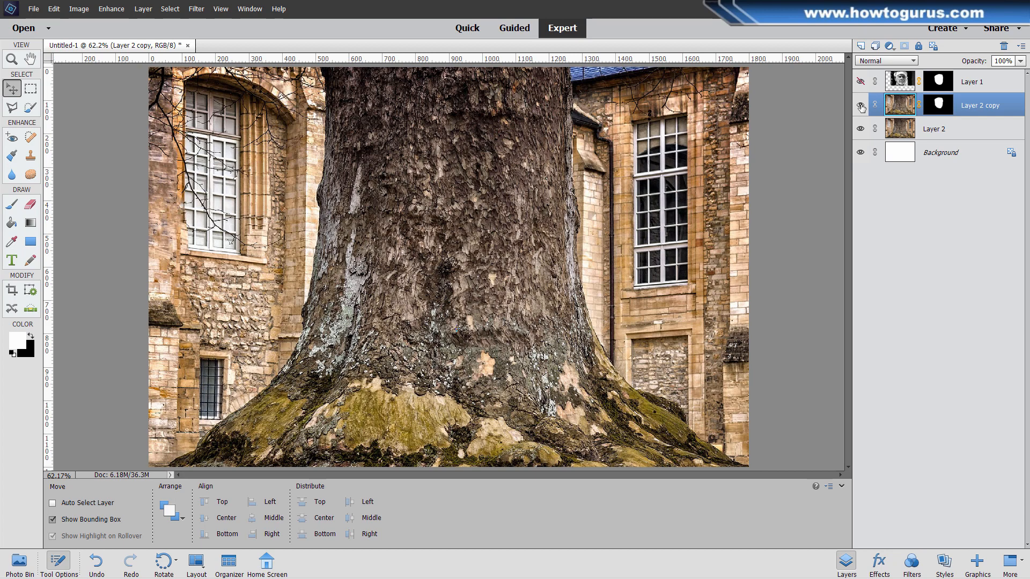
pyautogui.click(860, 106)
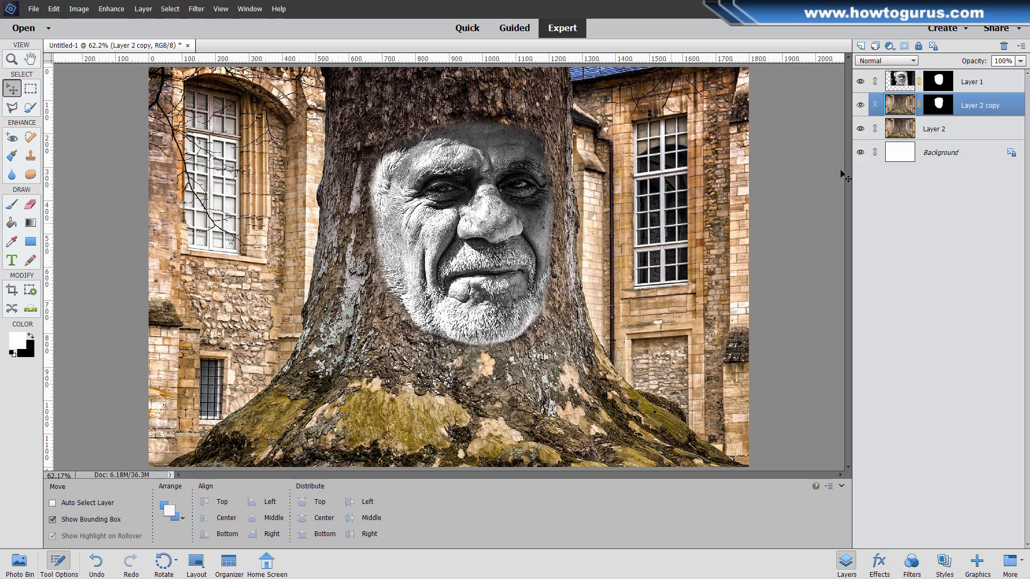
# Step: Set the face layer's blend mode to Multiply so it appears carved into the bark
pyautogui.click(972, 81)
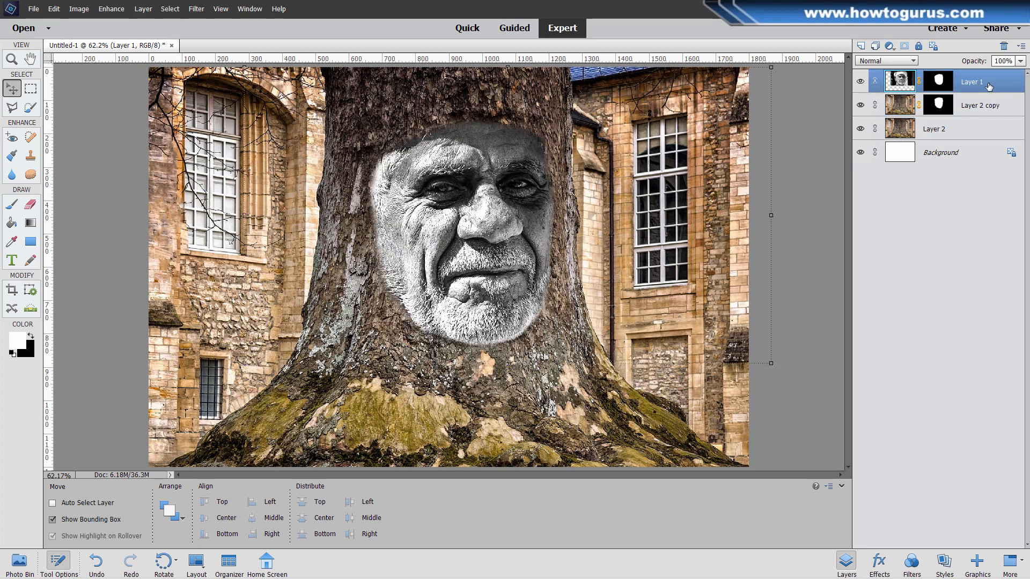
pyautogui.moveTo(913, 131)
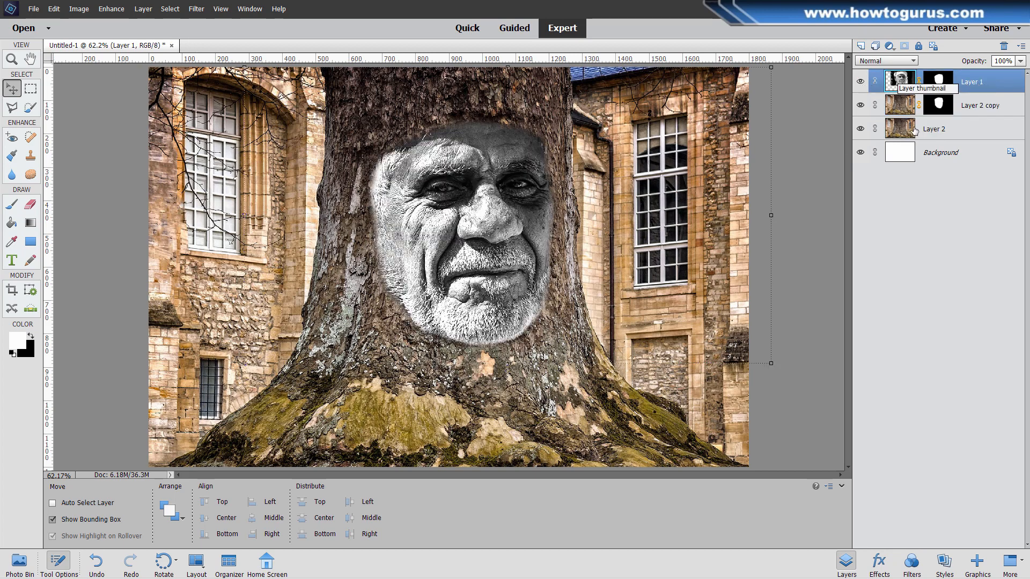
pyautogui.click(886, 60)
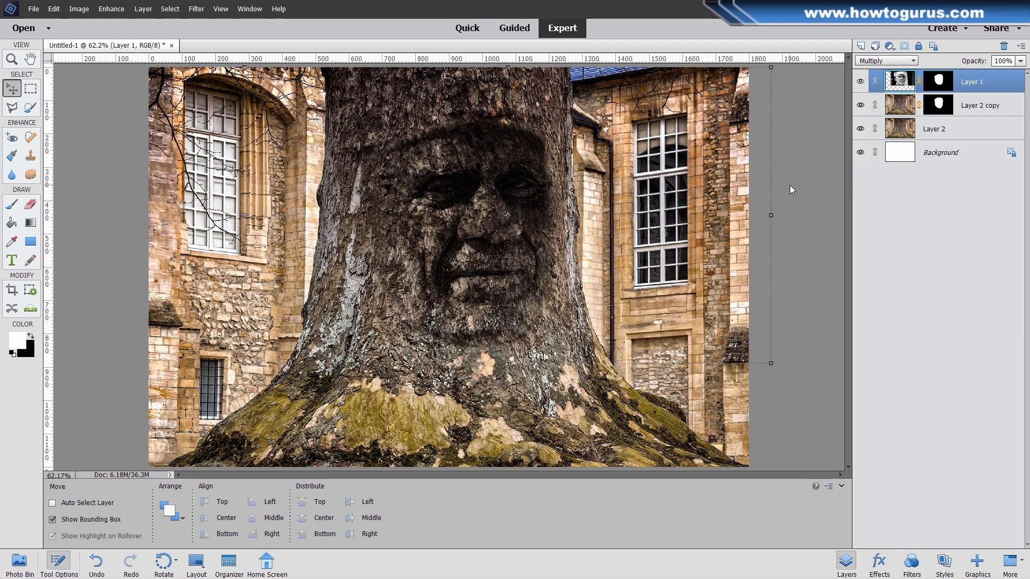
# Step: Add a Levels 1 adjustment layer and pull the white input slider down to 82
pyautogui.click(143, 9)
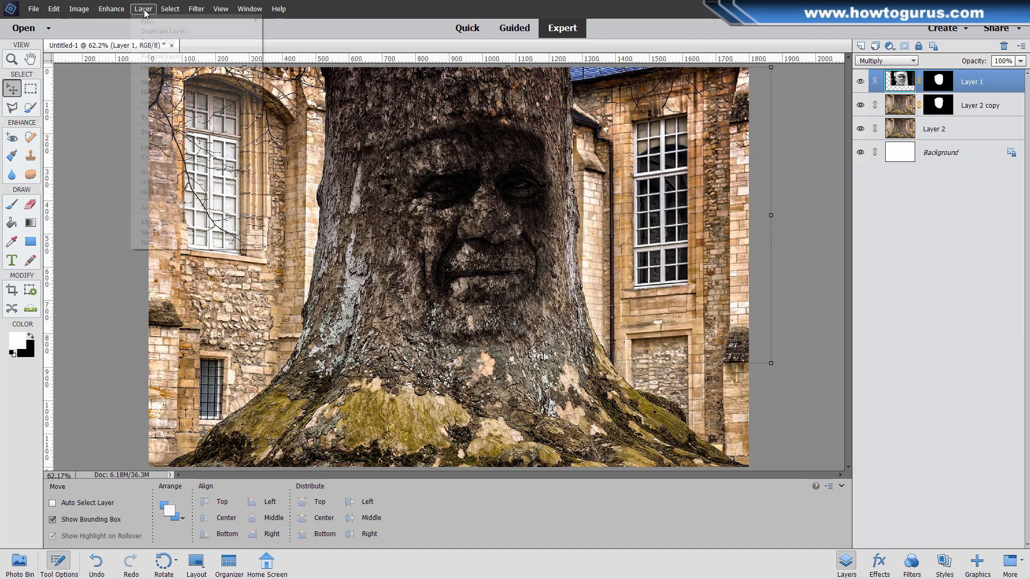
pyautogui.moveTo(174, 92)
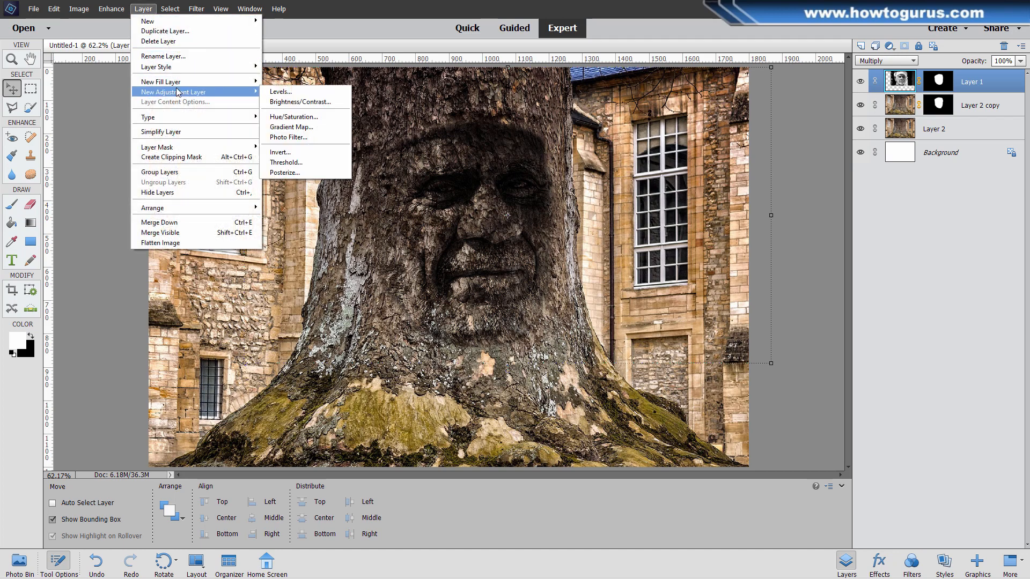
pyautogui.click(280, 91)
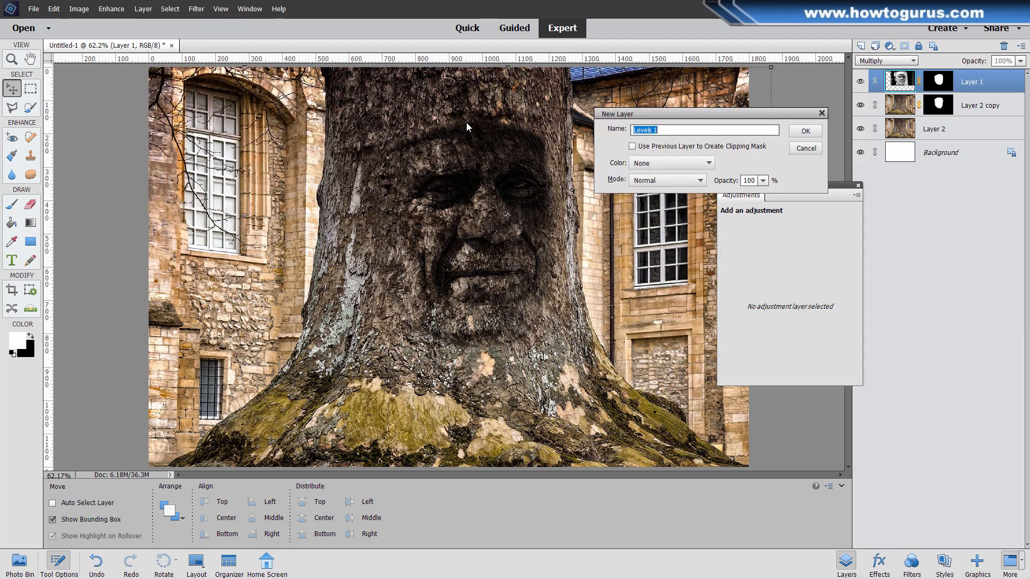
pyautogui.moveTo(776, 156)
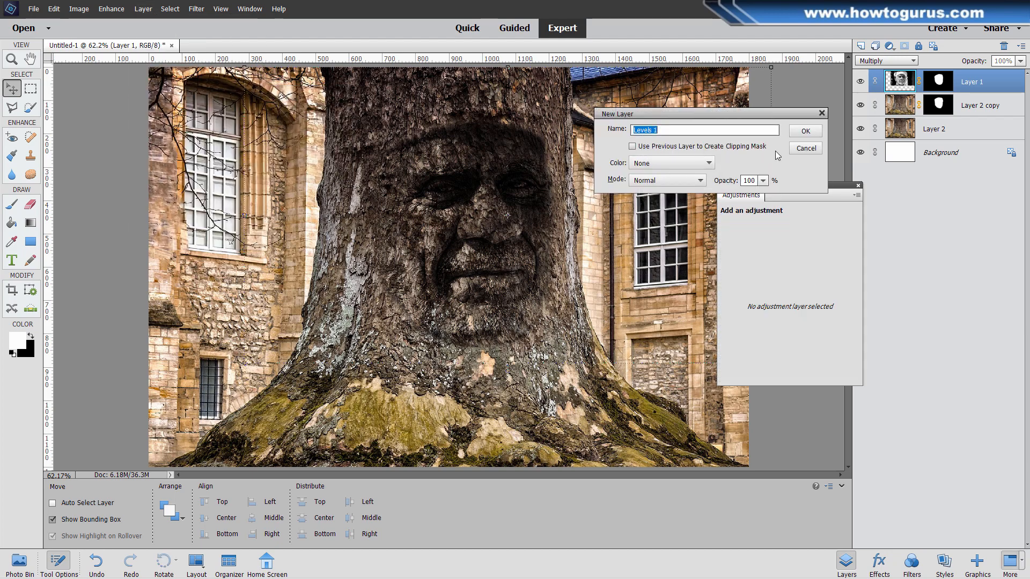
pyautogui.click(803, 131)
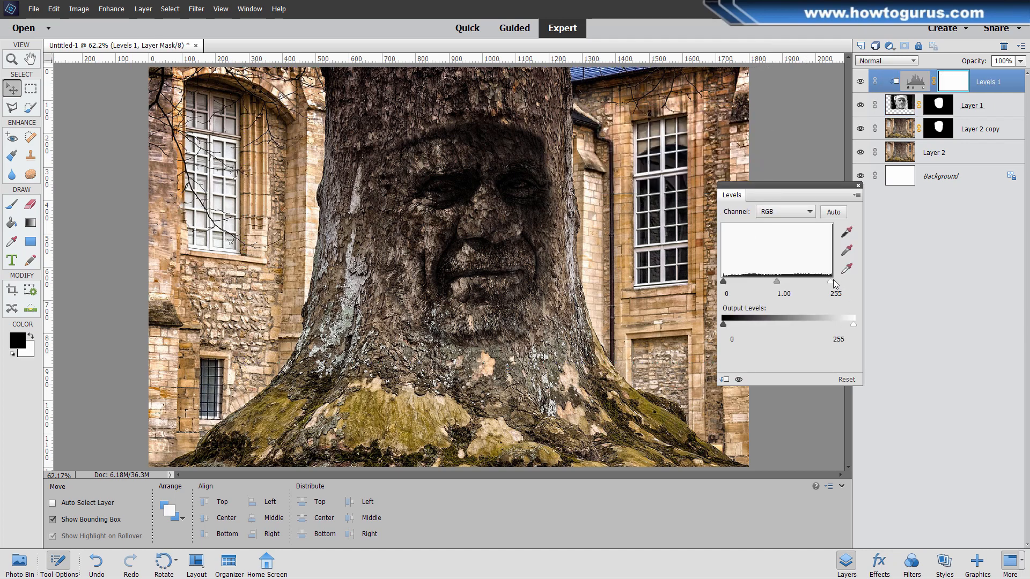
pyautogui.moveTo(832, 281); pyautogui.dragTo(800, 285)
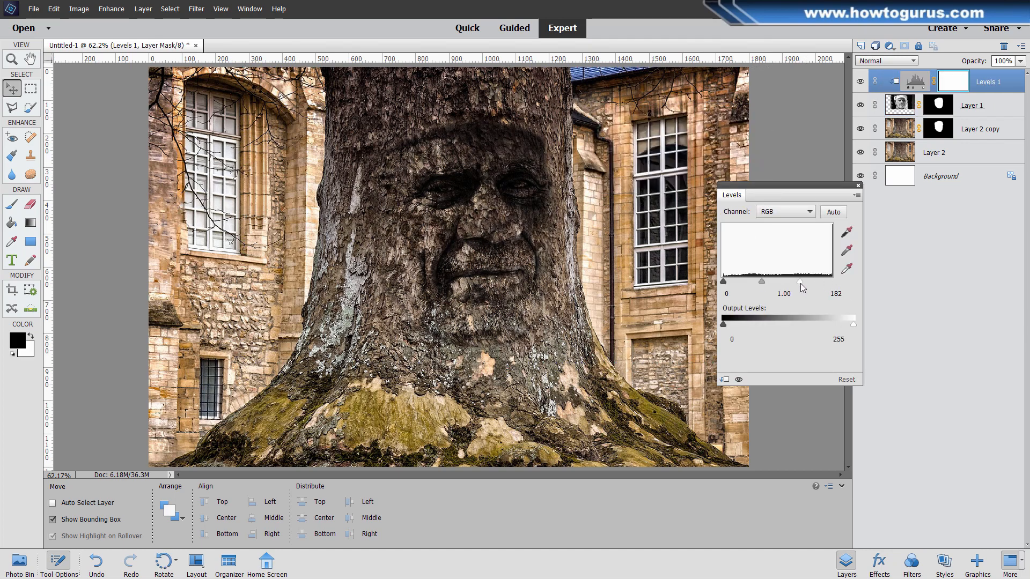
pyautogui.moveTo(801, 281); pyautogui.dragTo(777, 280)
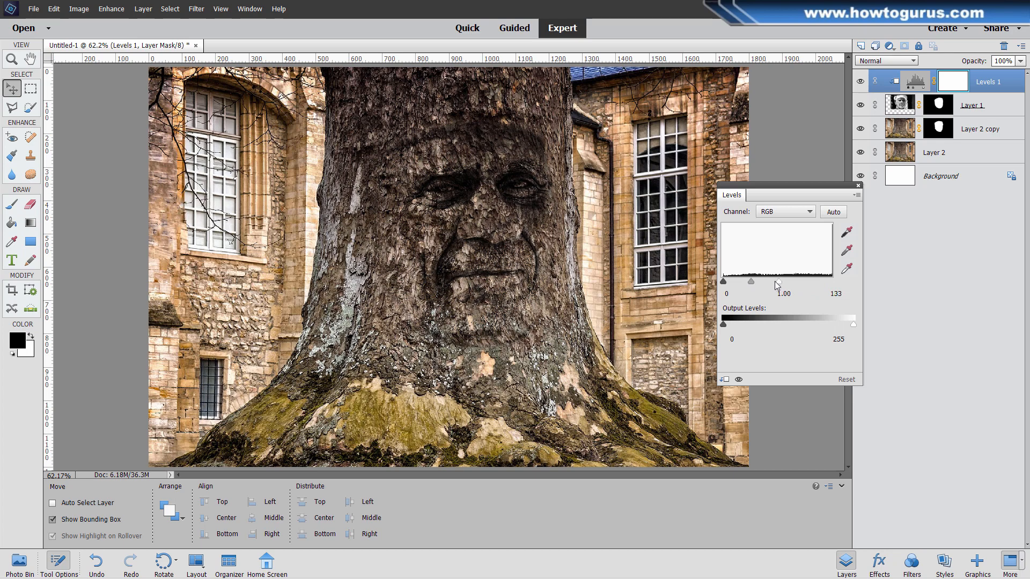
pyautogui.moveTo(775, 281); pyautogui.dragTo(755, 281)
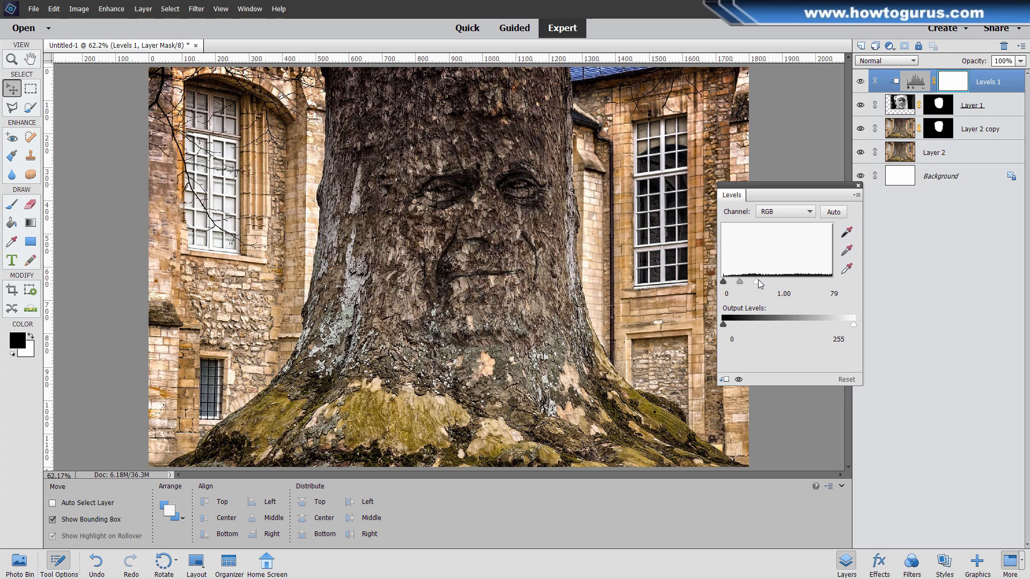
pyautogui.moveTo(737, 281); pyautogui.dragTo(743, 281)
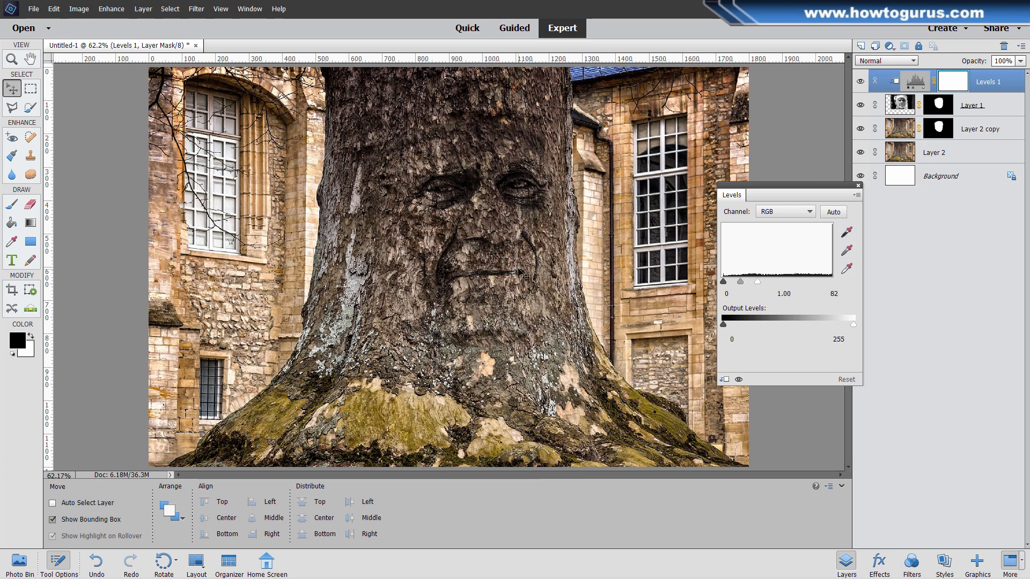
pyautogui.moveTo(736, 305)
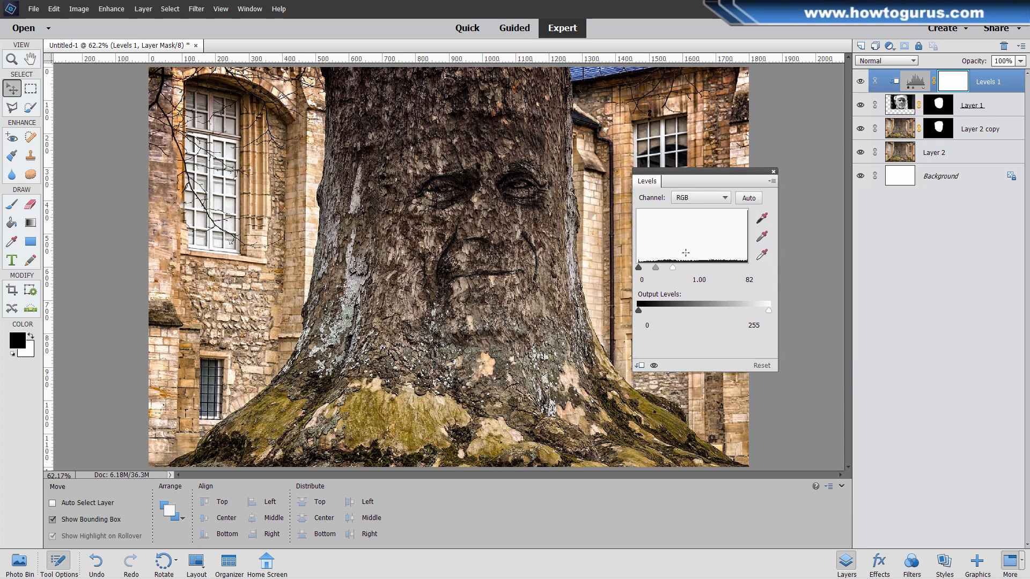
# Step: Darken the midtones to about 0.74 to deepen the carved face, then close Levels
pyautogui.moveTo(673, 267); pyautogui.dragTo(660, 268)
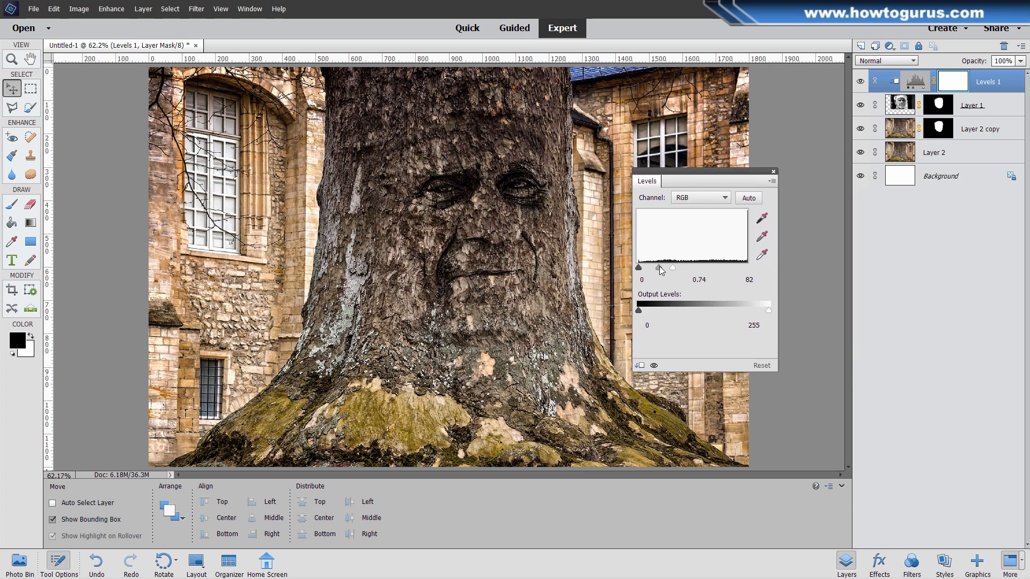
pyautogui.moveTo(669, 269); pyautogui.dragTo(665, 269)
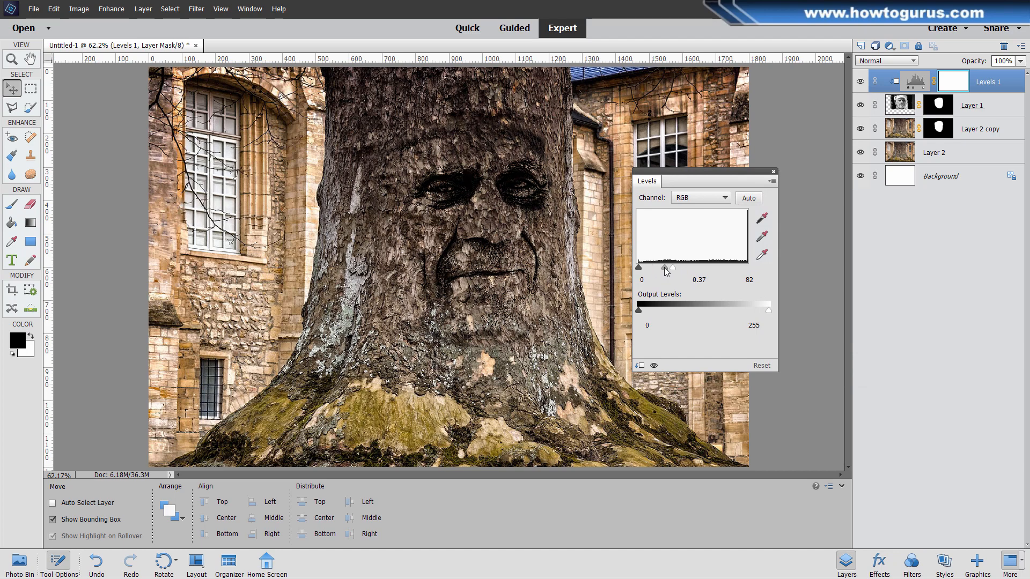
pyautogui.moveTo(661, 269); pyautogui.dragTo(669, 269)
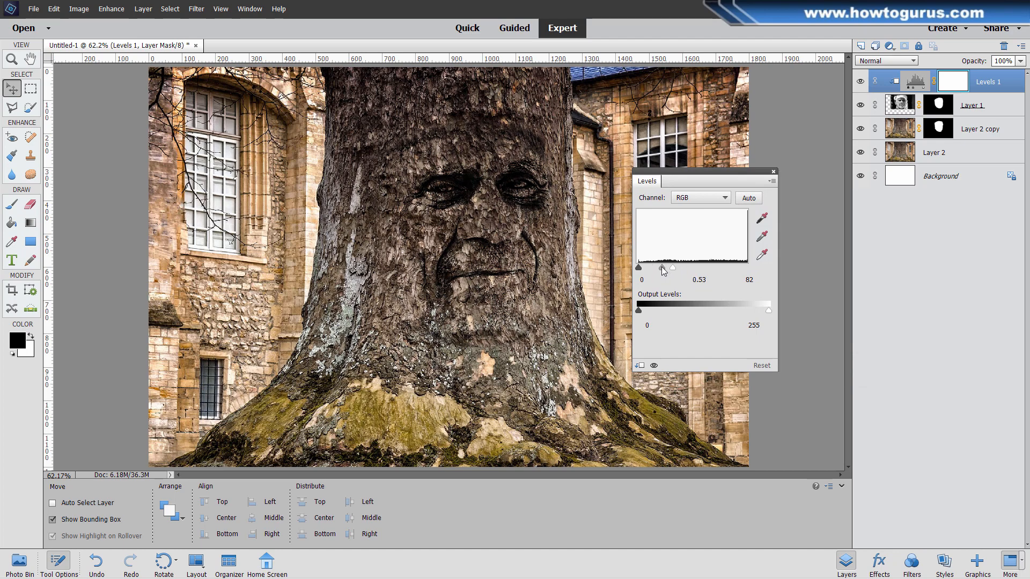
pyautogui.moveTo(662, 269); pyautogui.dragTo(673, 269)
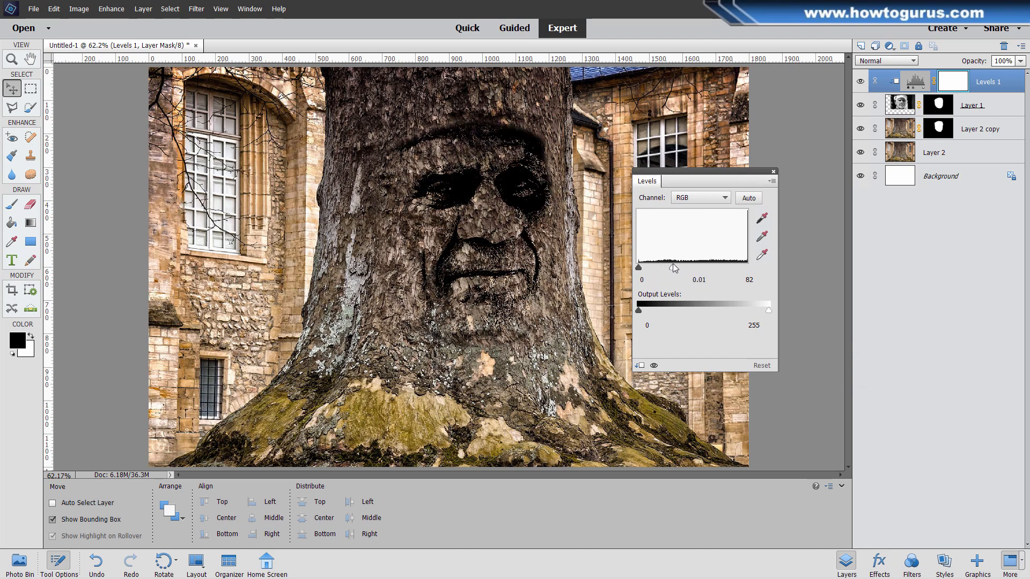
pyautogui.moveTo(651, 268); pyautogui.dragTo(671, 268)
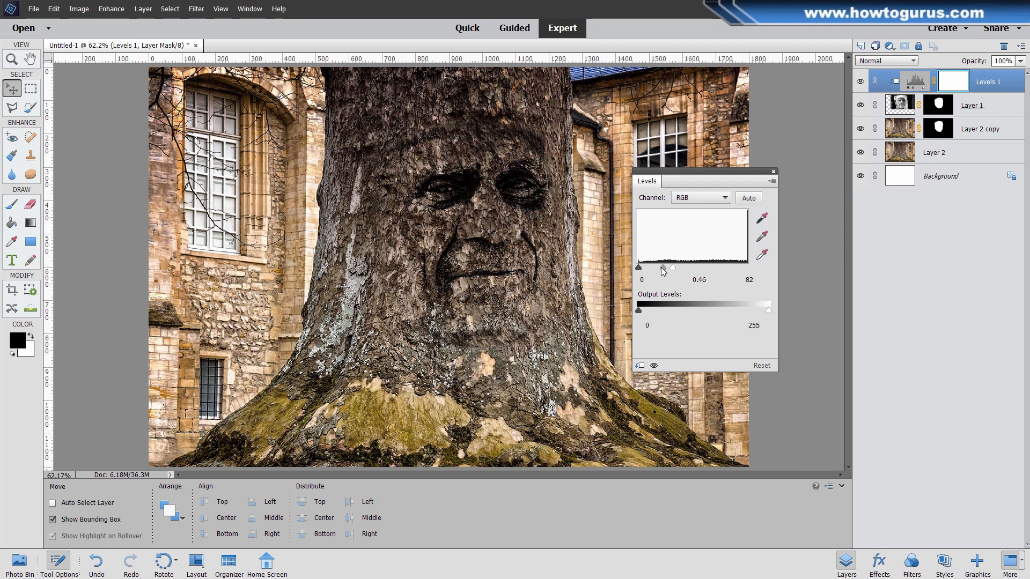
pyautogui.moveTo(671, 268); pyautogui.dragTo(662, 268)
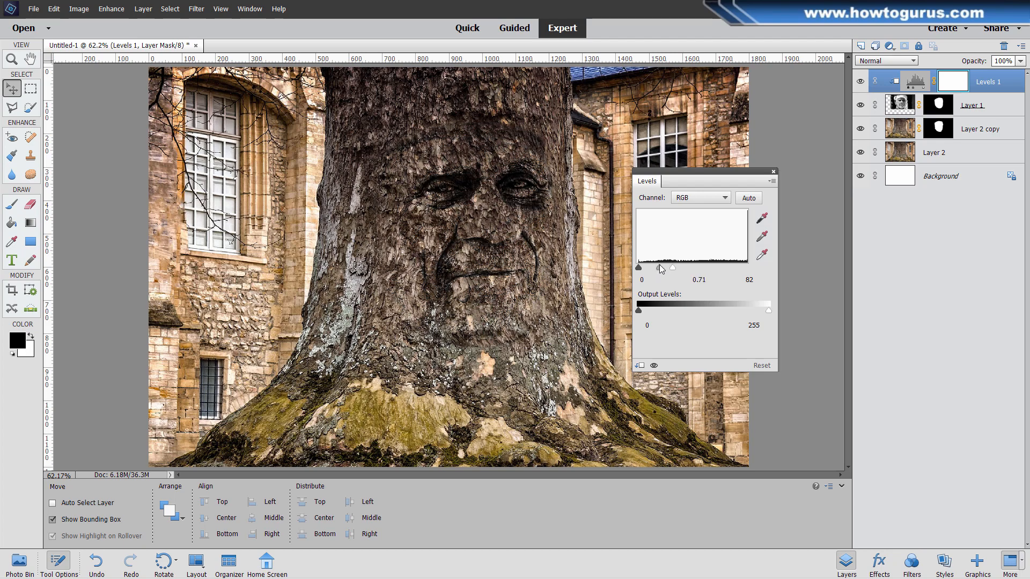
pyautogui.moveTo(671, 268); pyautogui.dragTo(659, 268)
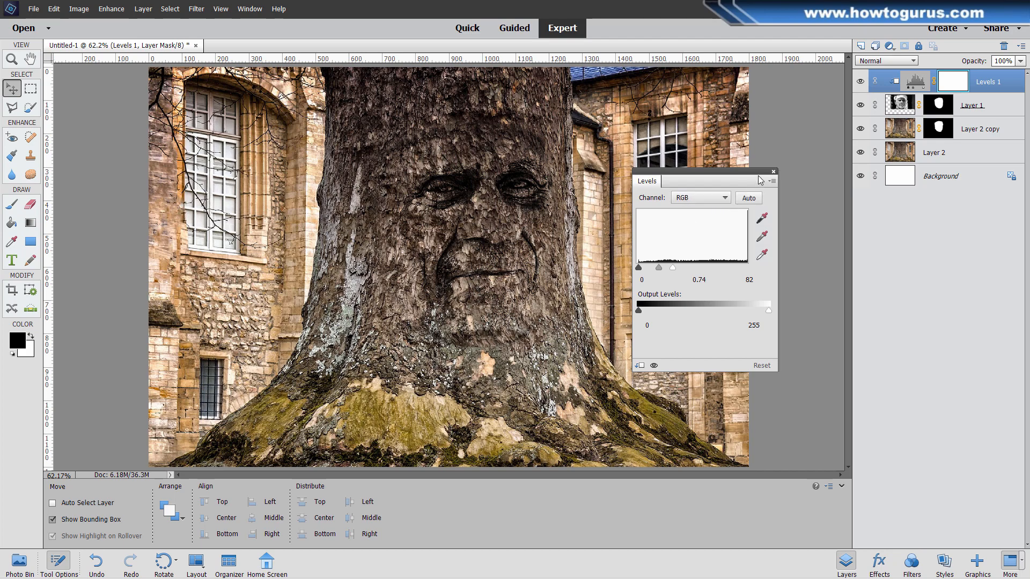
pyautogui.click(772, 171)
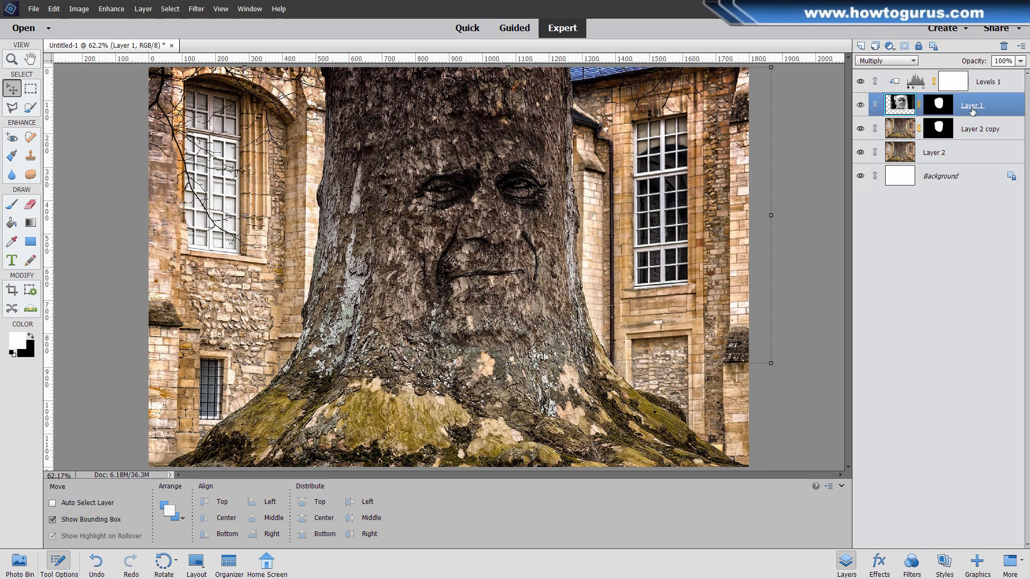
pyautogui.moveTo(959, 122)
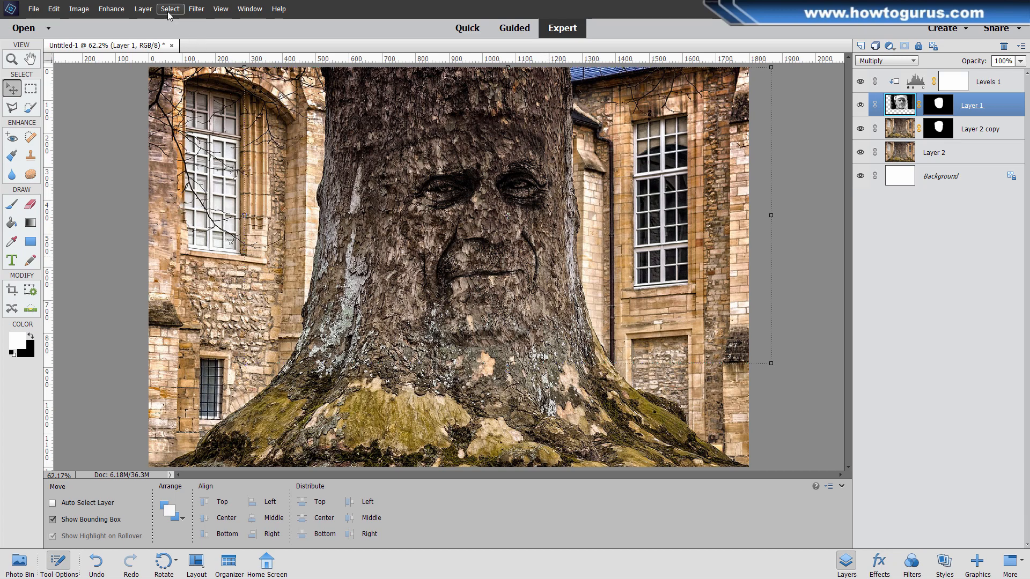
# Step: Enable Drop Shadow on the face layer with -137° lighting angle and 60% opacity
pyautogui.click(142, 8)
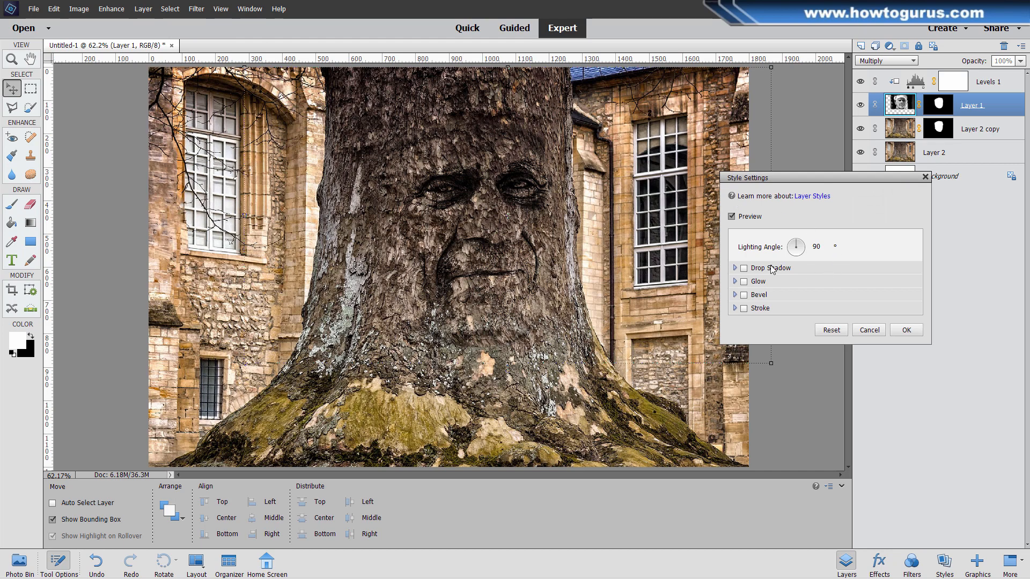
pyautogui.click(742, 268)
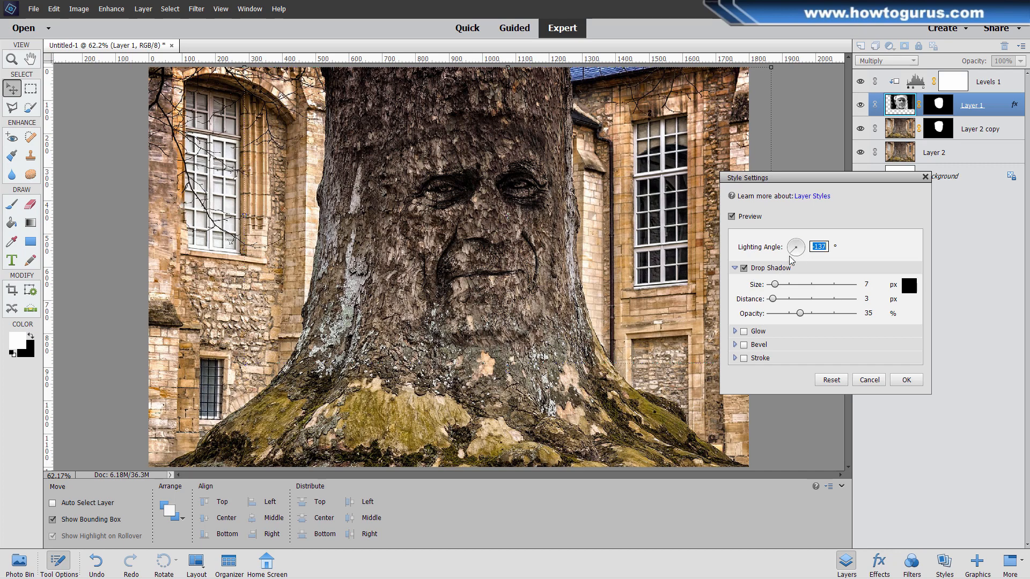
pyautogui.moveTo(773, 300); pyautogui.dragTo(780, 299)
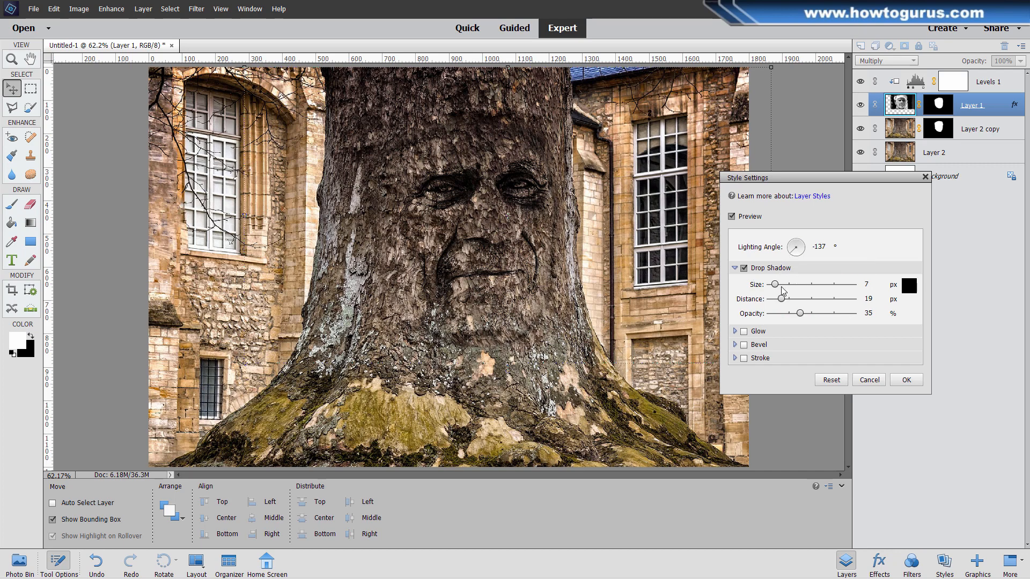
pyautogui.moveTo(774, 284); pyautogui.dragTo(779, 285)
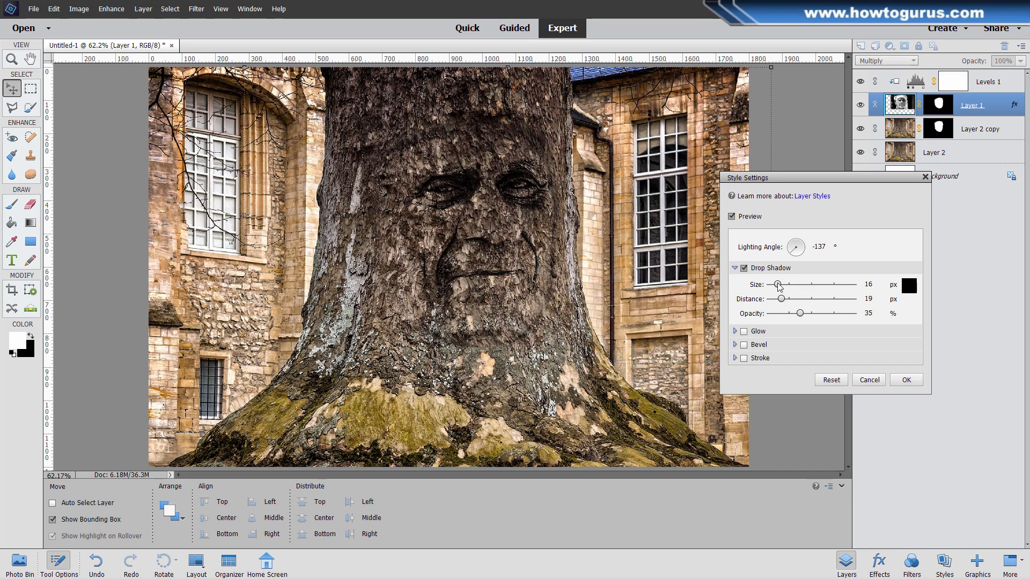
pyautogui.moveTo(800, 313); pyautogui.dragTo(807, 313)
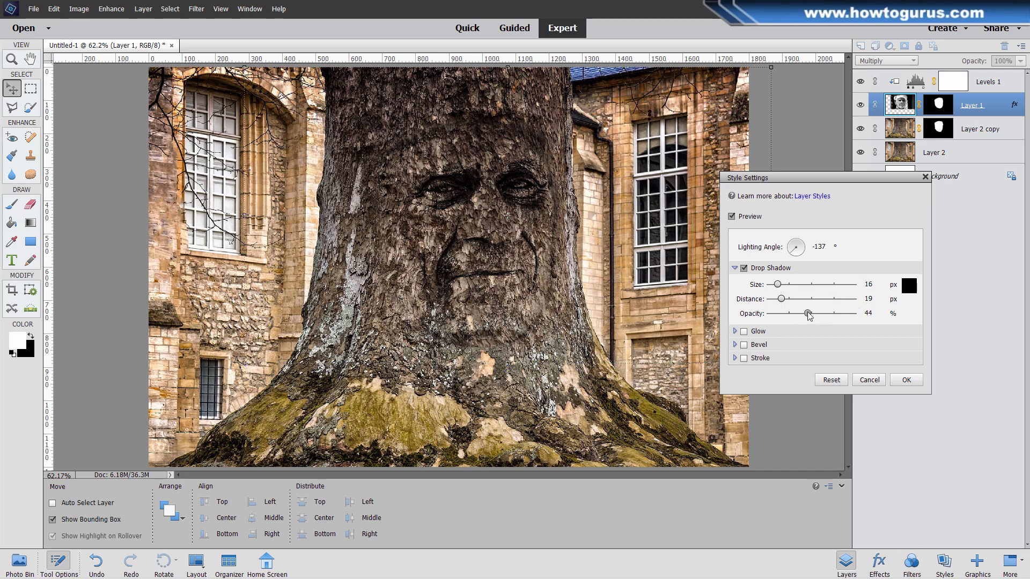
pyautogui.moveTo(807, 313); pyautogui.dragTo(814, 314)
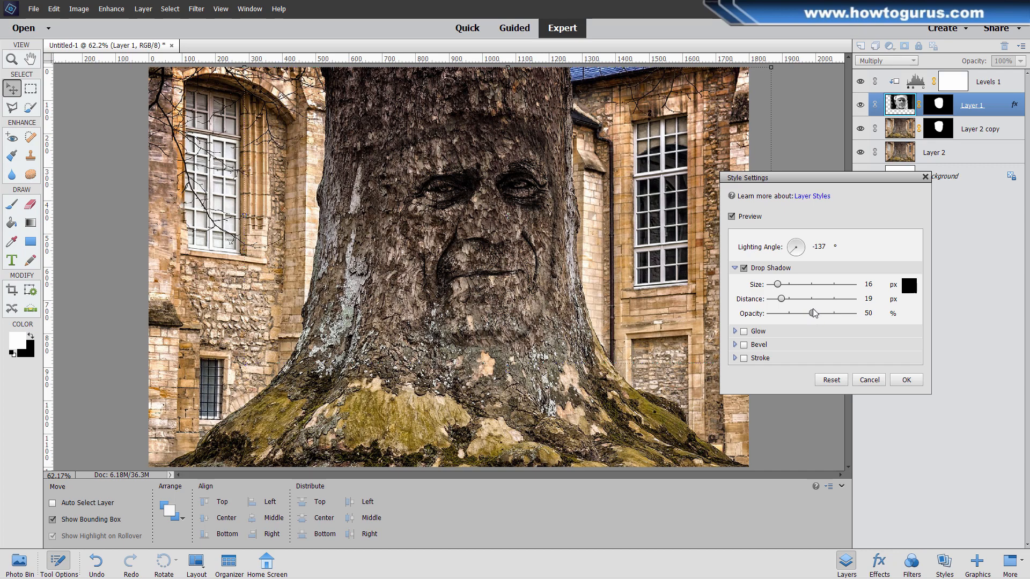
pyautogui.moveTo(812, 313); pyautogui.dragTo(817, 313)
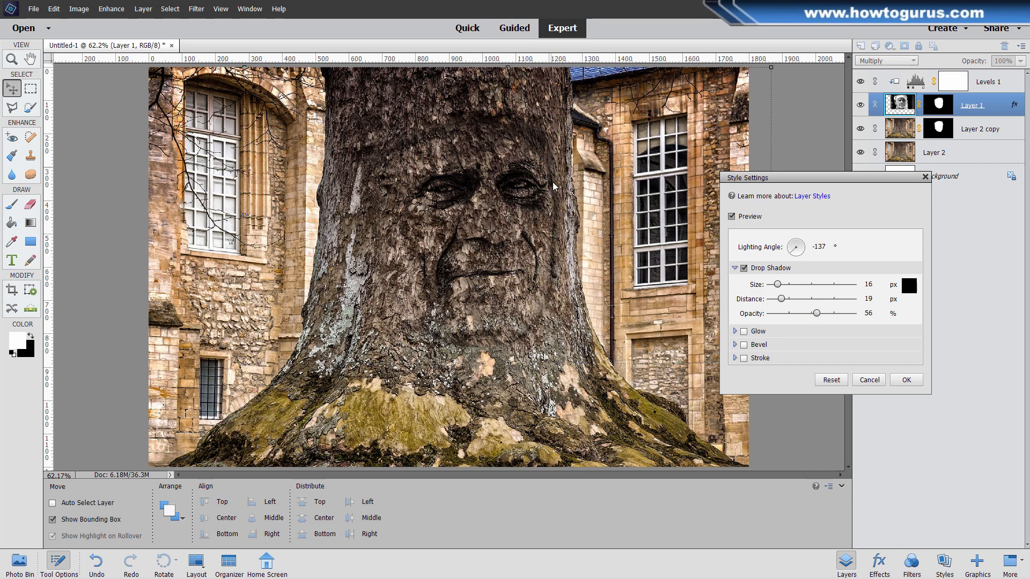
pyautogui.moveTo(818, 313); pyautogui.dragTo(816, 313)
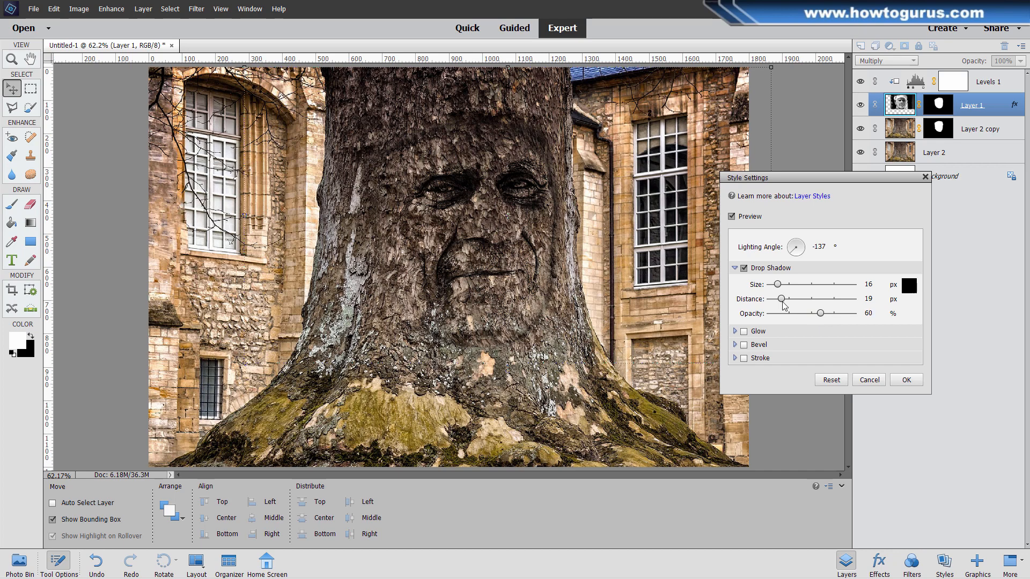
# Step: Tune the shadow to 27 px distance and 37 px size
pyautogui.moveTo(782, 299); pyautogui.dragTo(789, 299)
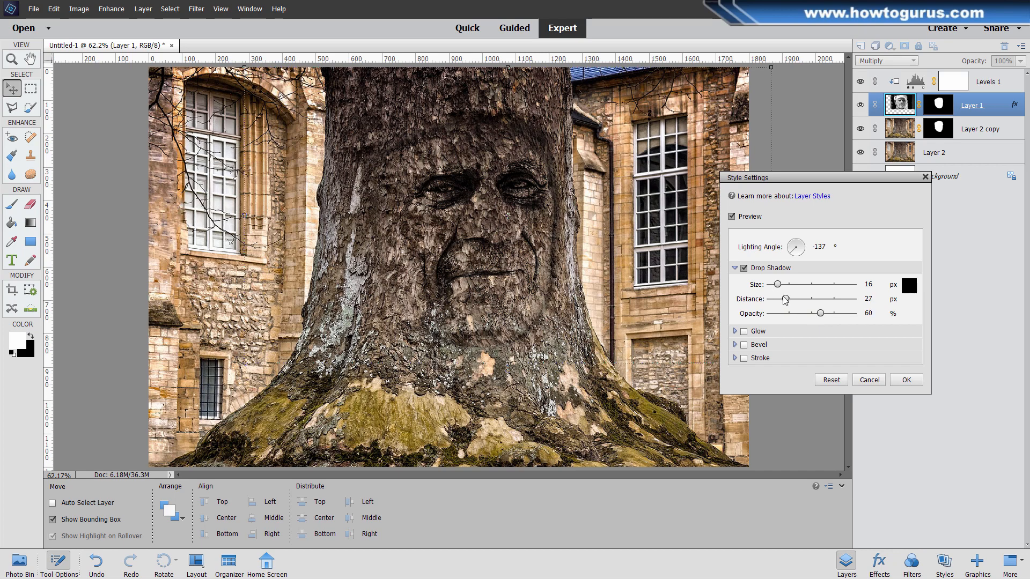
pyautogui.moveTo(776, 283); pyautogui.dragTo(782, 283)
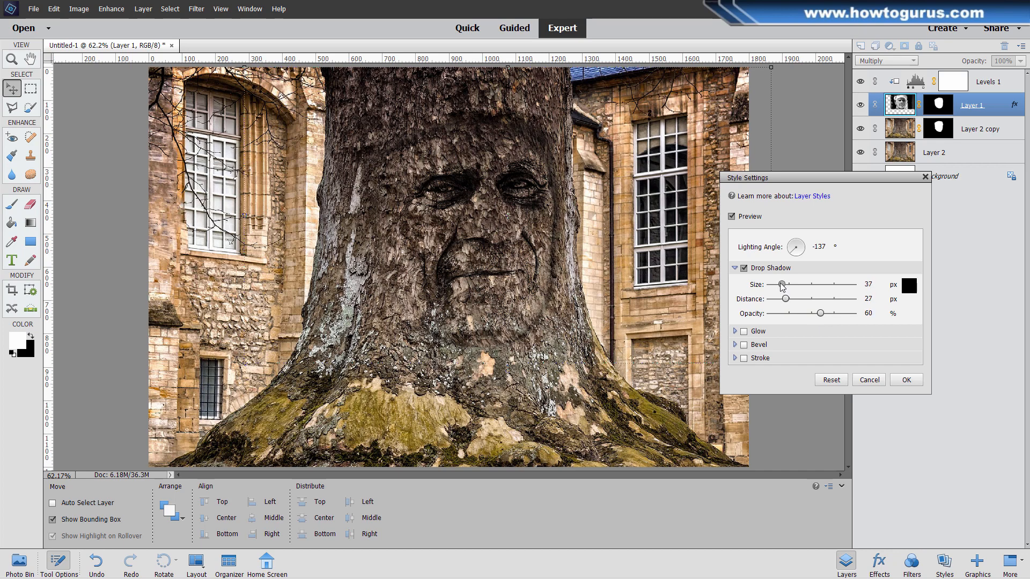
pyautogui.moveTo(782, 286); pyautogui.dragTo(779, 286)
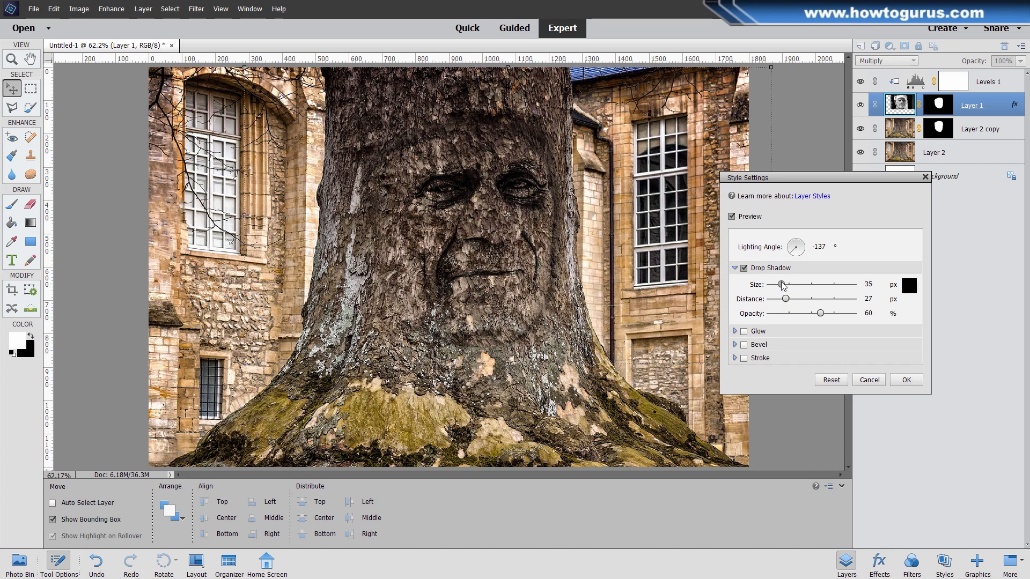
pyautogui.moveTo(780, 285); pyautogui.dragTo(786, 286)
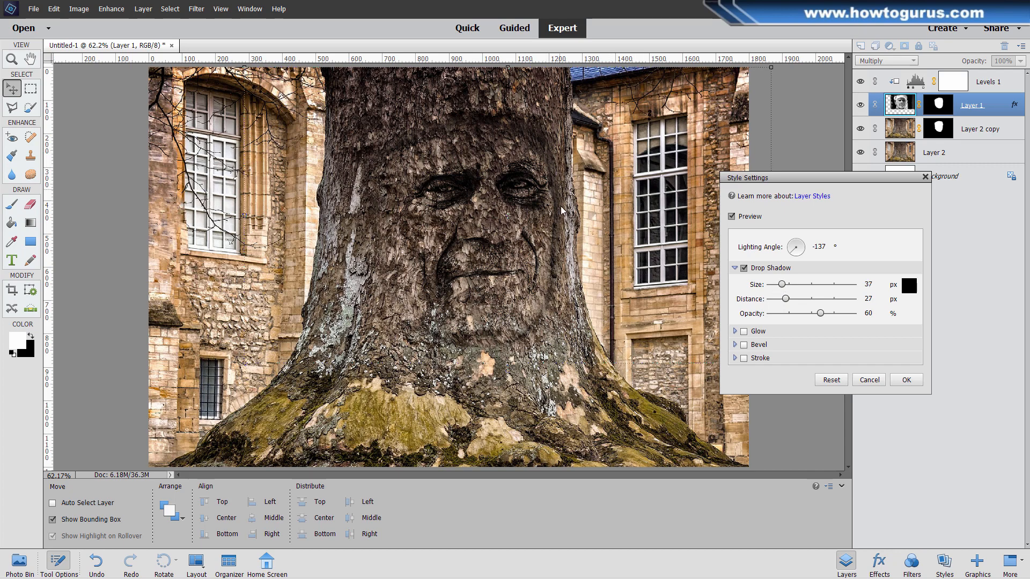
pyautogui.moveTo(525, 145)
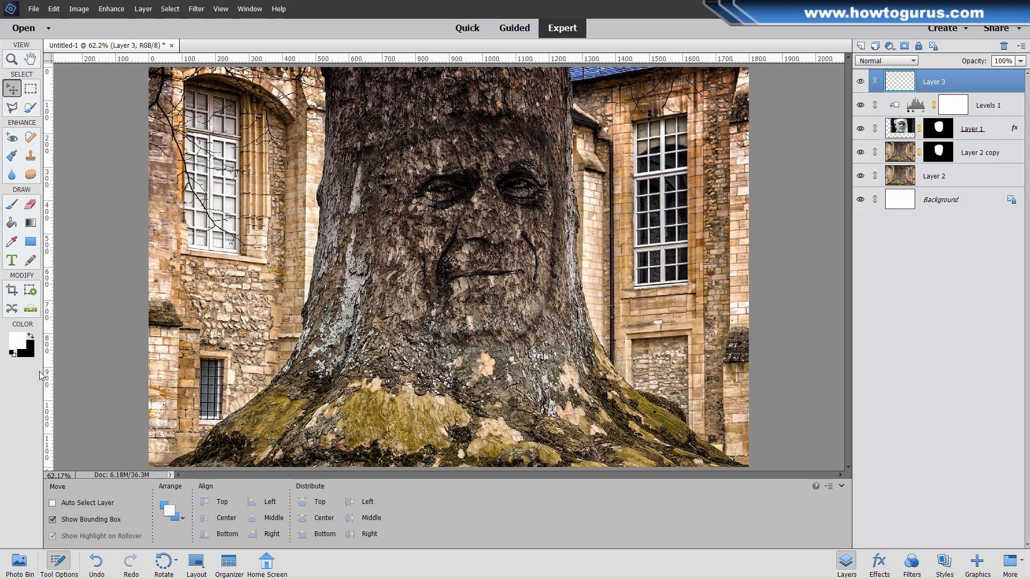
pyautogui.moveTo(23, 343)
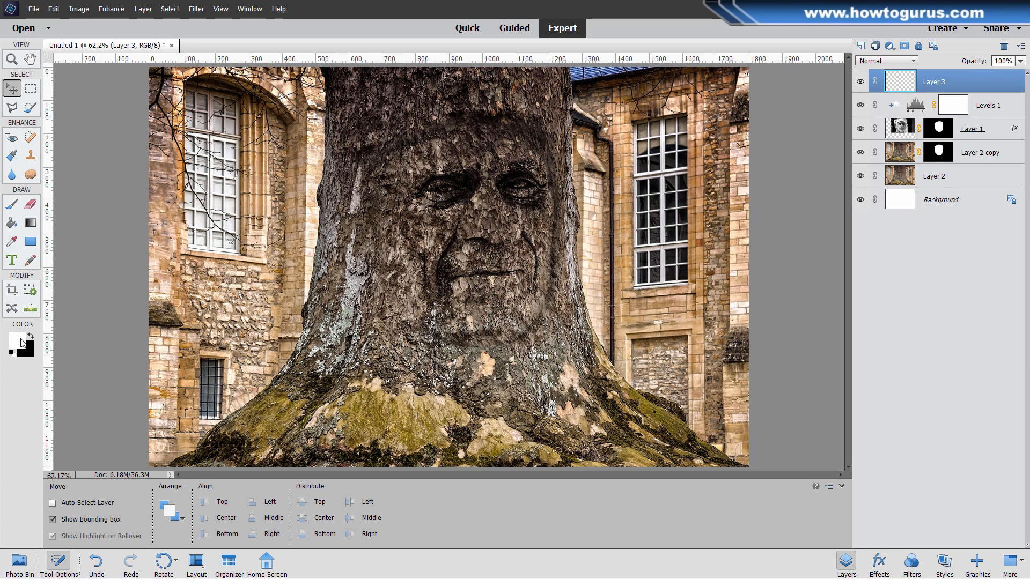
# Step: Set white as the foreground painting colour for the new top layer
pyautogui.click(11, 204)
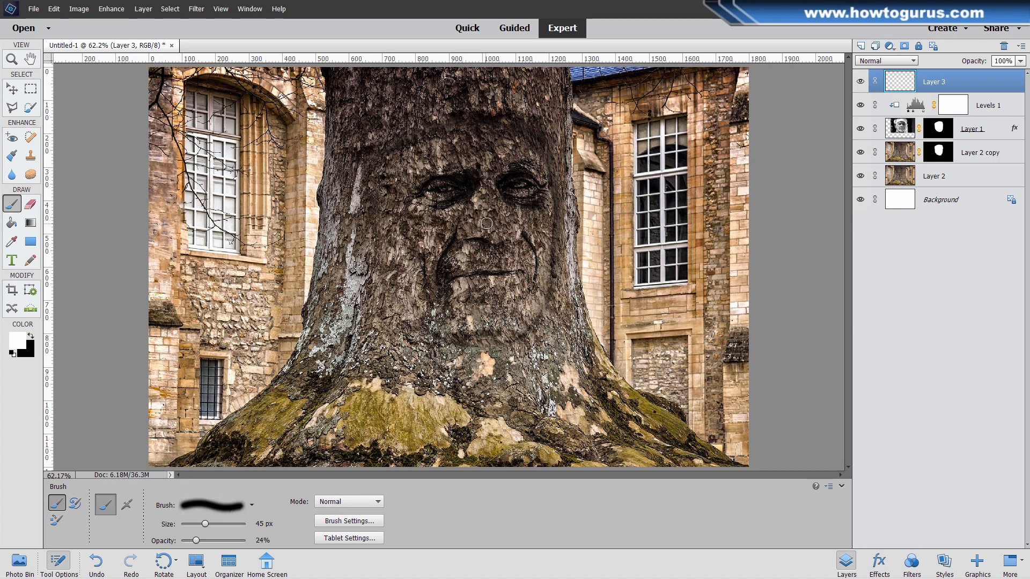
pyautogui.moveTo(499, 195)
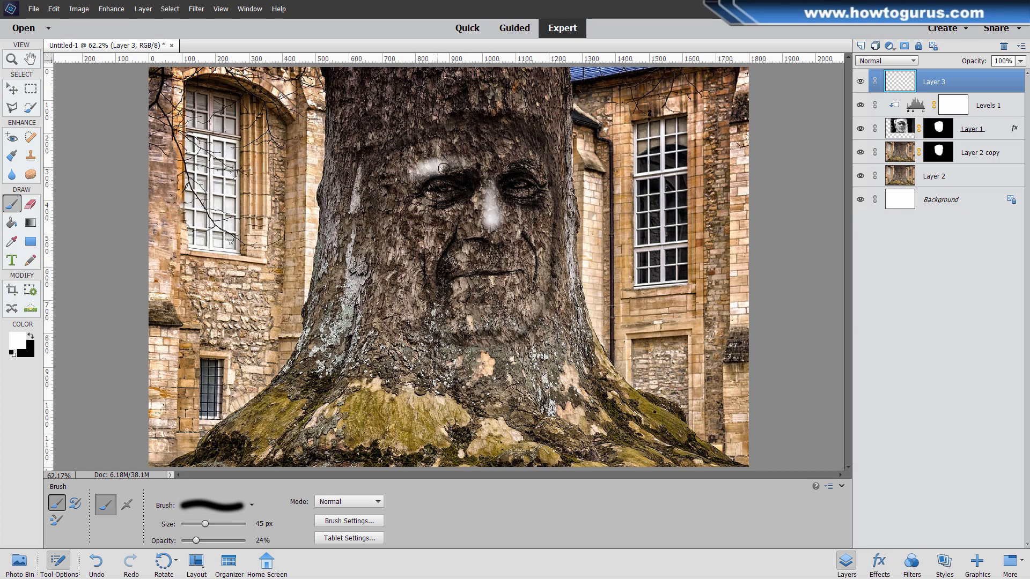
# Step: Brush soft white highlights along both brows and down across the face
pyautogui.moveTo(443, 167); pyautogui.dragTo(522, 160)
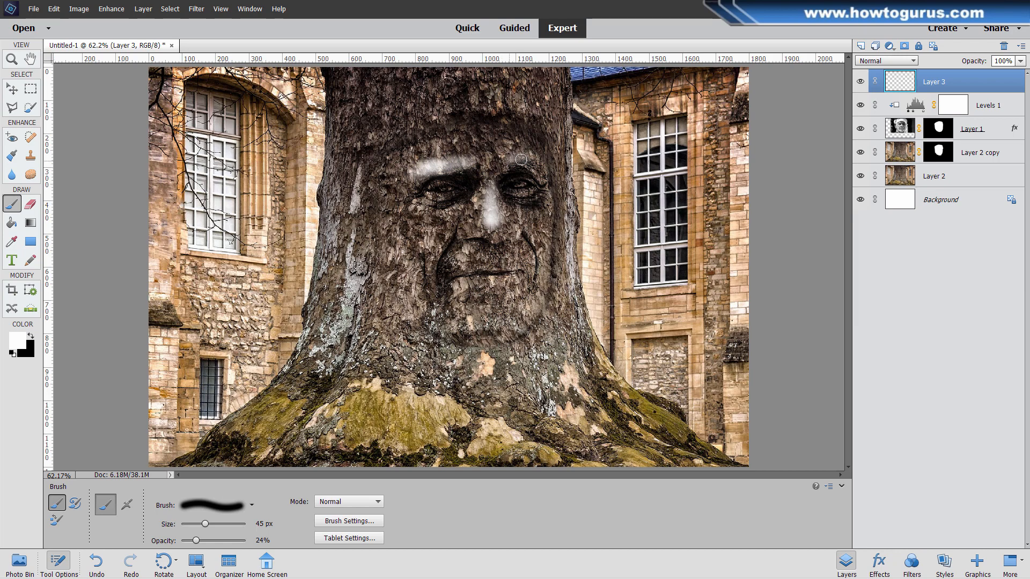
pyautogui.moveTo(524, 158)
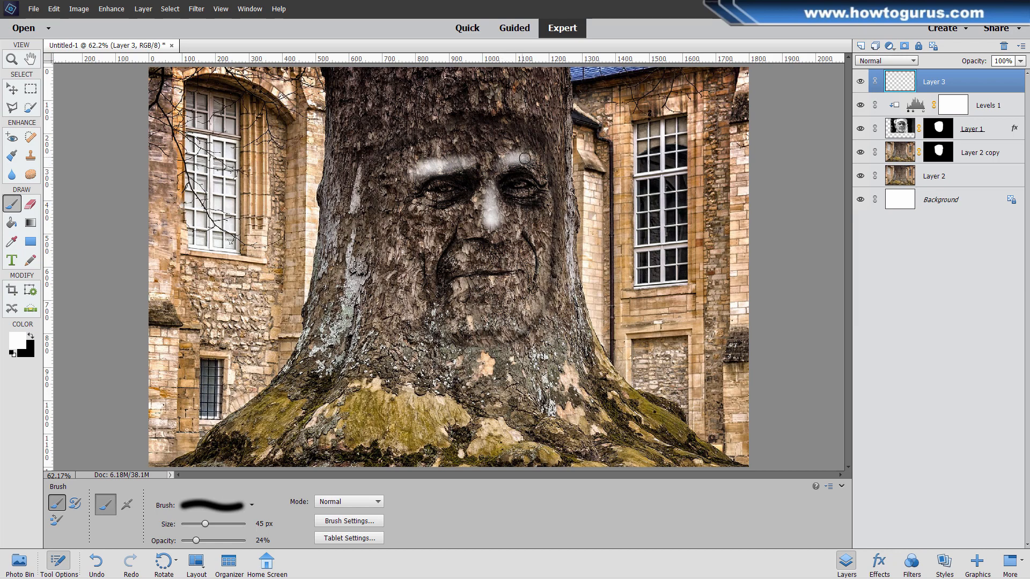
pyautogui.moveTo(526, 158); pyautogui.dragTo(430, 148)
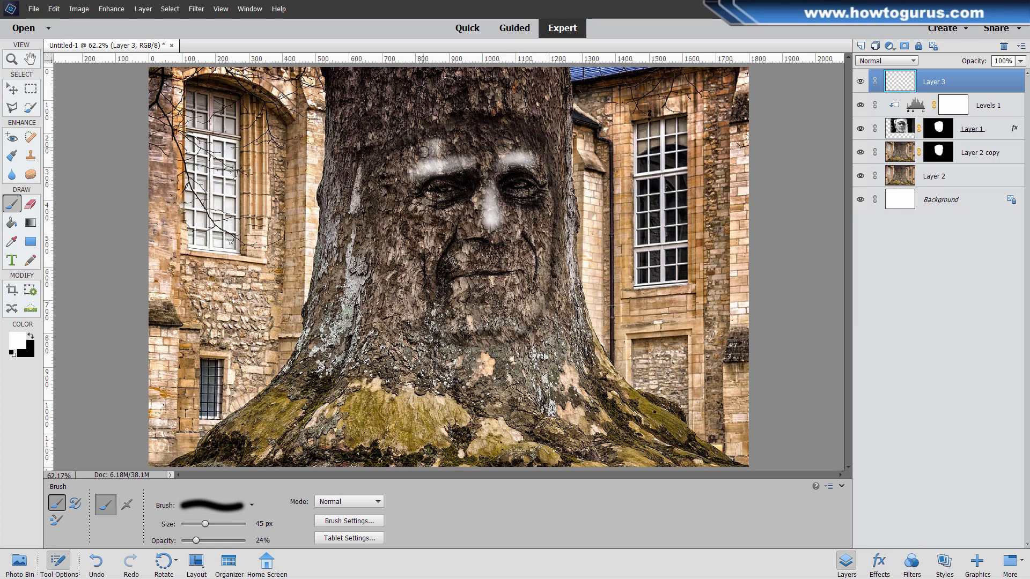
pyautogui.click(423, 151)
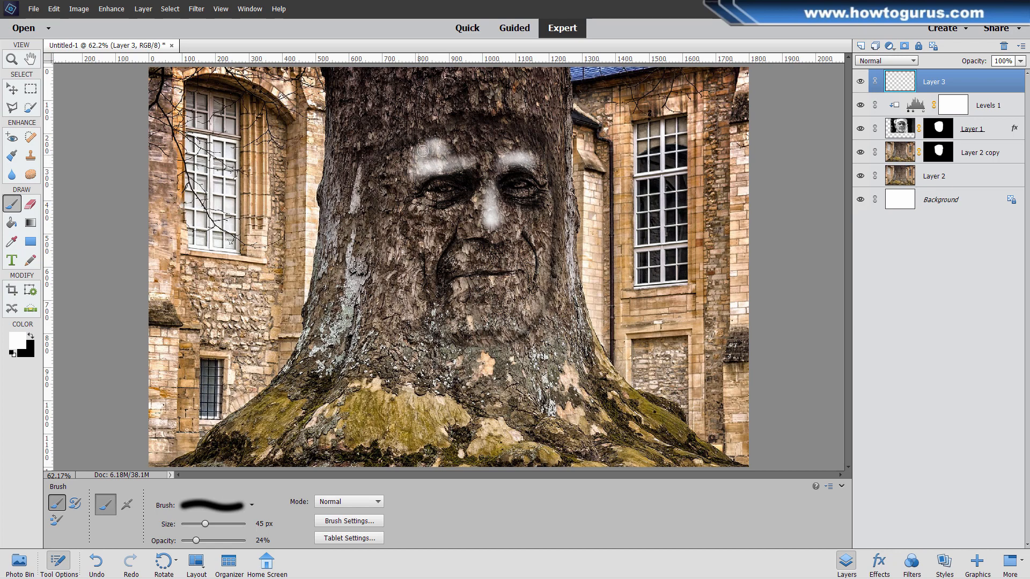
pyautogui.moveTo(424, 151); pyautogui.dragTo(505, 155)
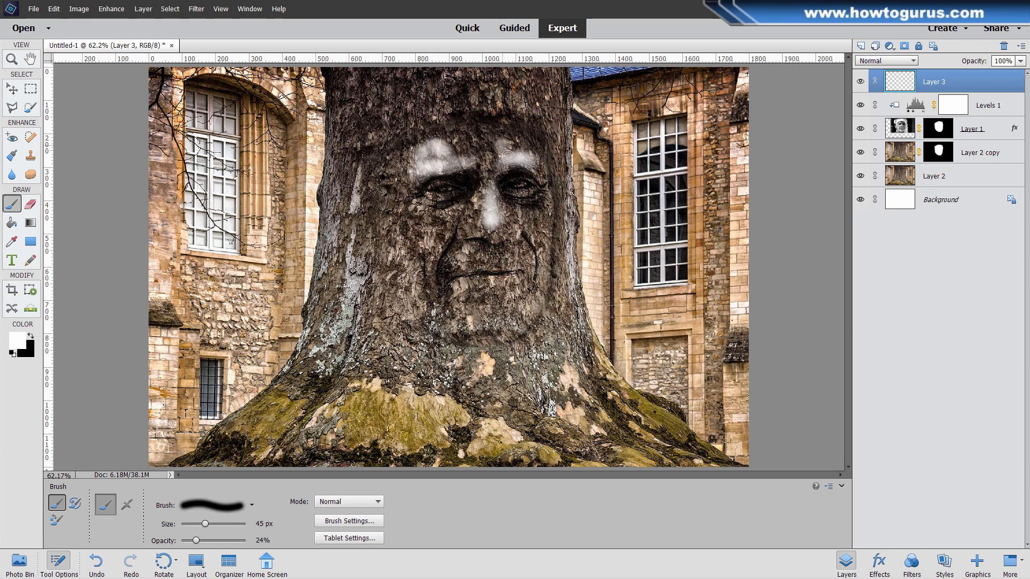
pyautogui.moveTo(505, 156); pyautogui.dragTo(434, 215)
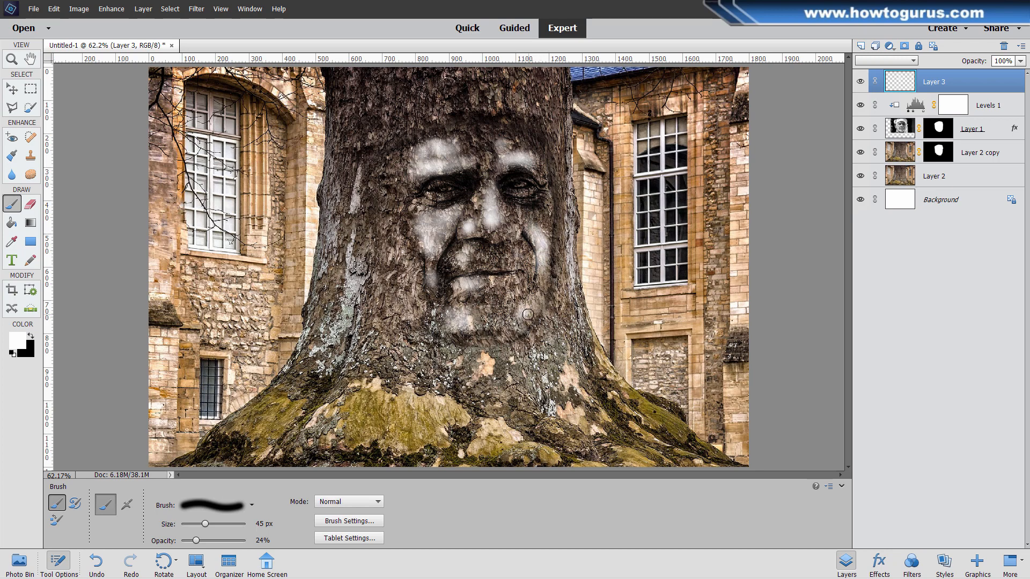
pyautogui.moveTo(537, 233)
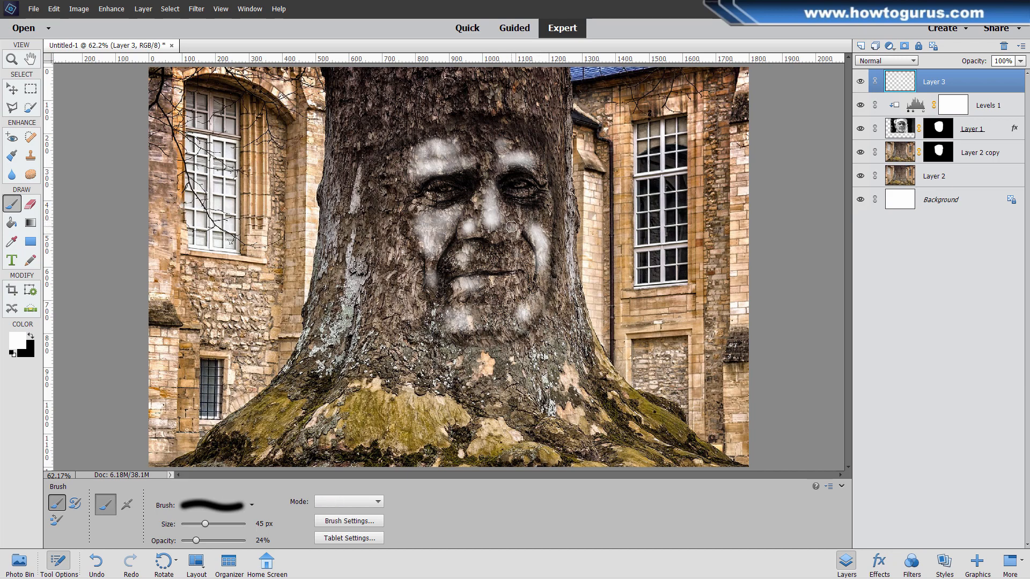
# Step: Touch up the white highlights on the forehead
pyautogui.click(347, 500)
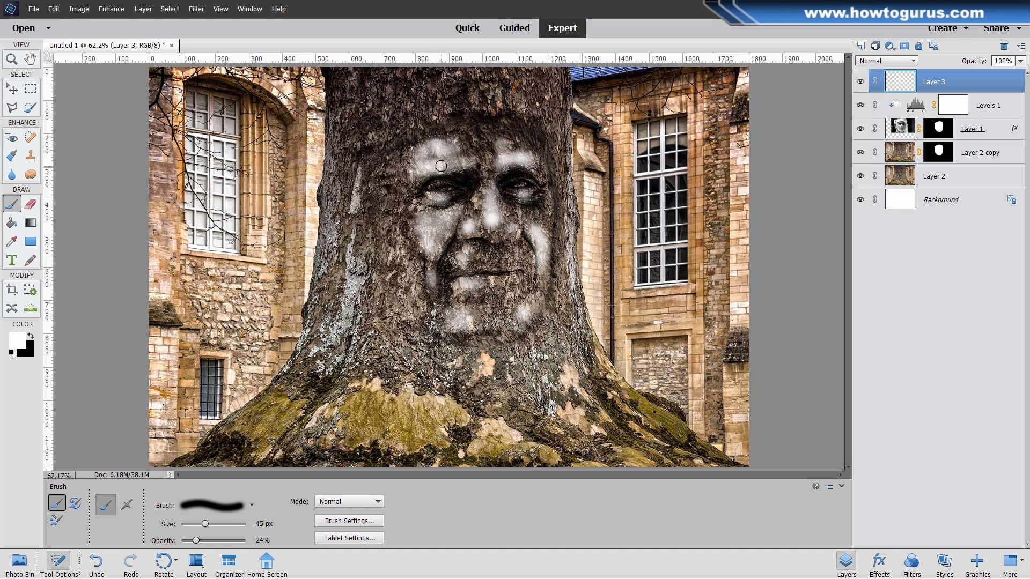
pyautogui.moveTo(440, 165); pyautogui.dragTo(429, 218)
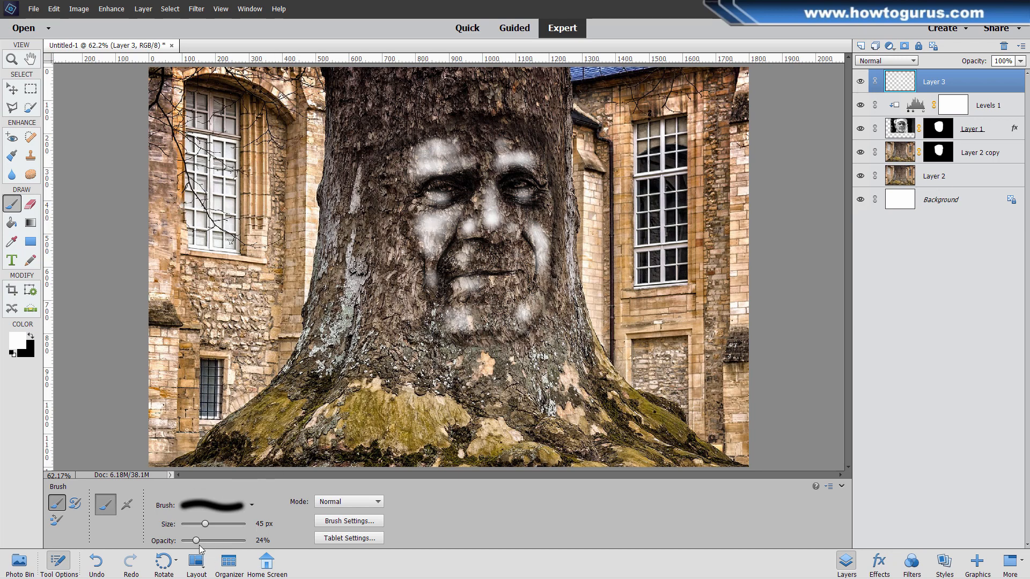
pyautogui.moveTo(430, 227)
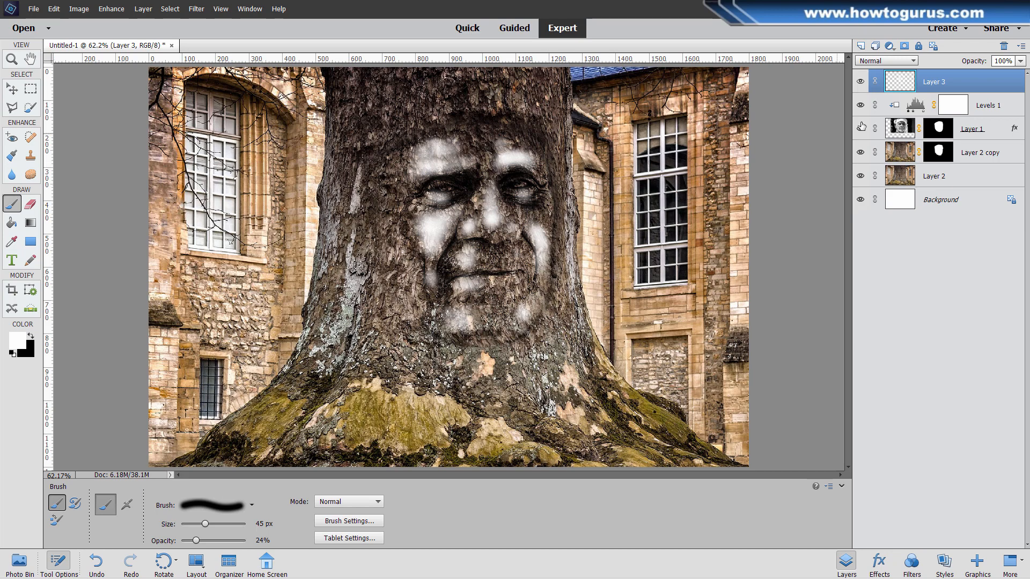
# Step: Try a blend mode, then set the highlight layer to Overlay
pyautogui.click(886, 60)
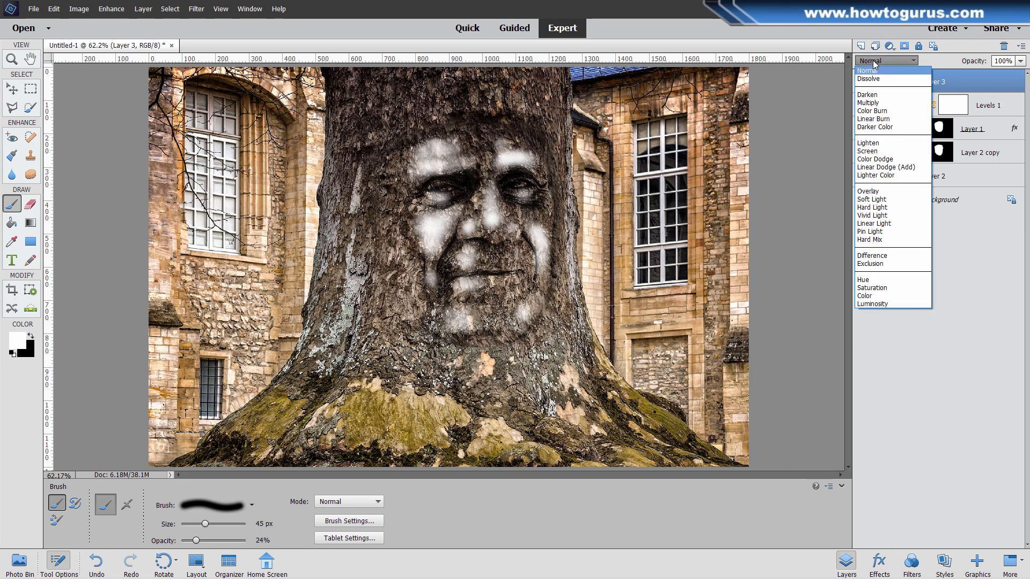
pyautogui.click(868, 191)
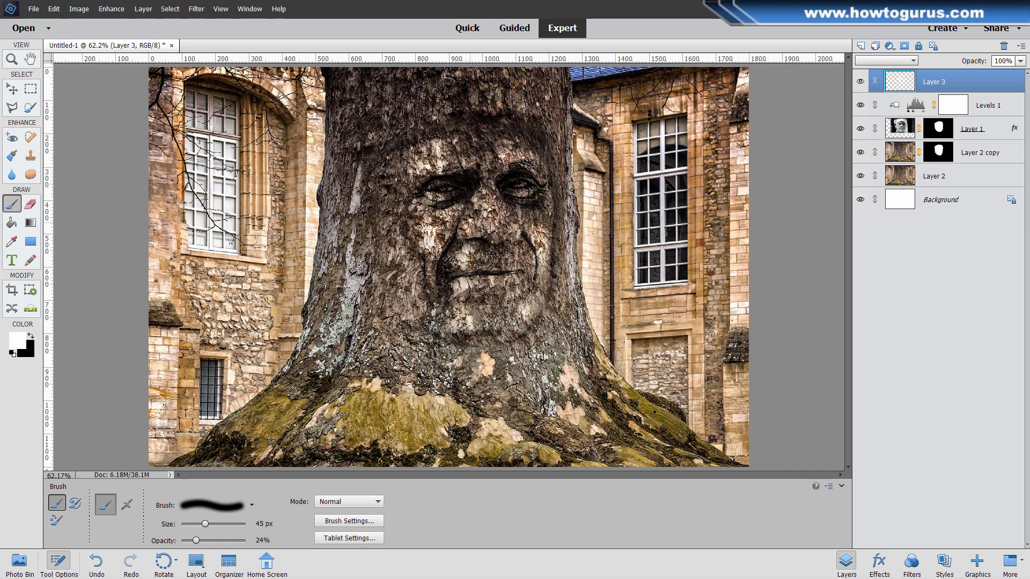
pyautogui.click(885, 60)
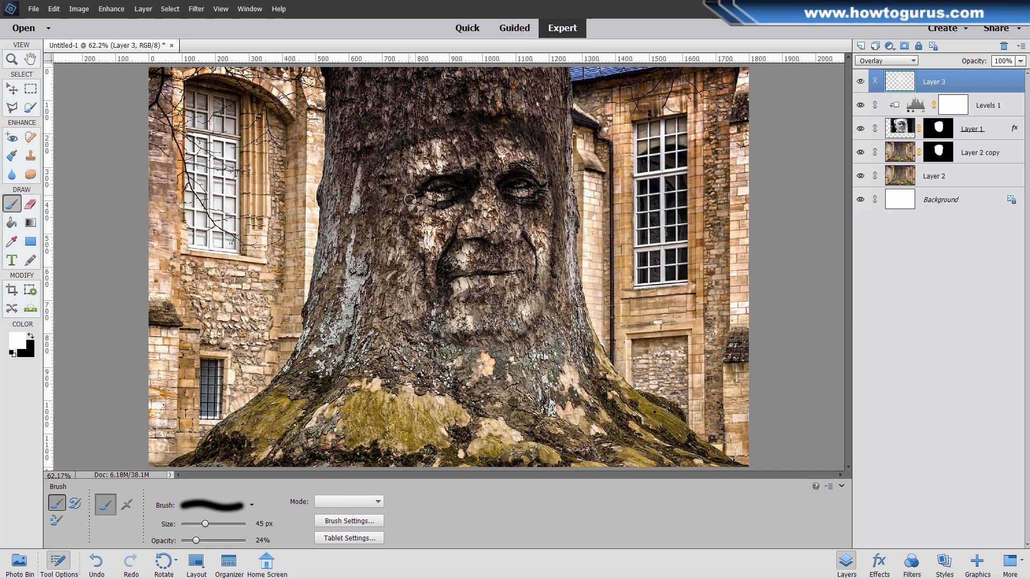
pyautogui.click(347, 501)
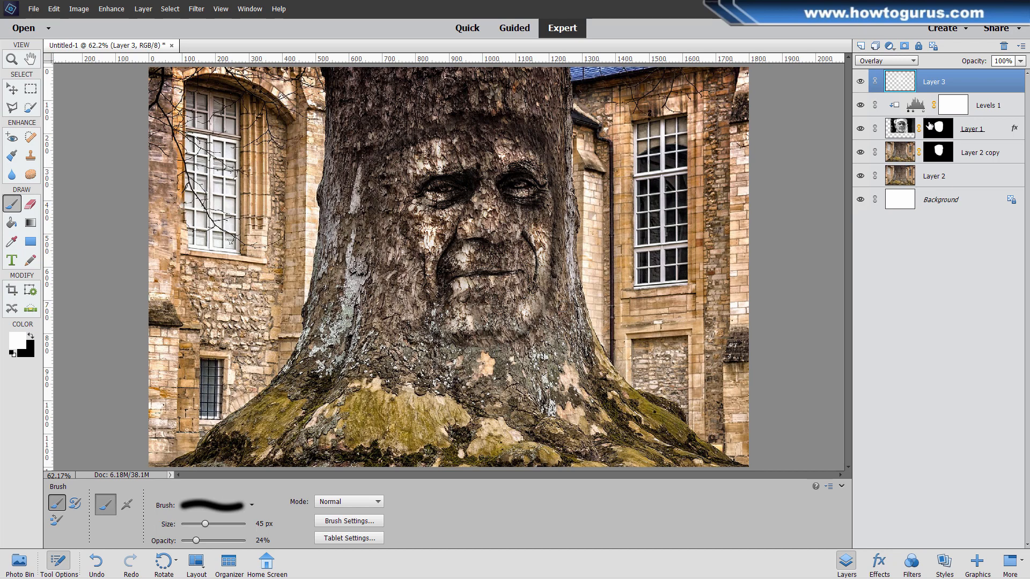
pyautogui.moveTo(80, 108)
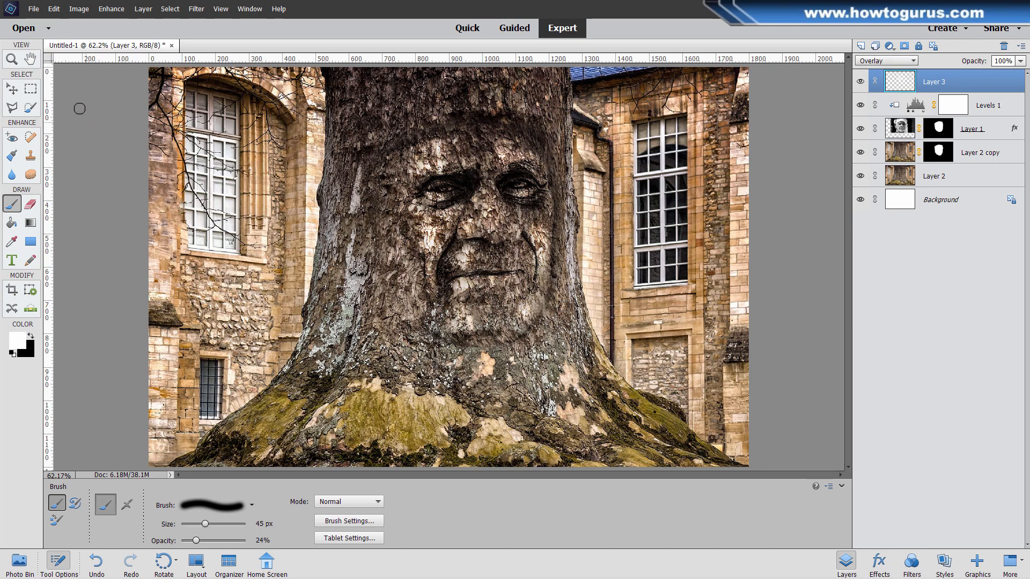
# Step: Create a new Levels adjustment layer (Levels 2) at the top of the stack
pyautogui.click(143, 9)
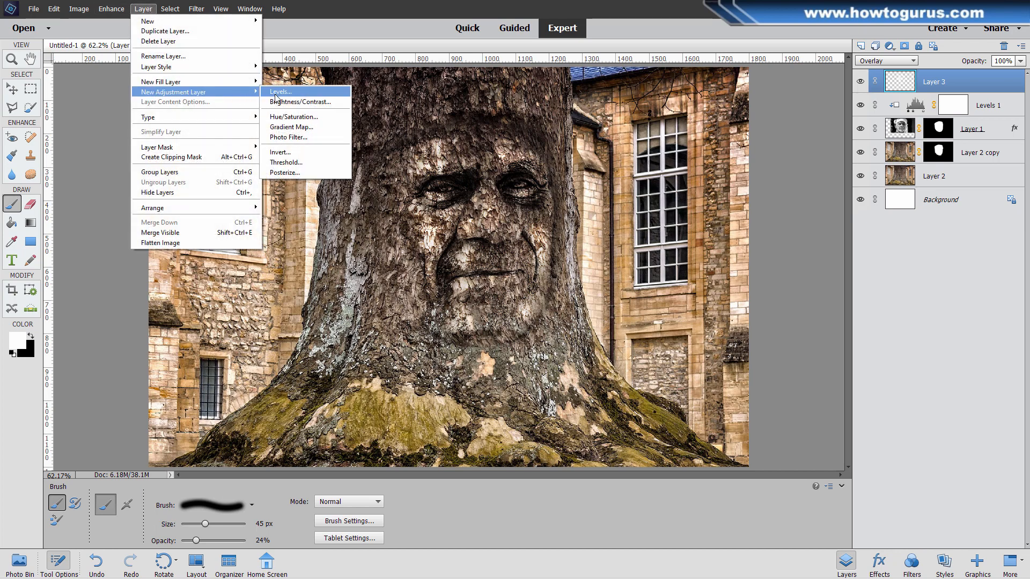
pyautogui.click(280, 91)
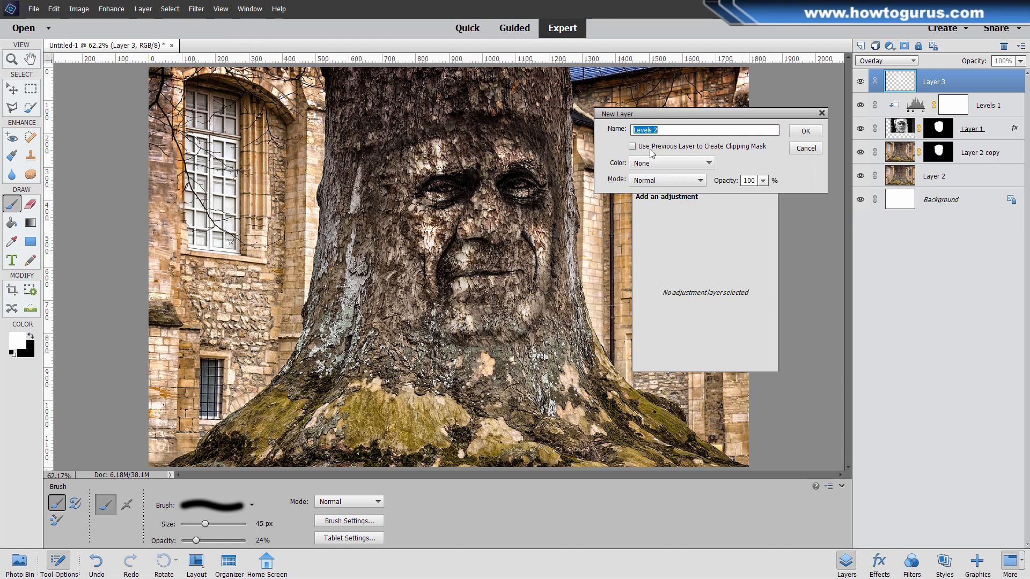
pyautogui.click(803, 131)
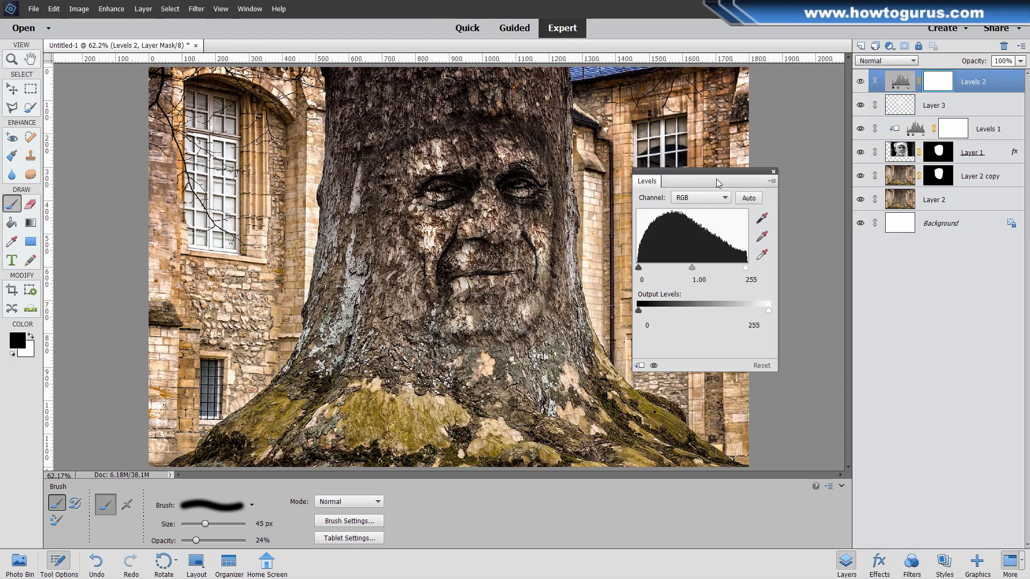
pyautogui.moveTo(882, 174)
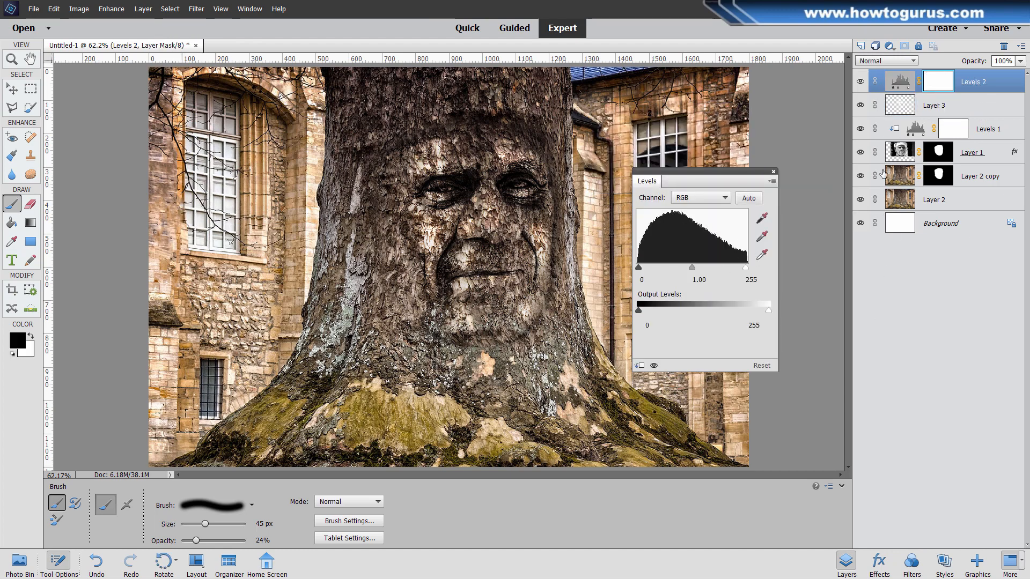
# Step: Set Levels inputs to black 10, midtones 0.84, white 208 and close the panel
pyautogui.moveTo(744, 268); pyautogui.dragTo(739, 269)
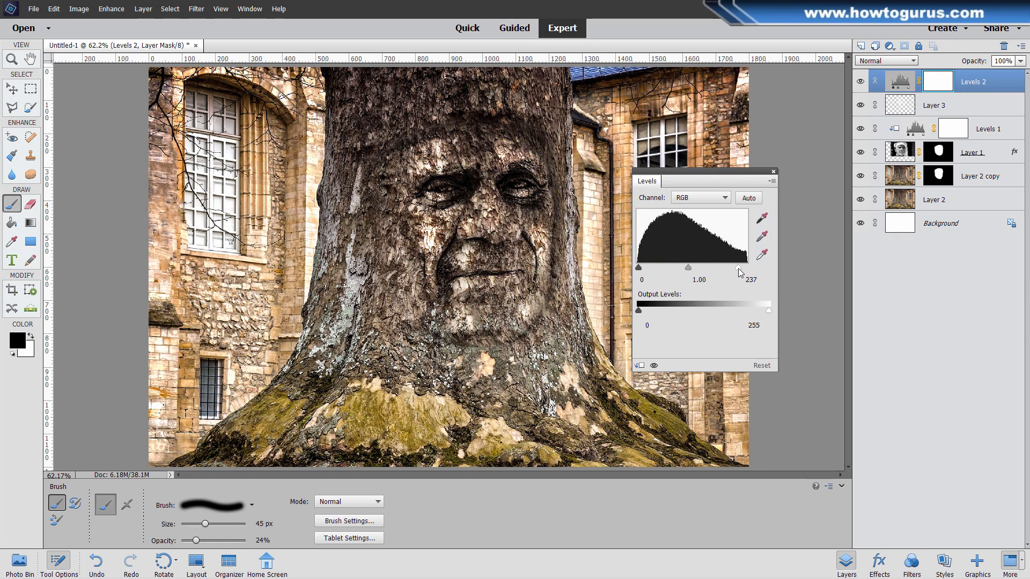
pyautogui.moveTo(741, 267); pyautogui.dragTo(731, 267)
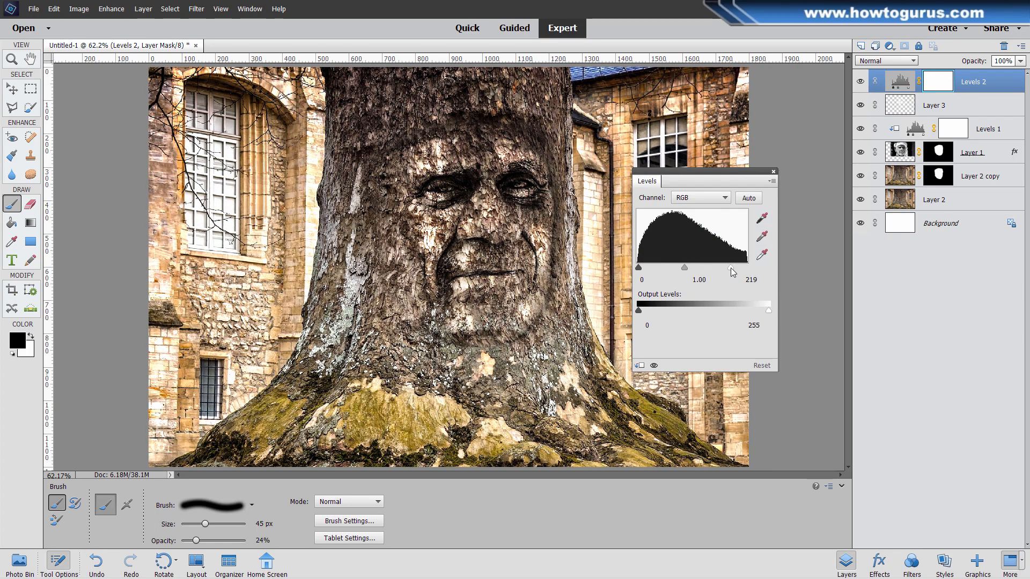
pyautogui.moveTo(729, 267); pyautogui.dragTo(735, 267)
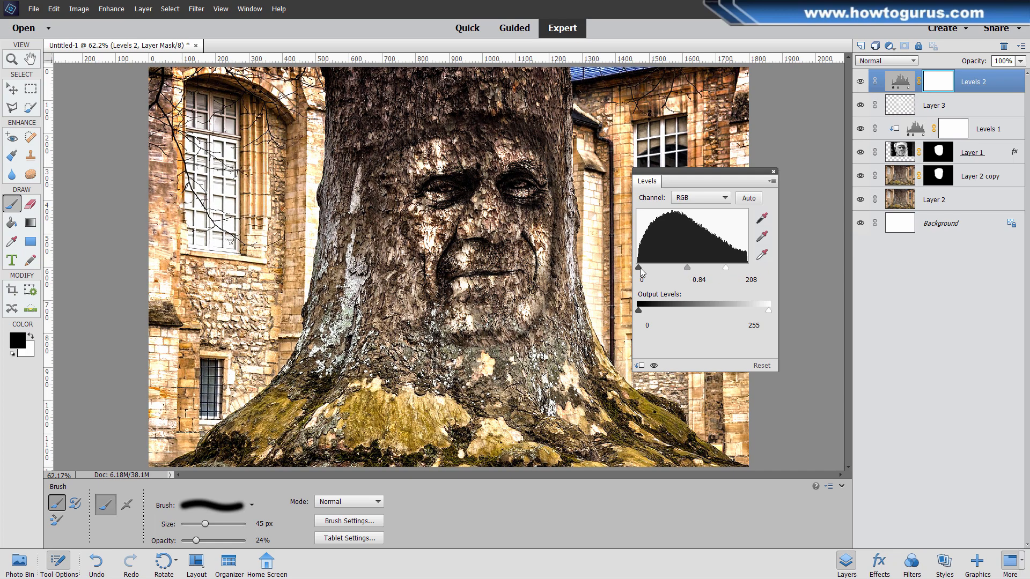
pyautogui.moveTo(637, 268); pyautogui.dragTo(644, 268)
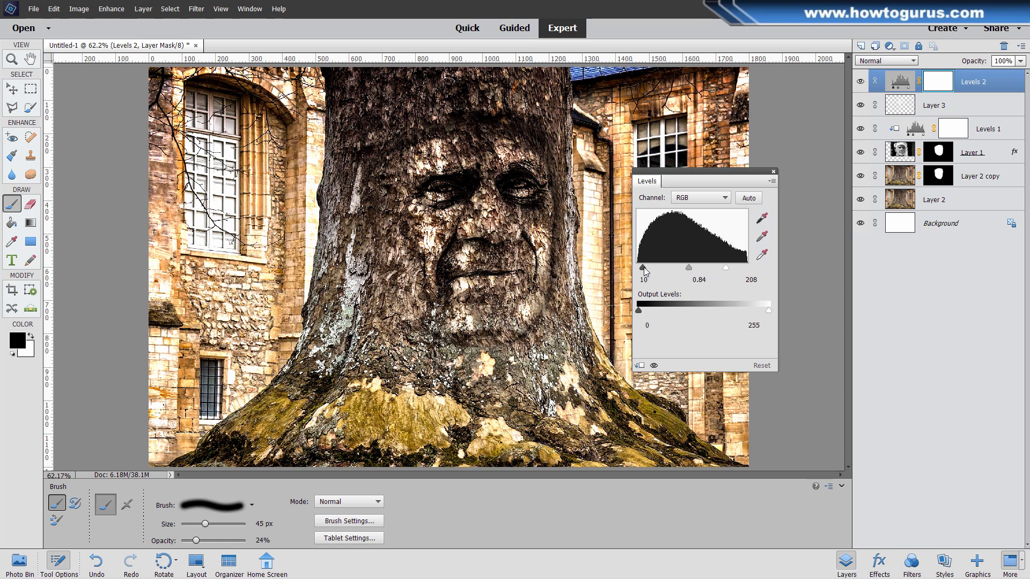
pyautogui.click(772, 172)
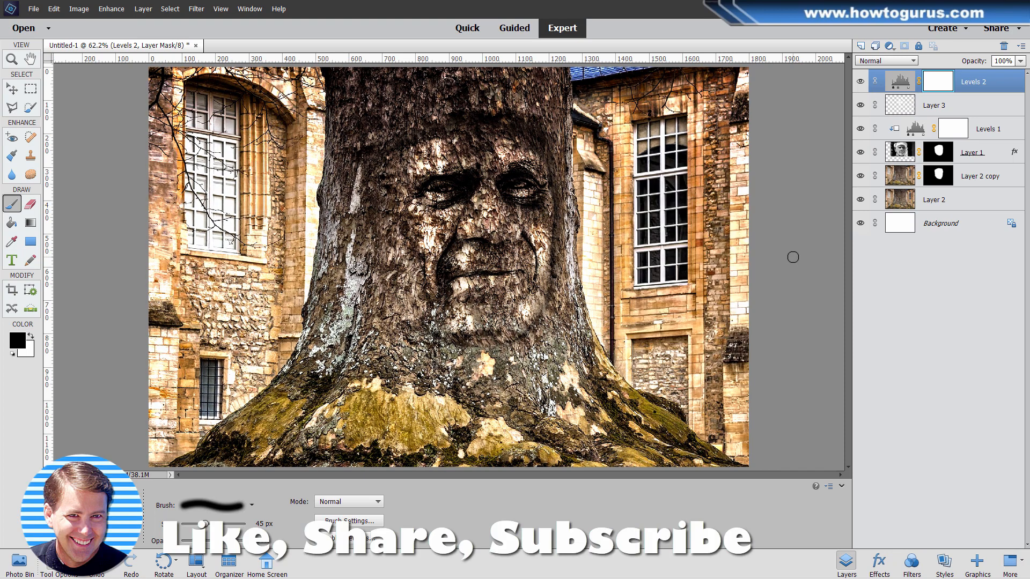